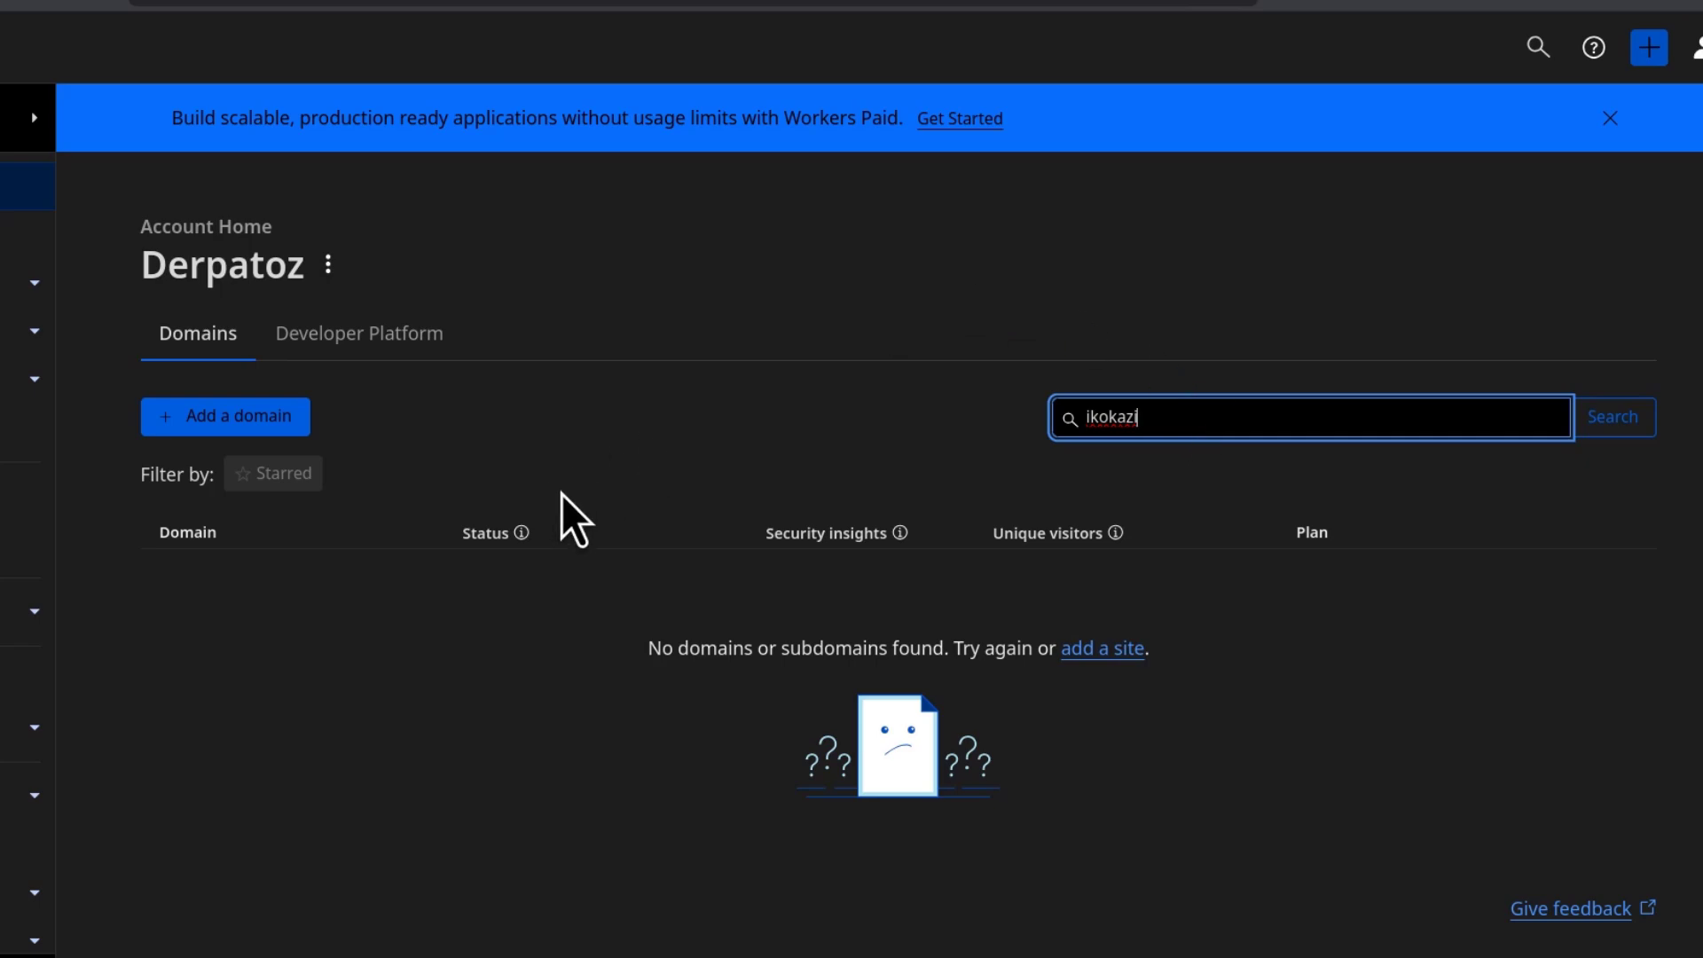
mouse_move(564, 511)
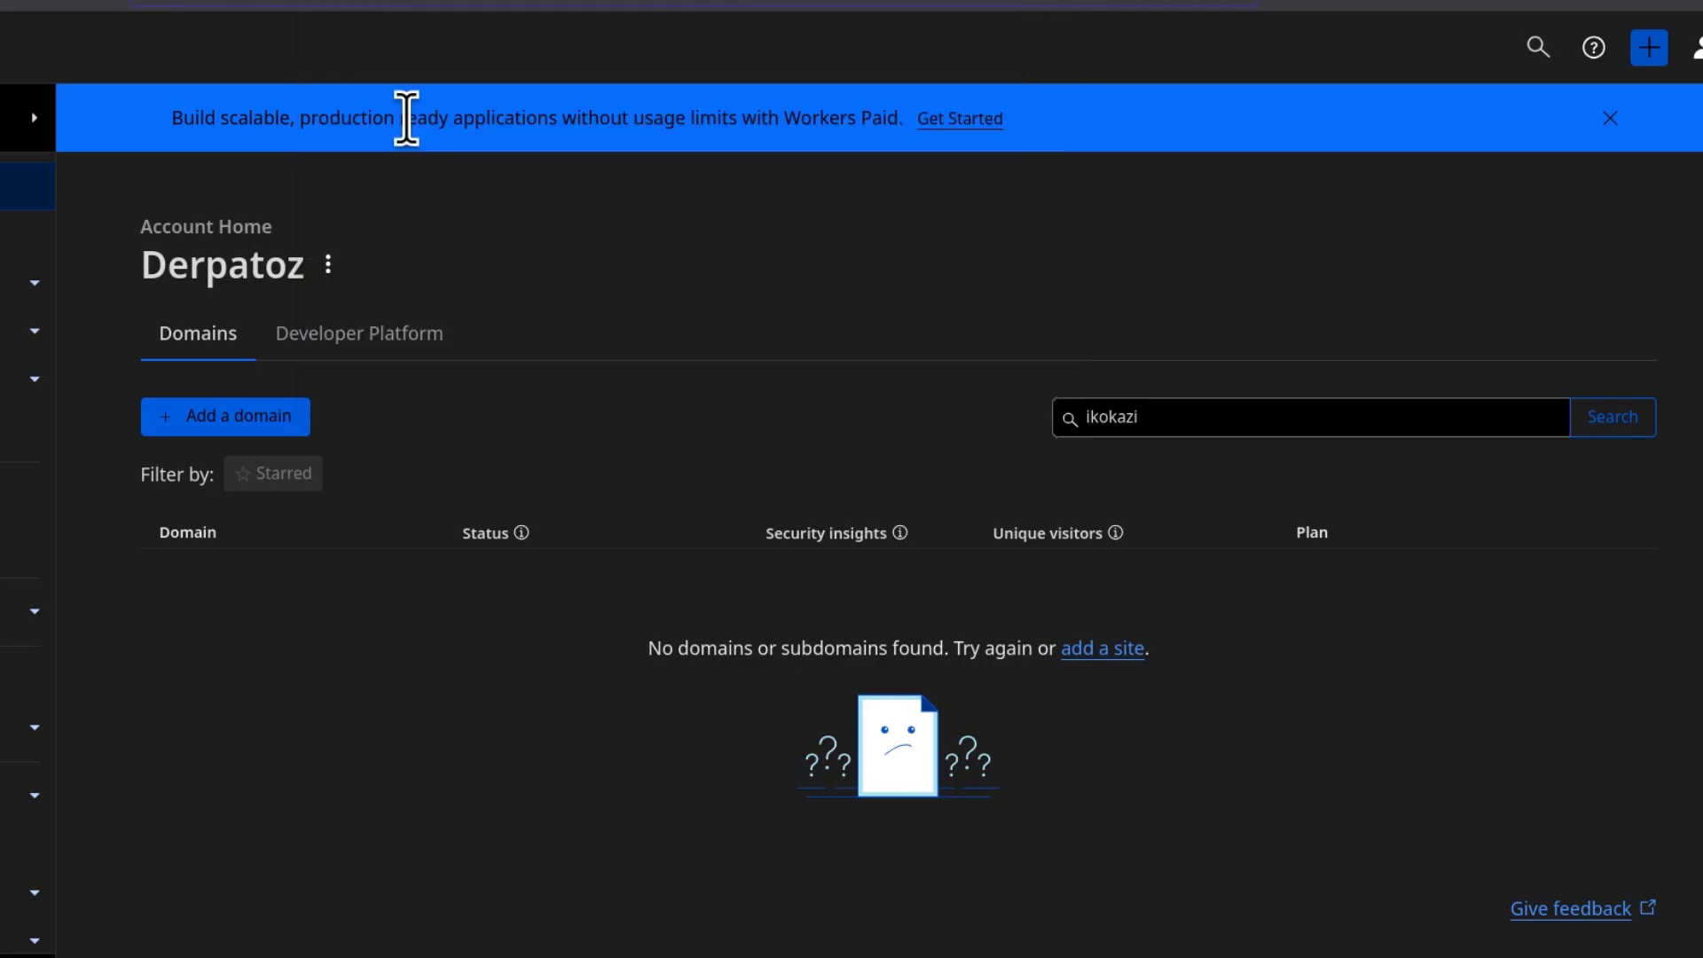
mouse_move(599, 43)
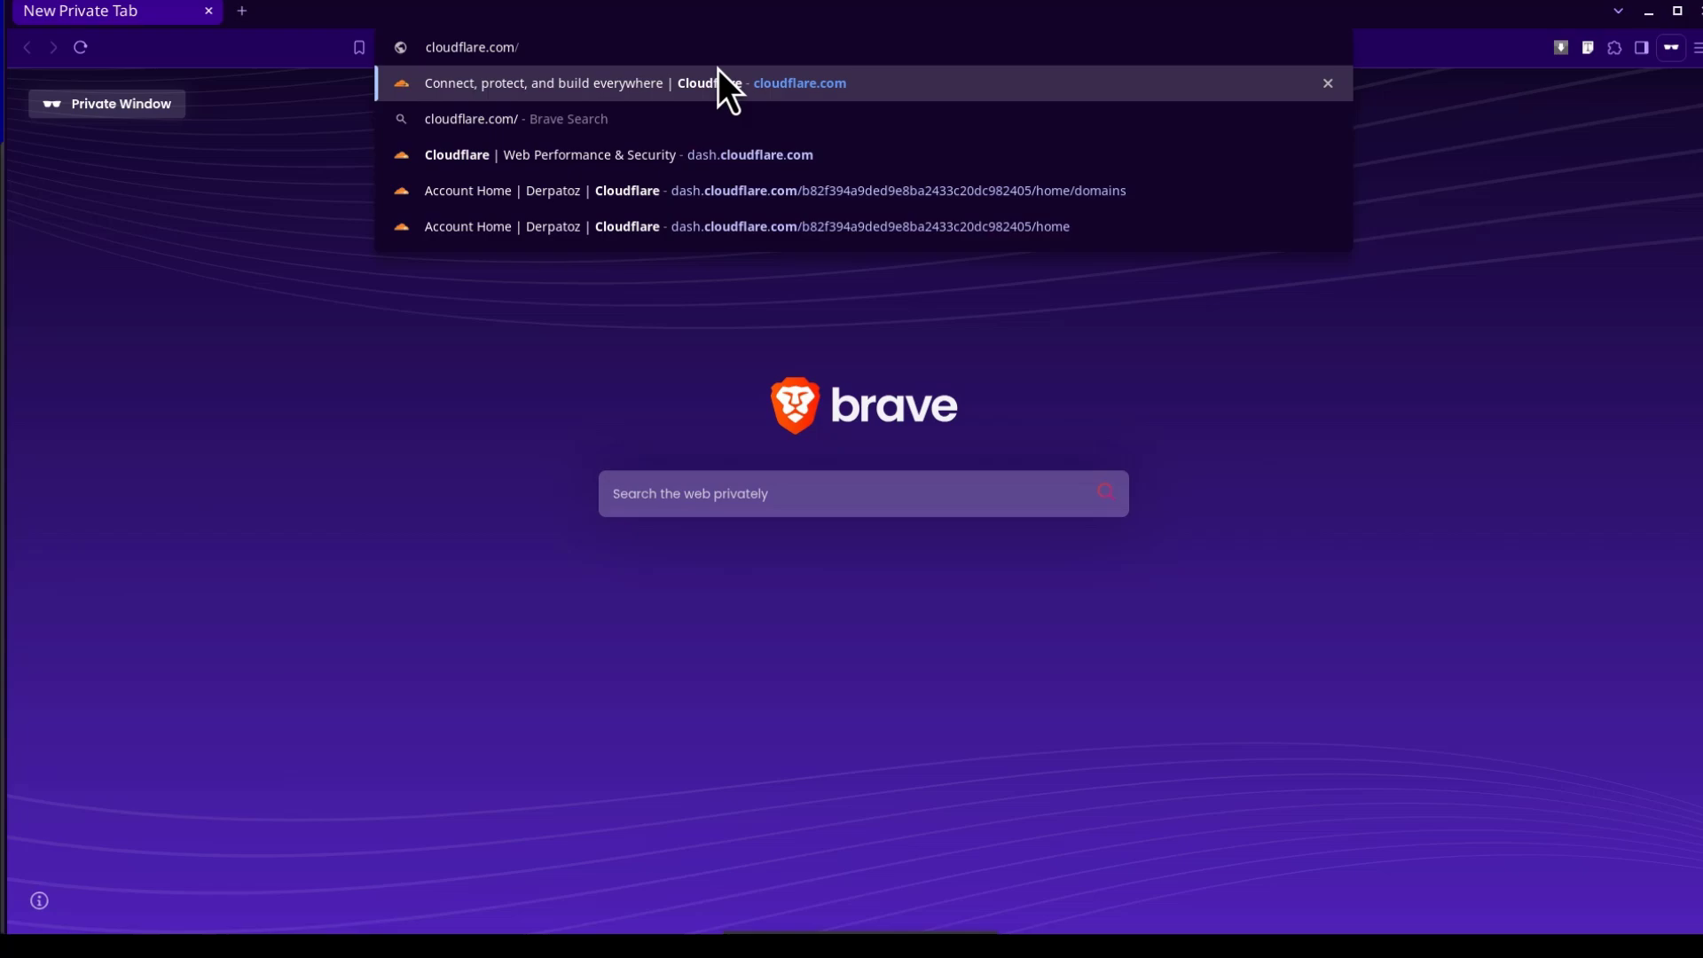
Step: Go to the Cloudflare homepage from the cloudflare.com address suggestion in the private tab
left_click(581, 83)
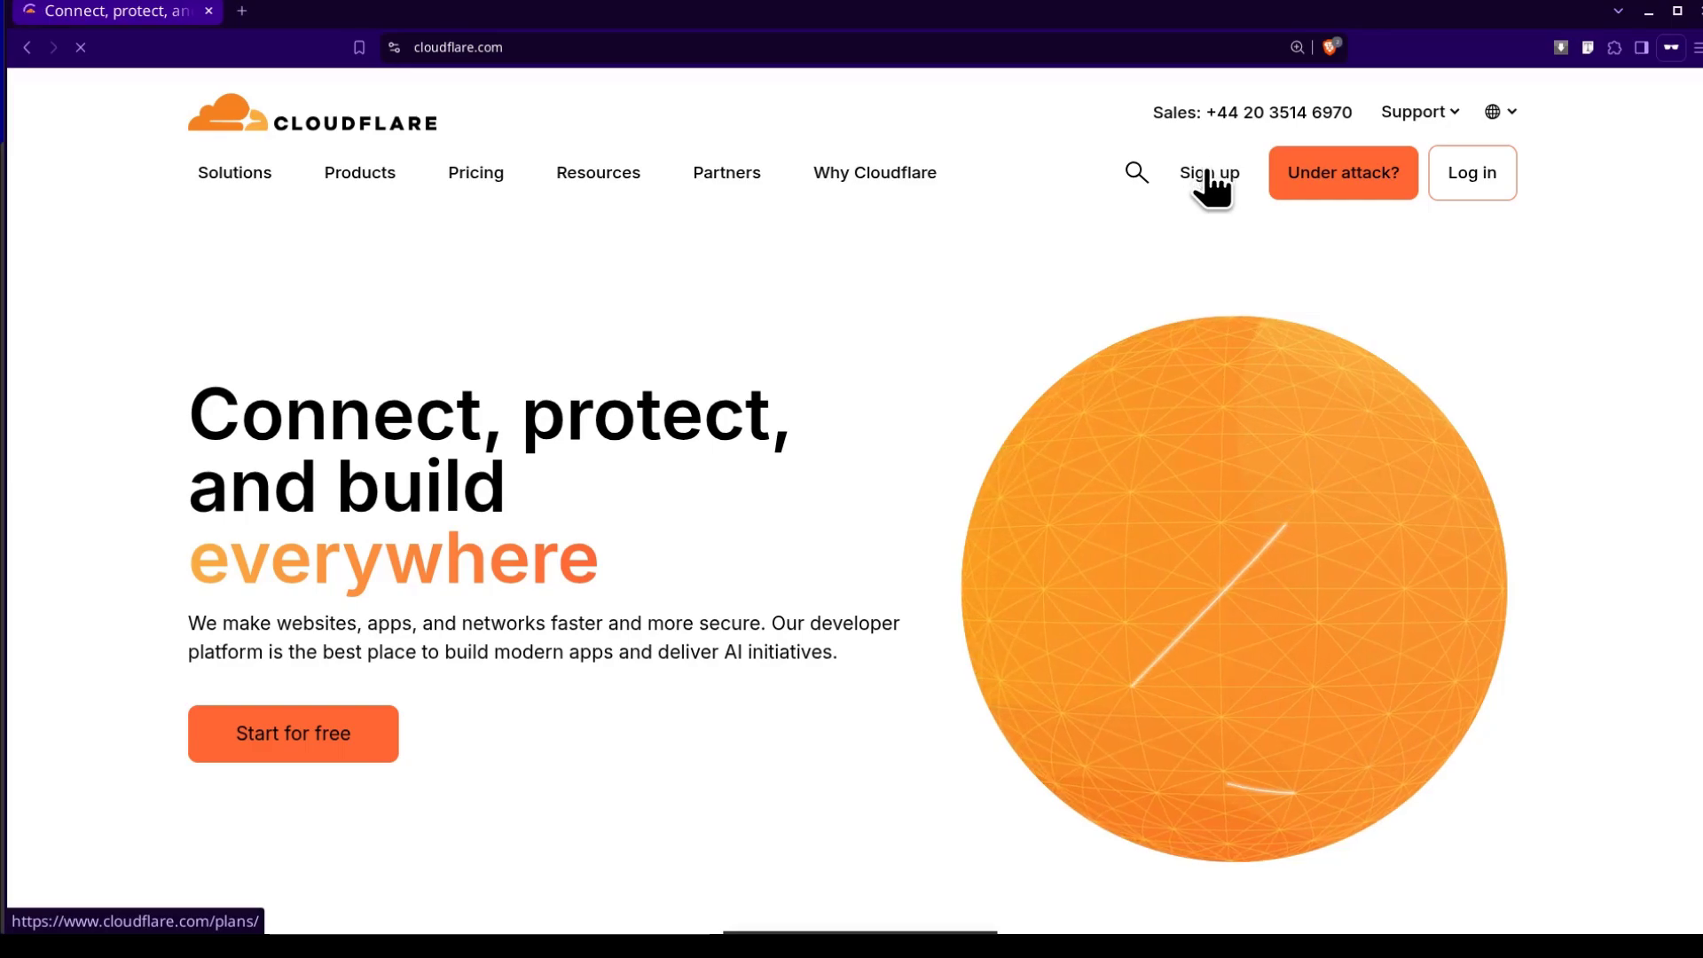
Step: From Plans and pricing, choose 'Add a Website' under the Free plan to reach sign-up
left_click(1208, 172)
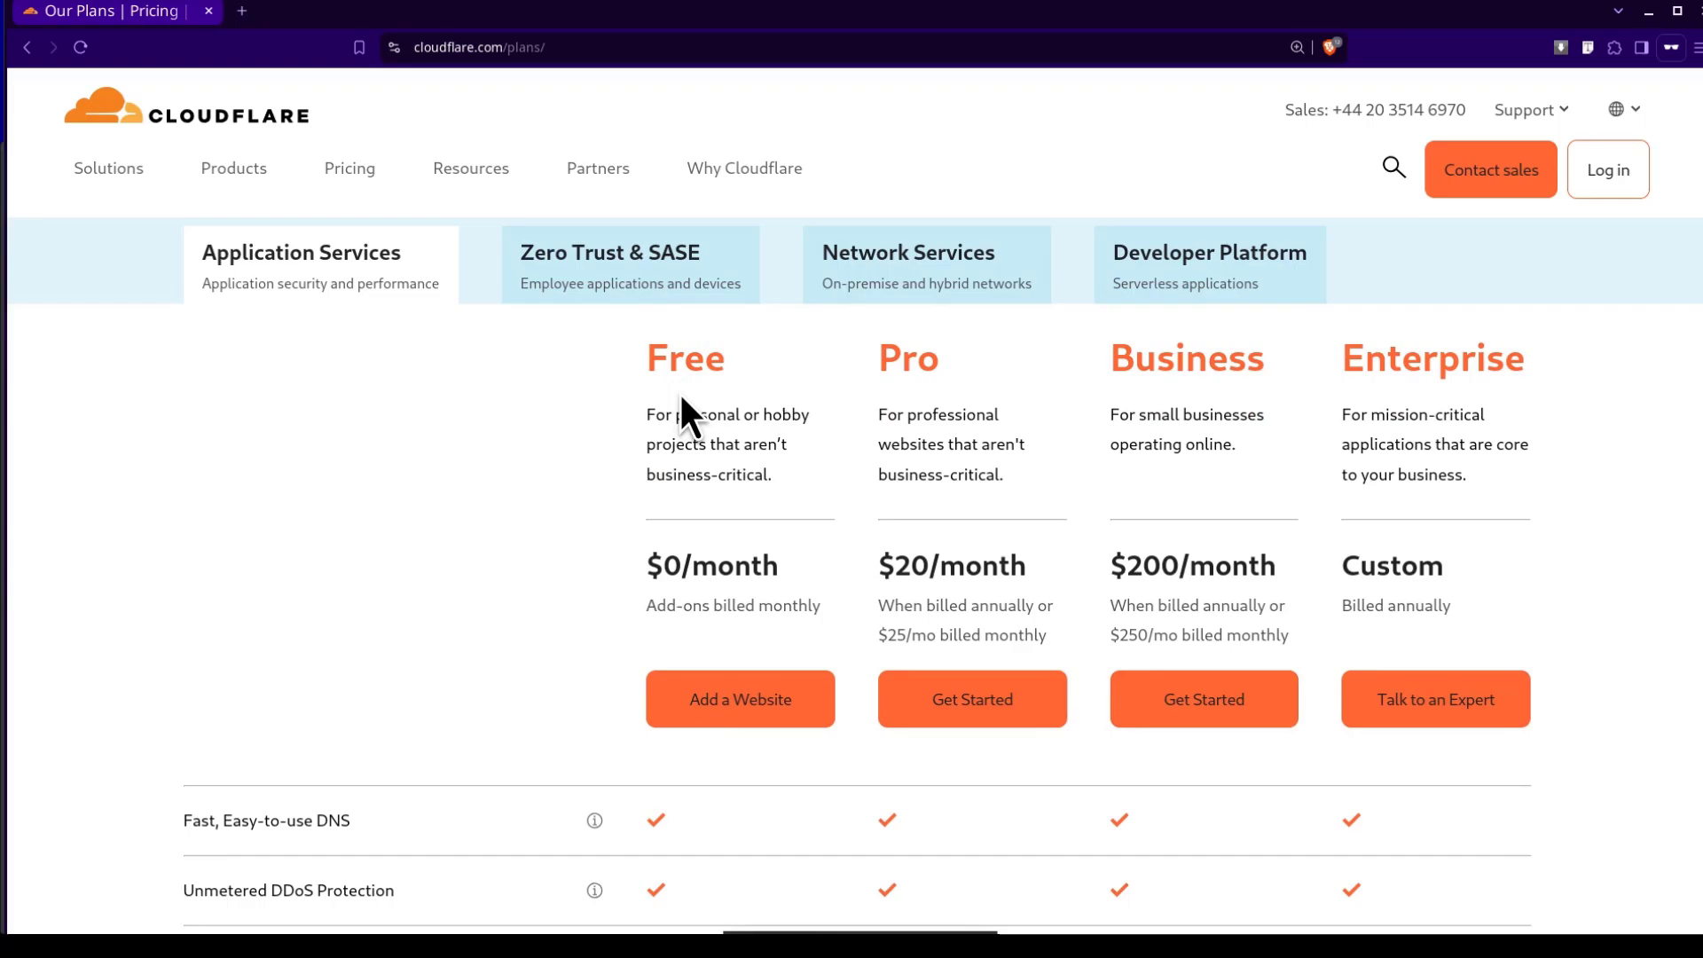
scroll("down", 3)
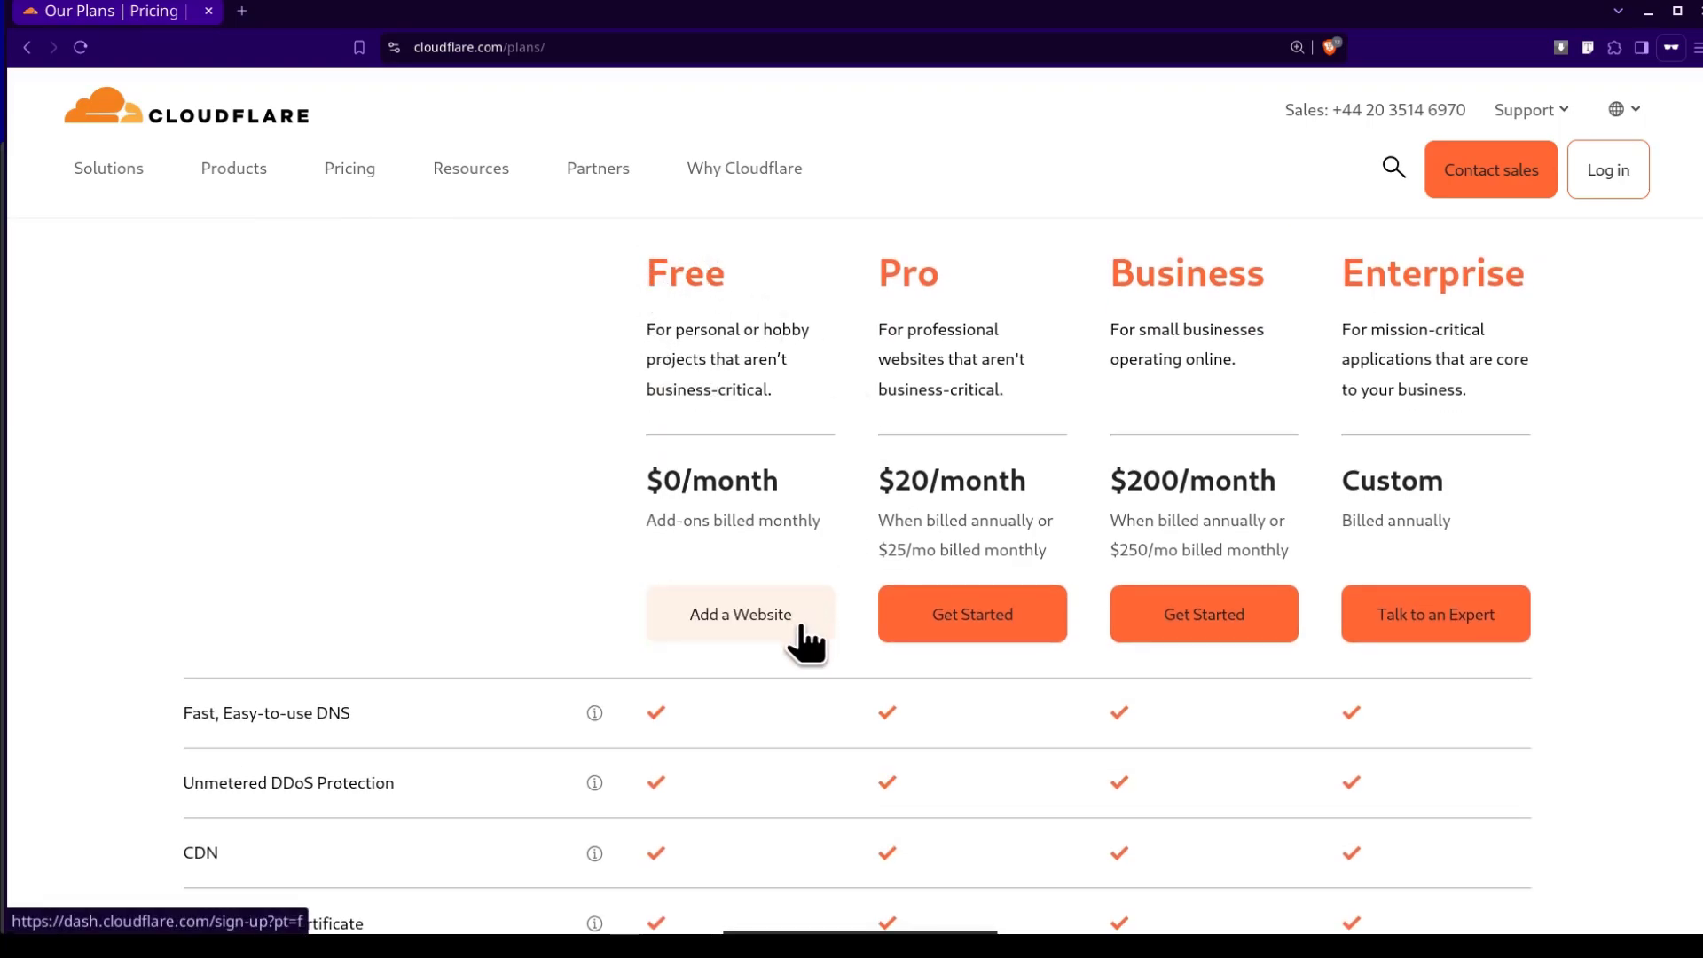
left_click(740, 614)
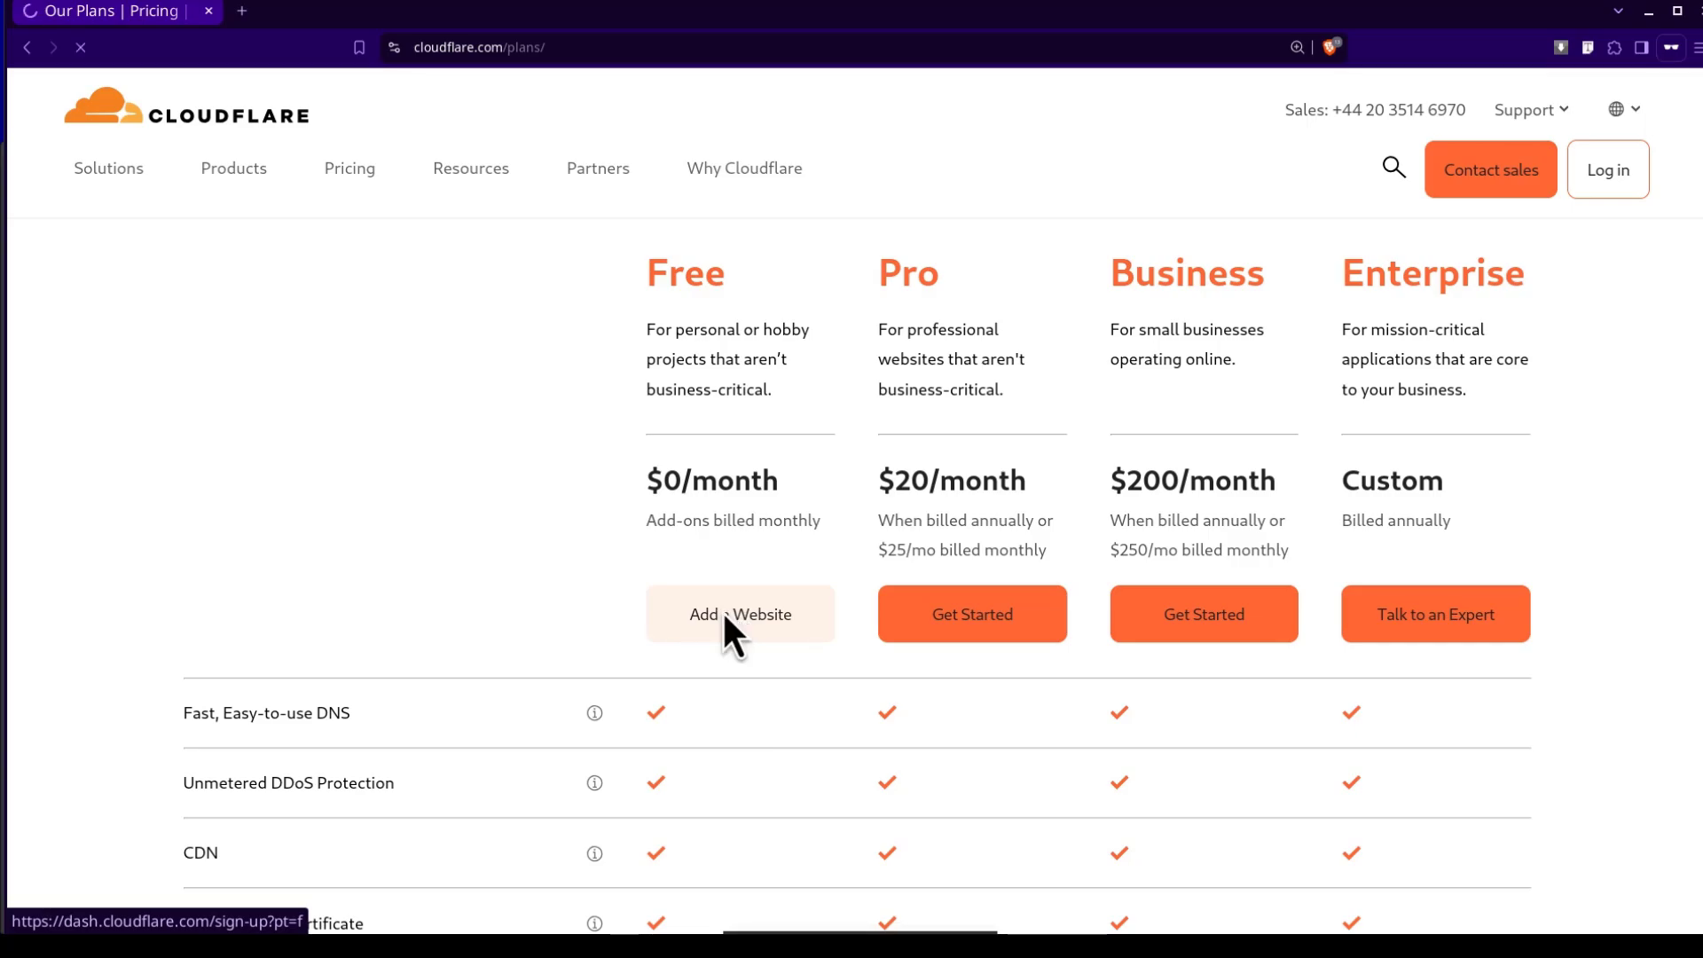
left_click(740, 614)
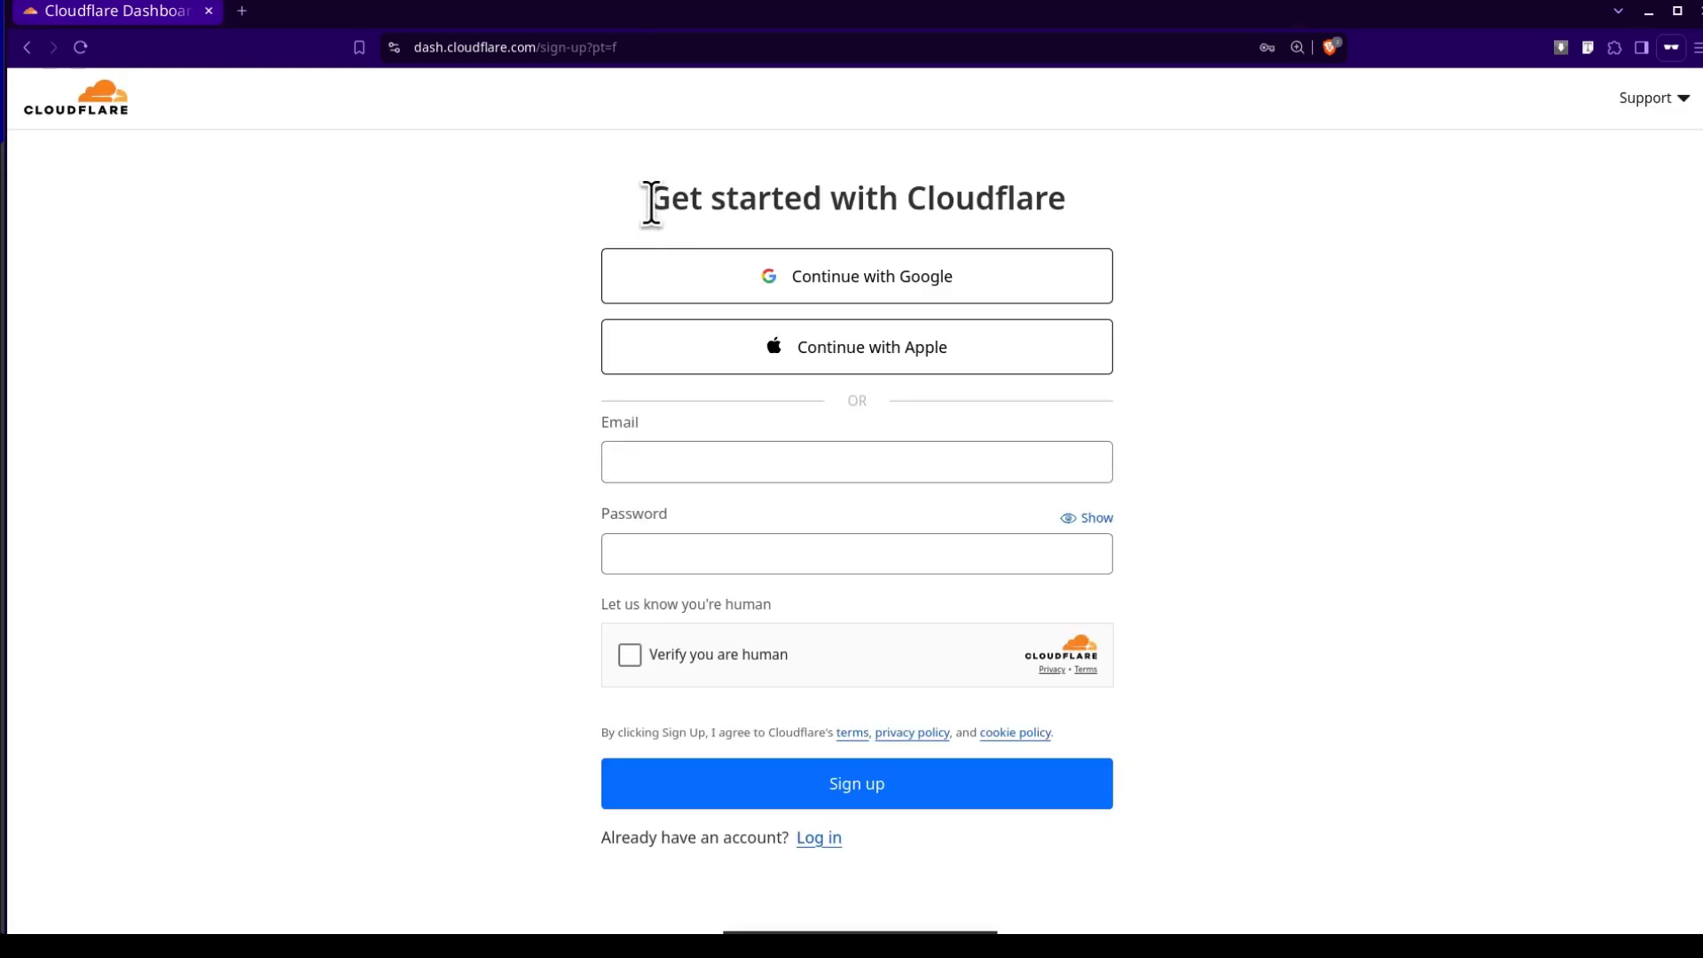
mouse_move(1262, 291)
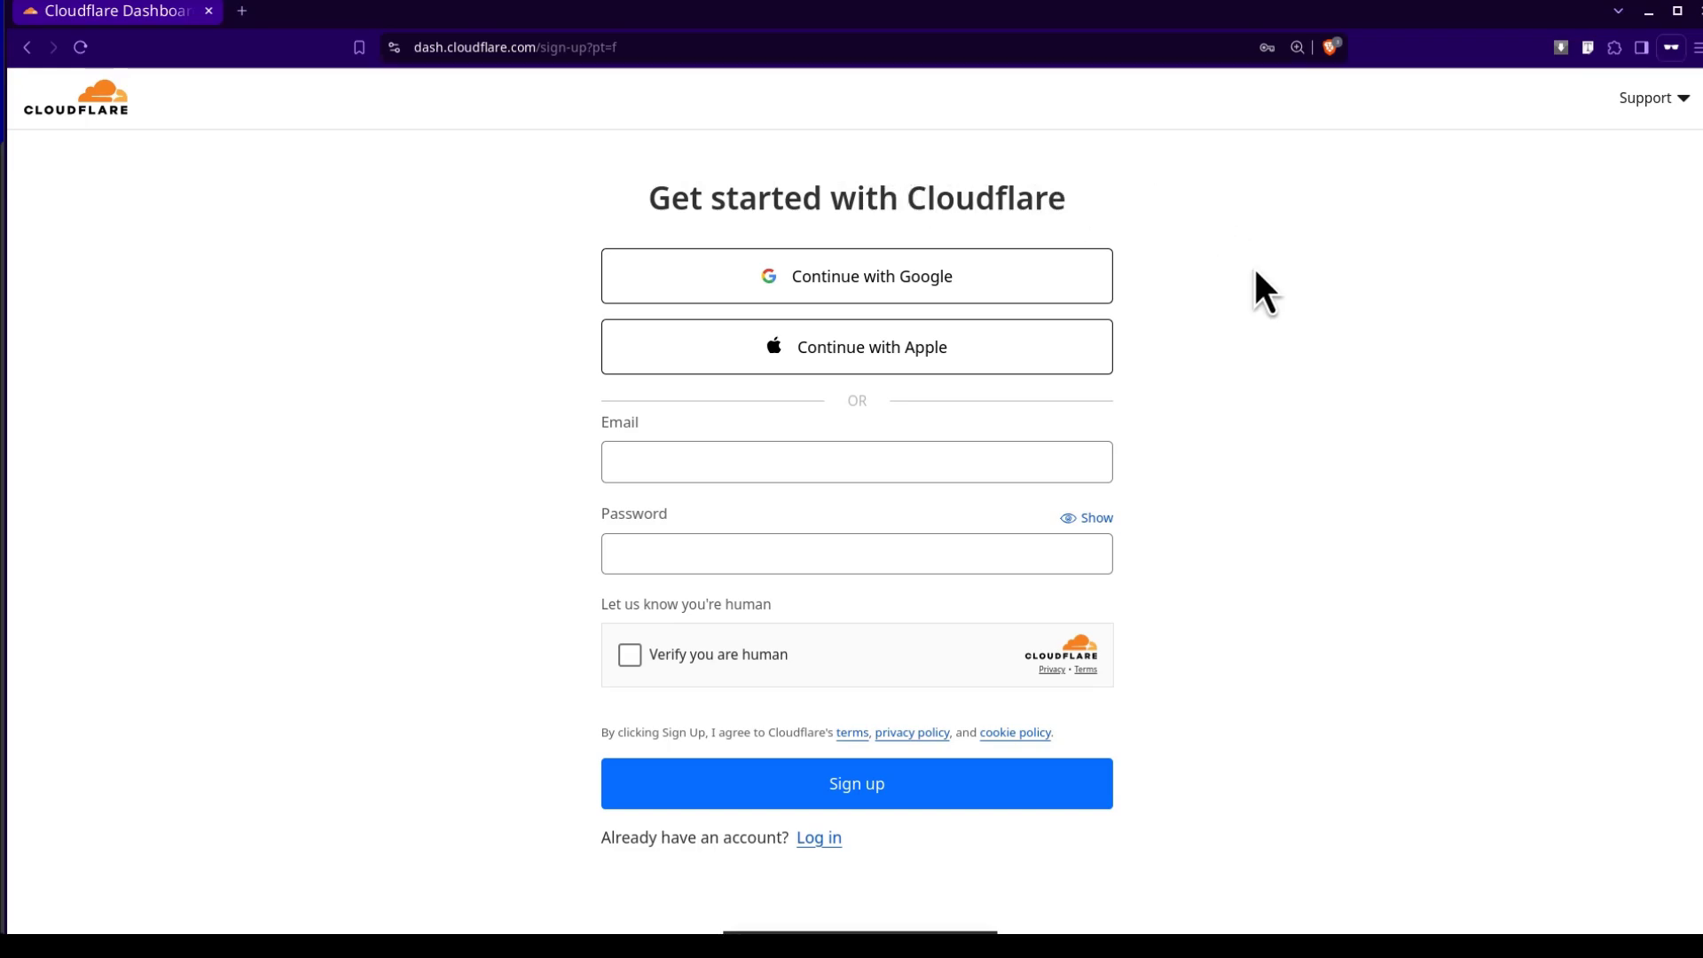
mouse_move(874, 303)
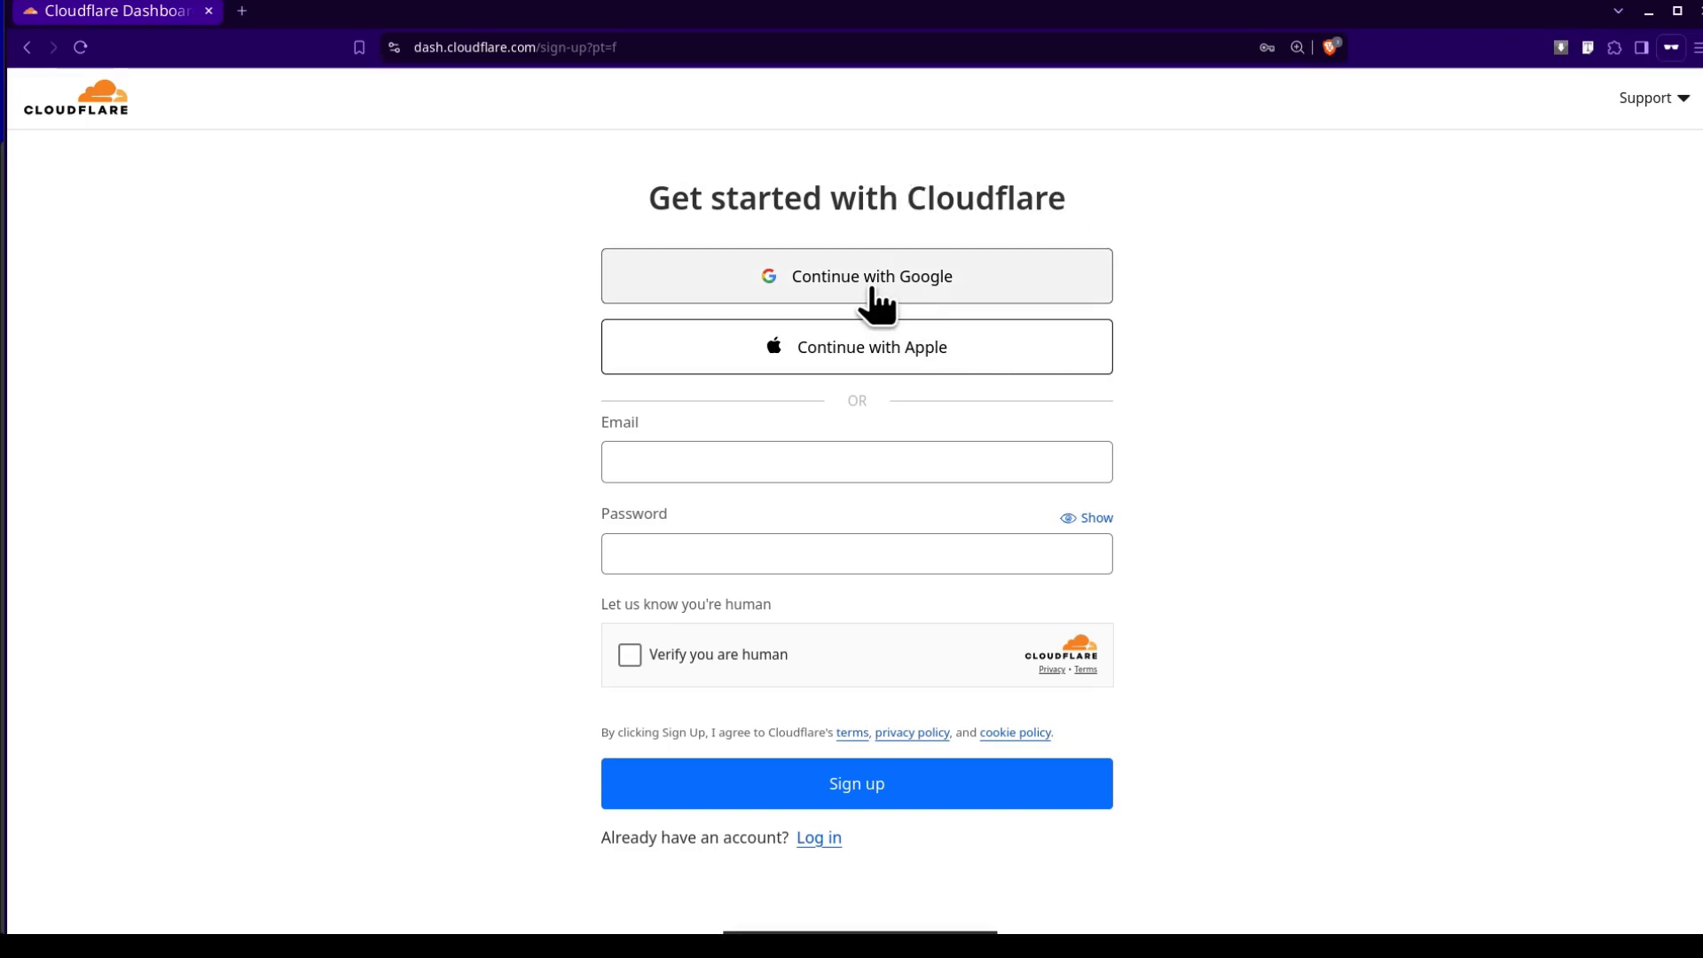
mouse_move(926, 375)
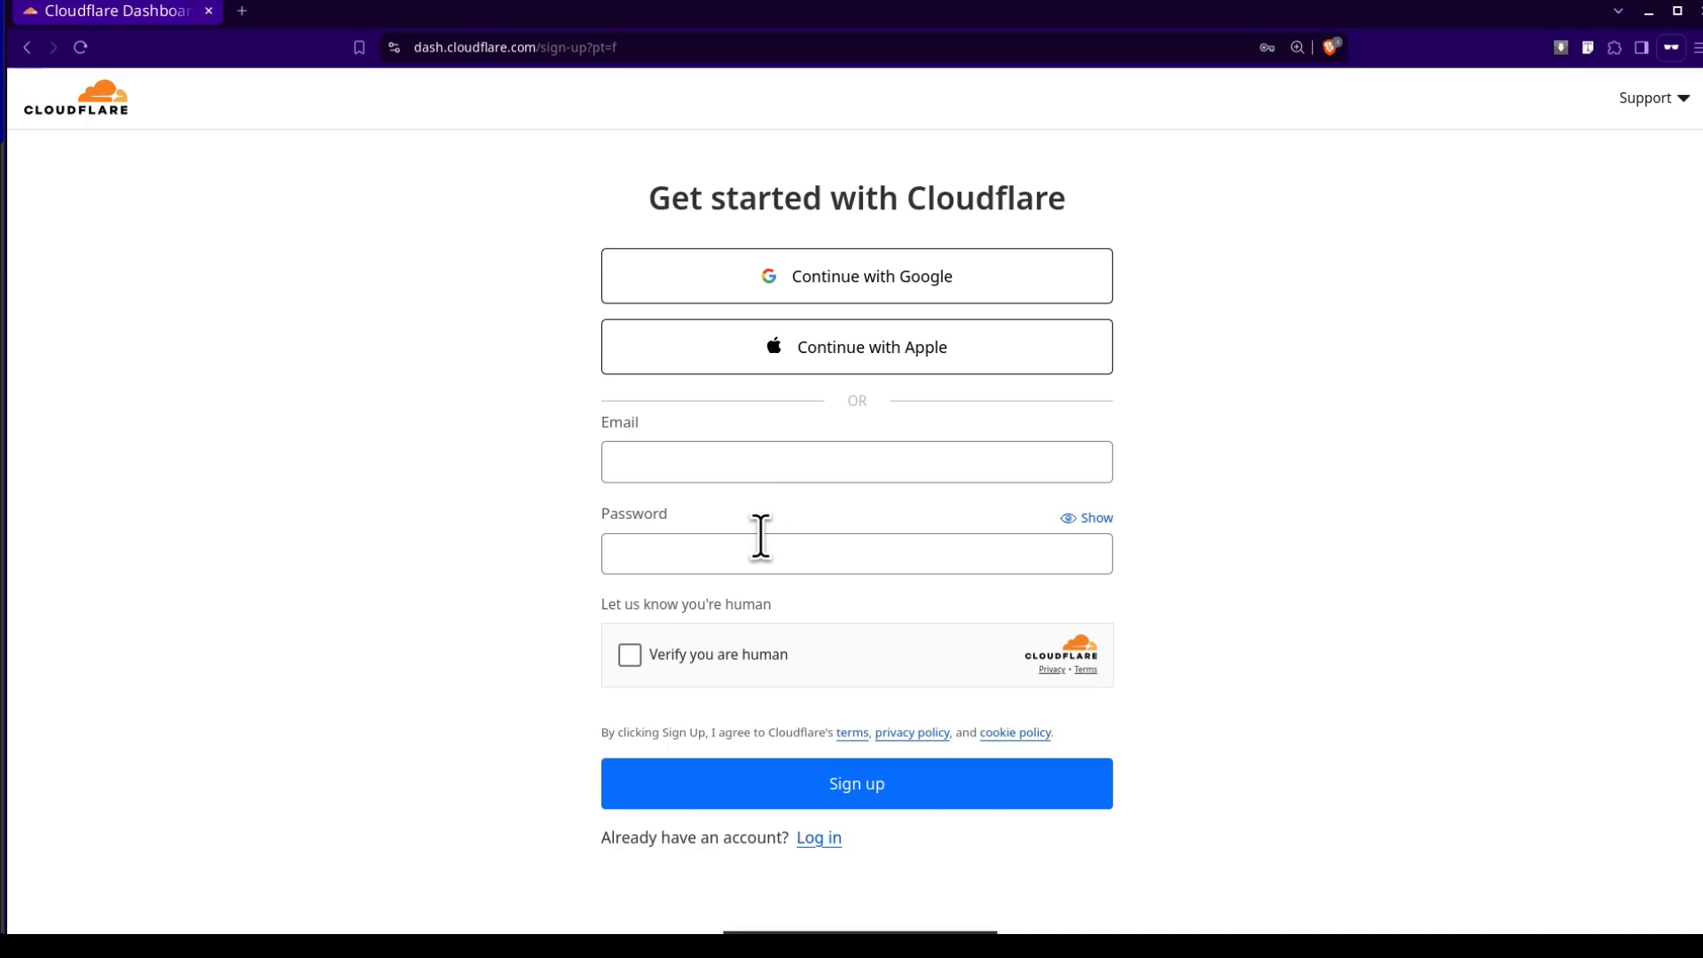
mouse_move(1455, 390)
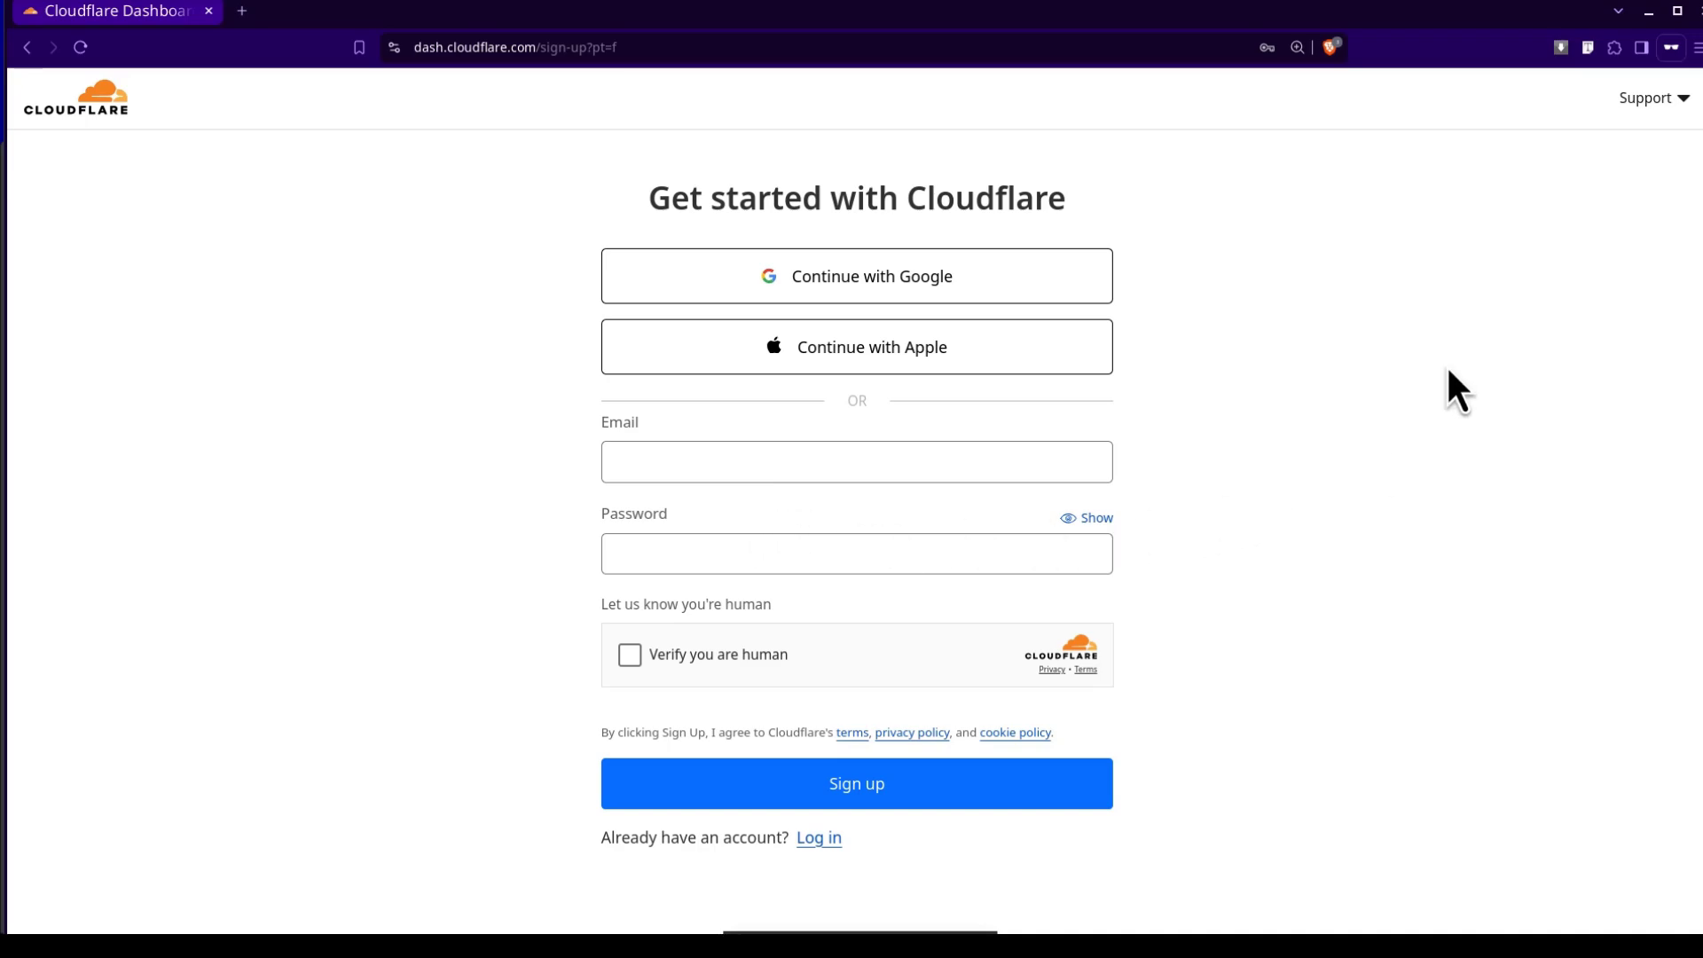
mouse_move(1552, 312)
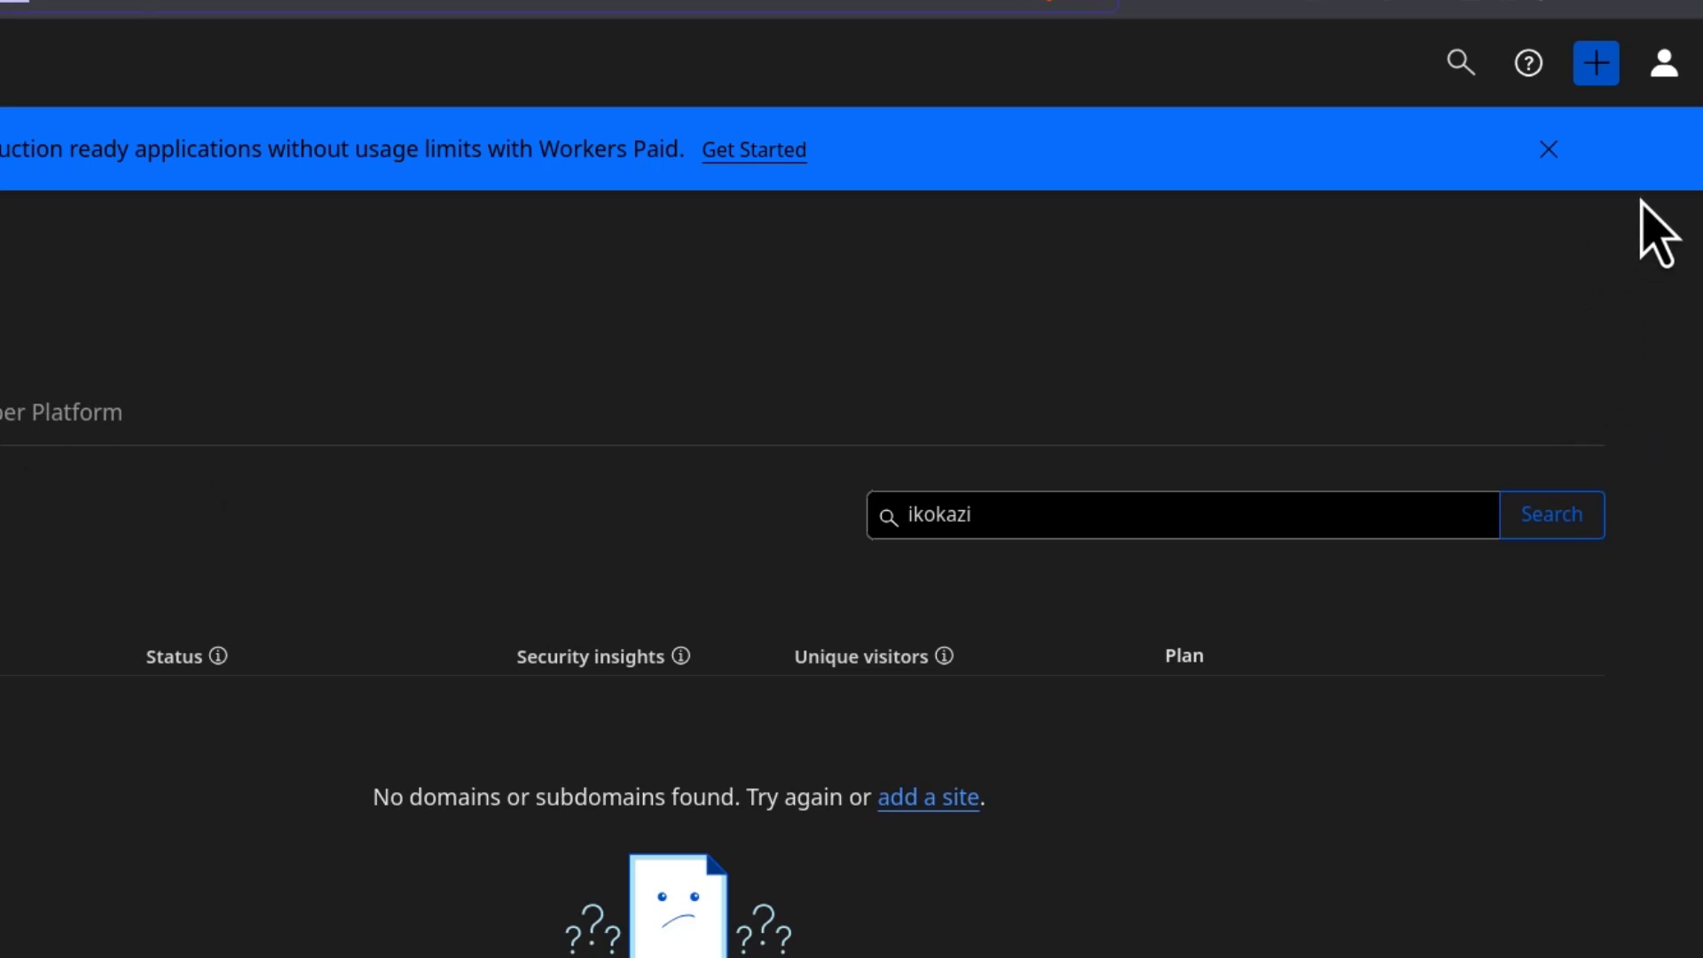
mouse_move(1595, 62)
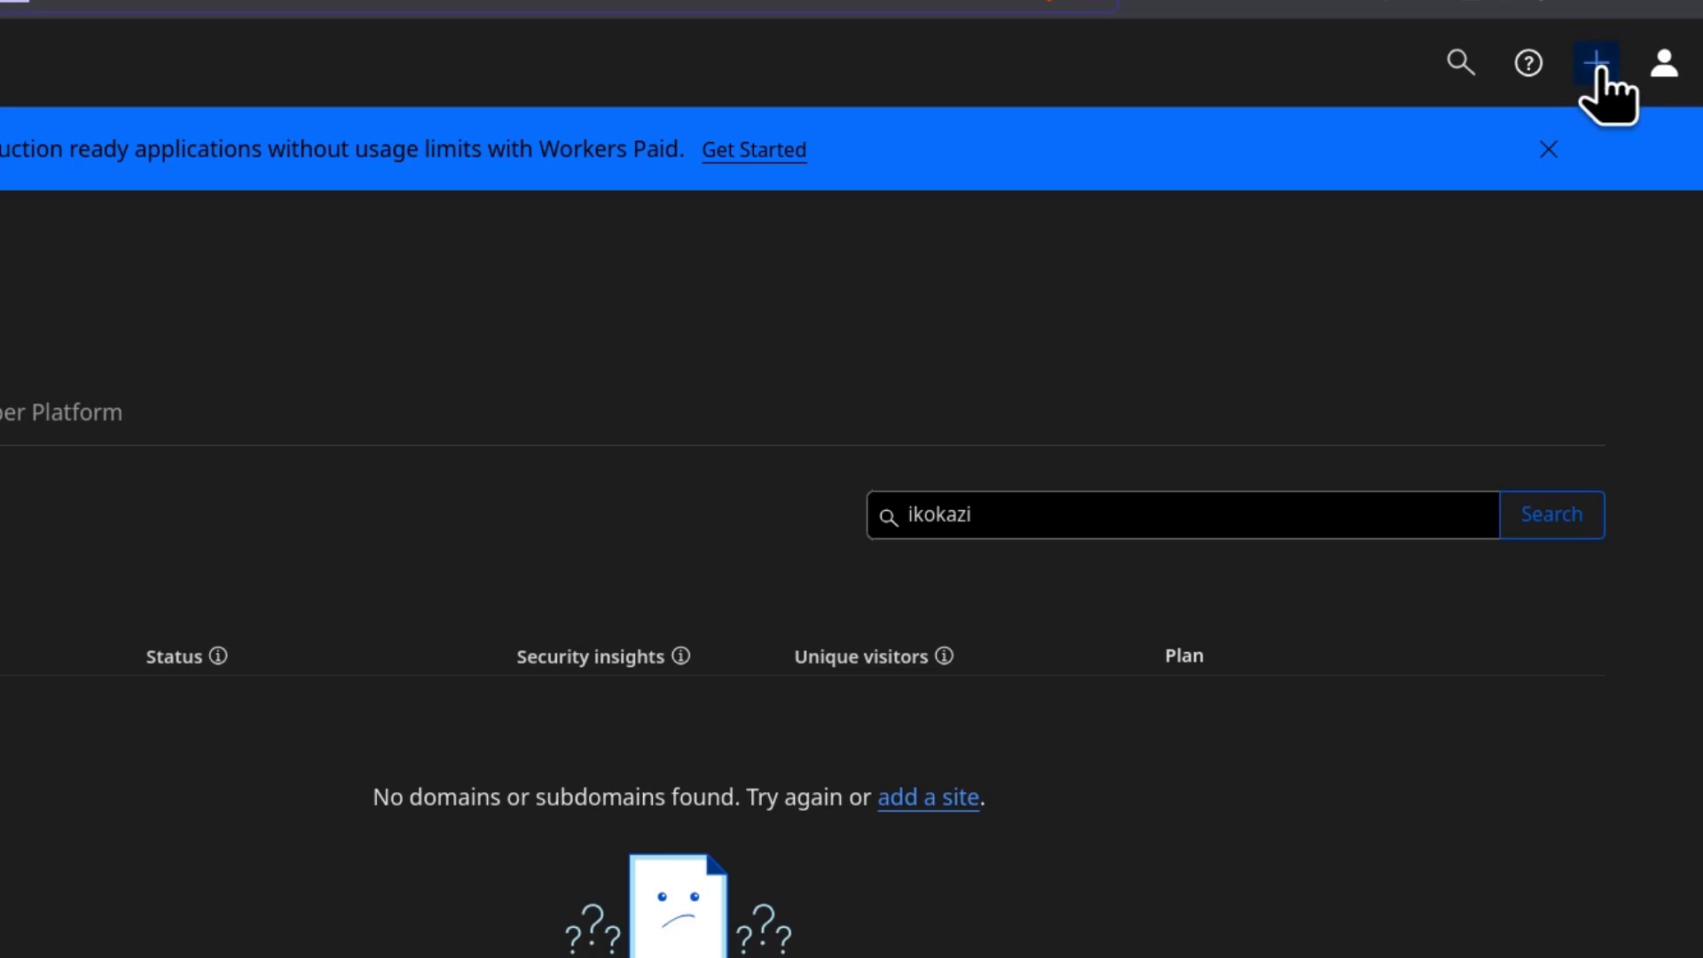
Step: Choose 'Connect a domain' from the dashboard's + create menu
left_click(1595, 62)
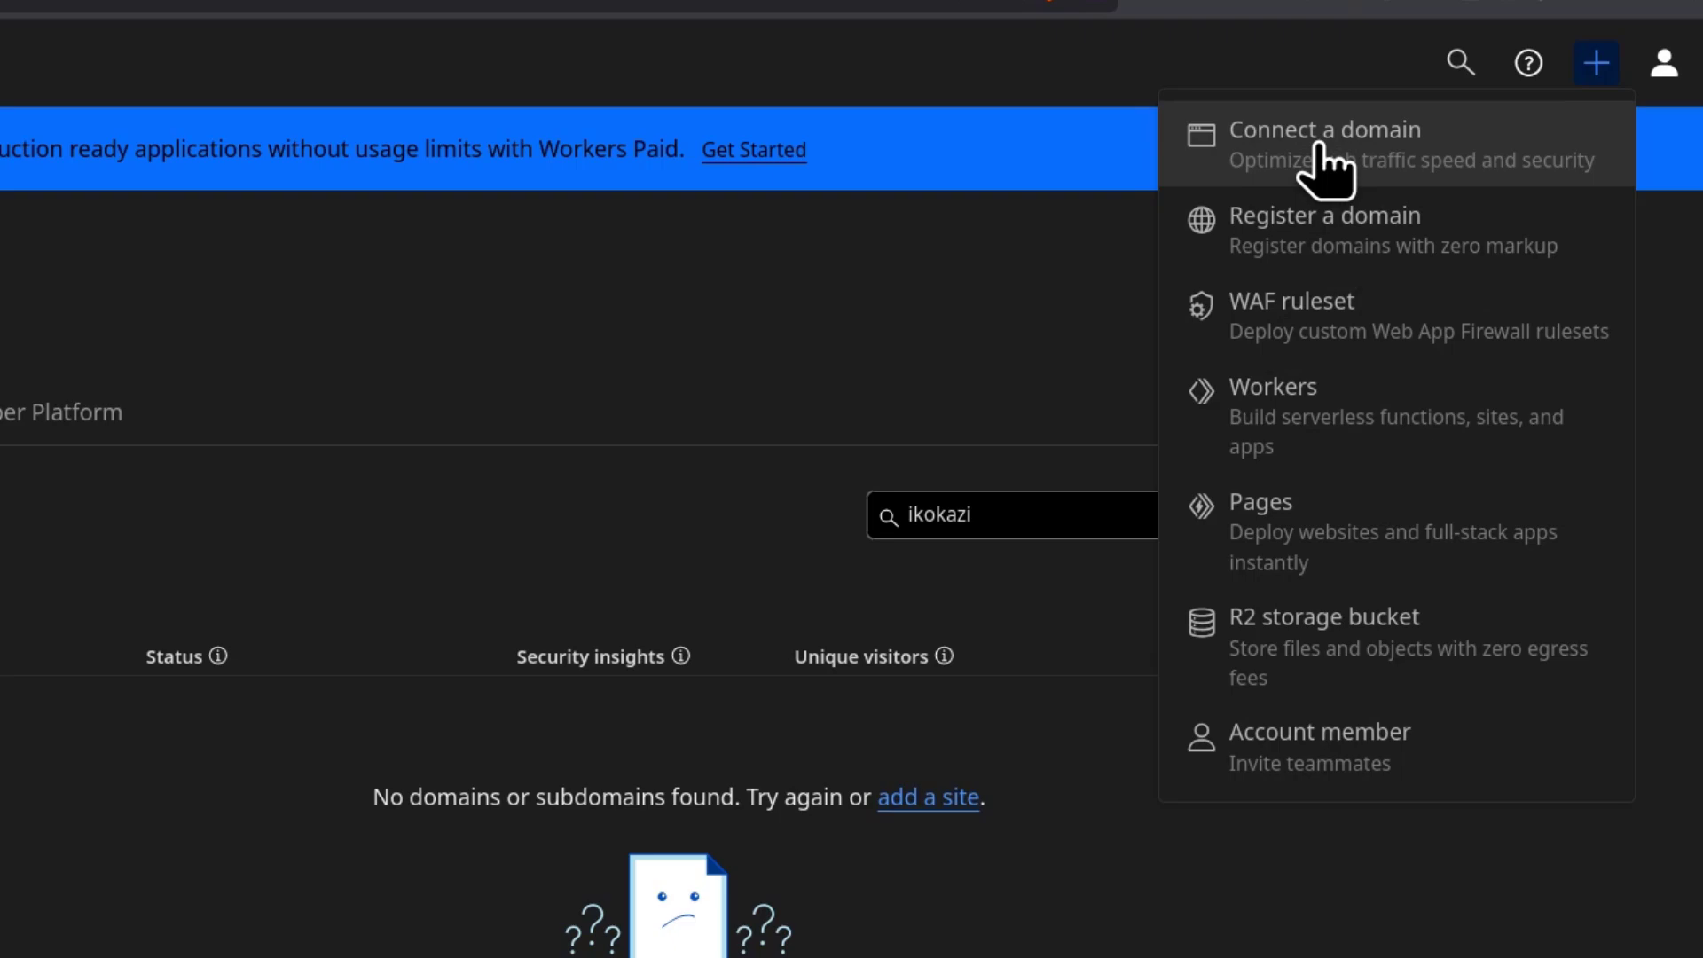
left_click(1324, 130)
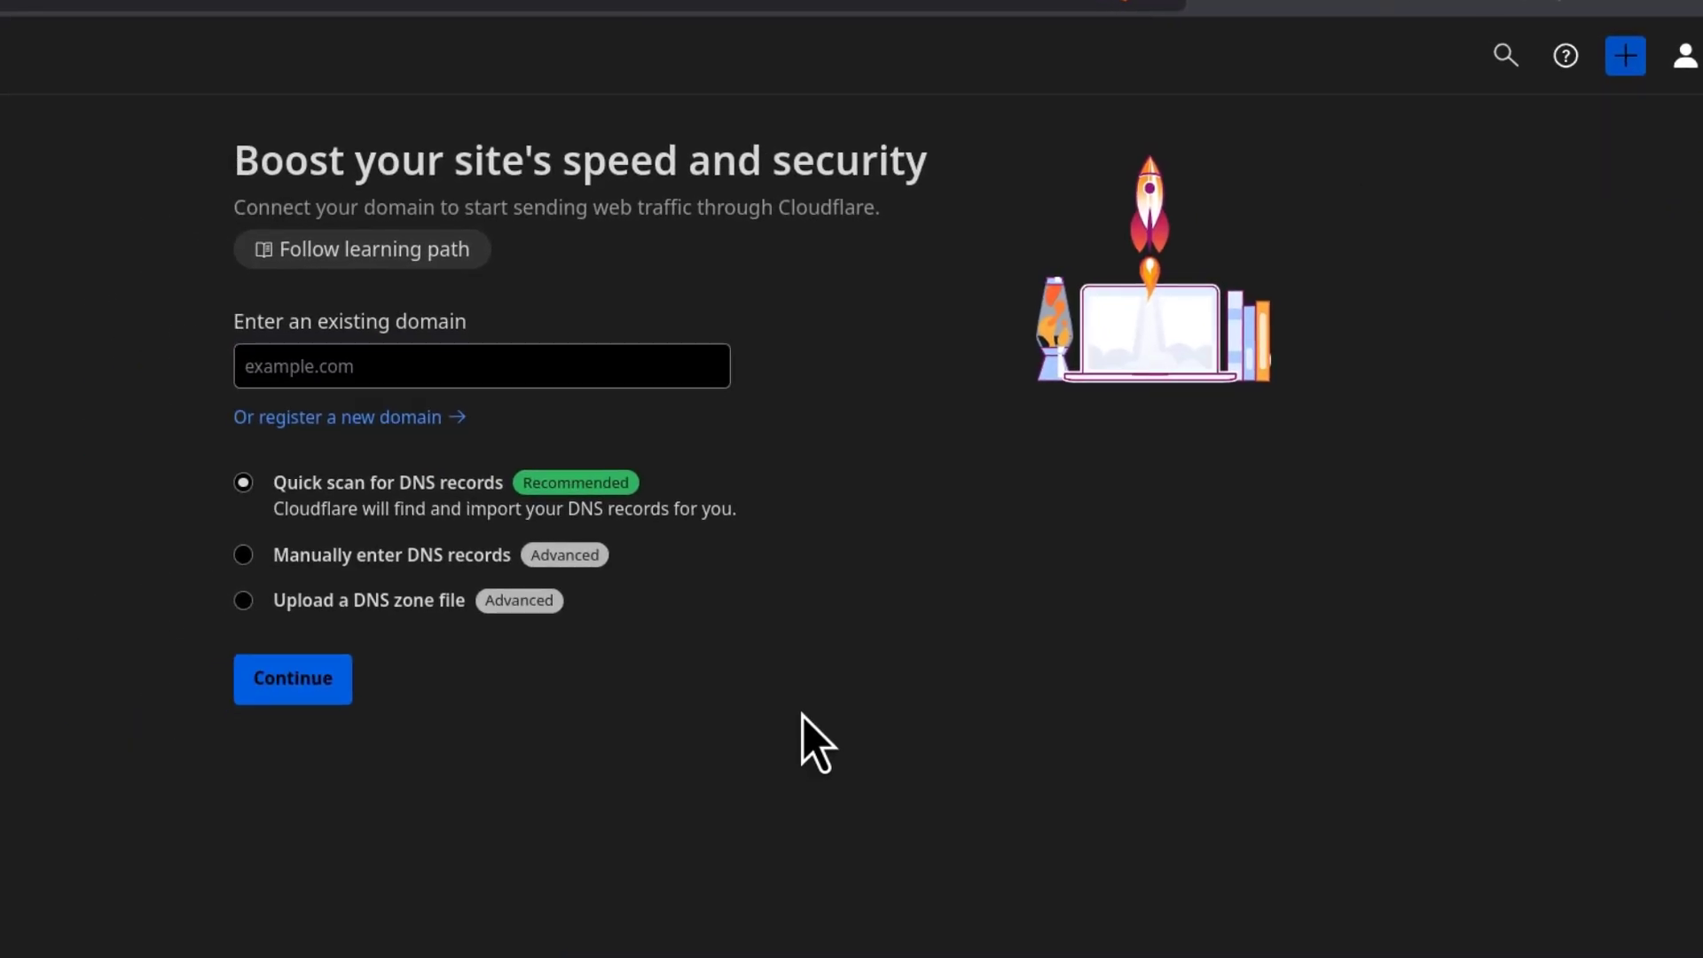
mouse_move(1337, 16)
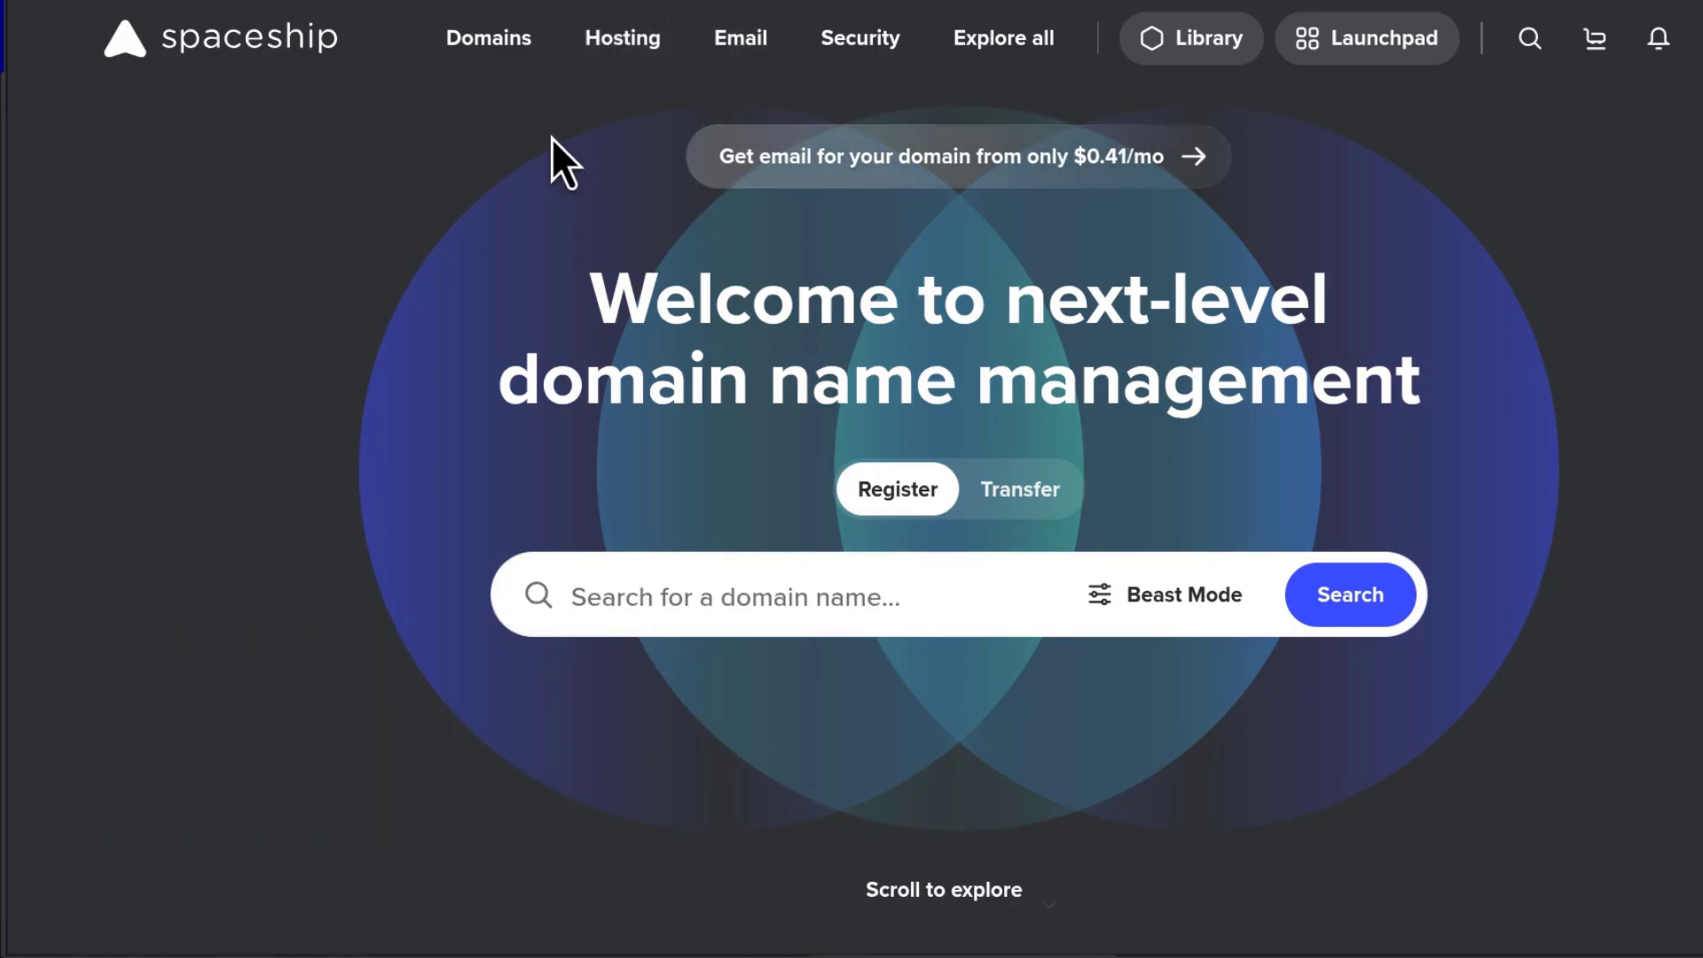
mouse_move(874, 337)
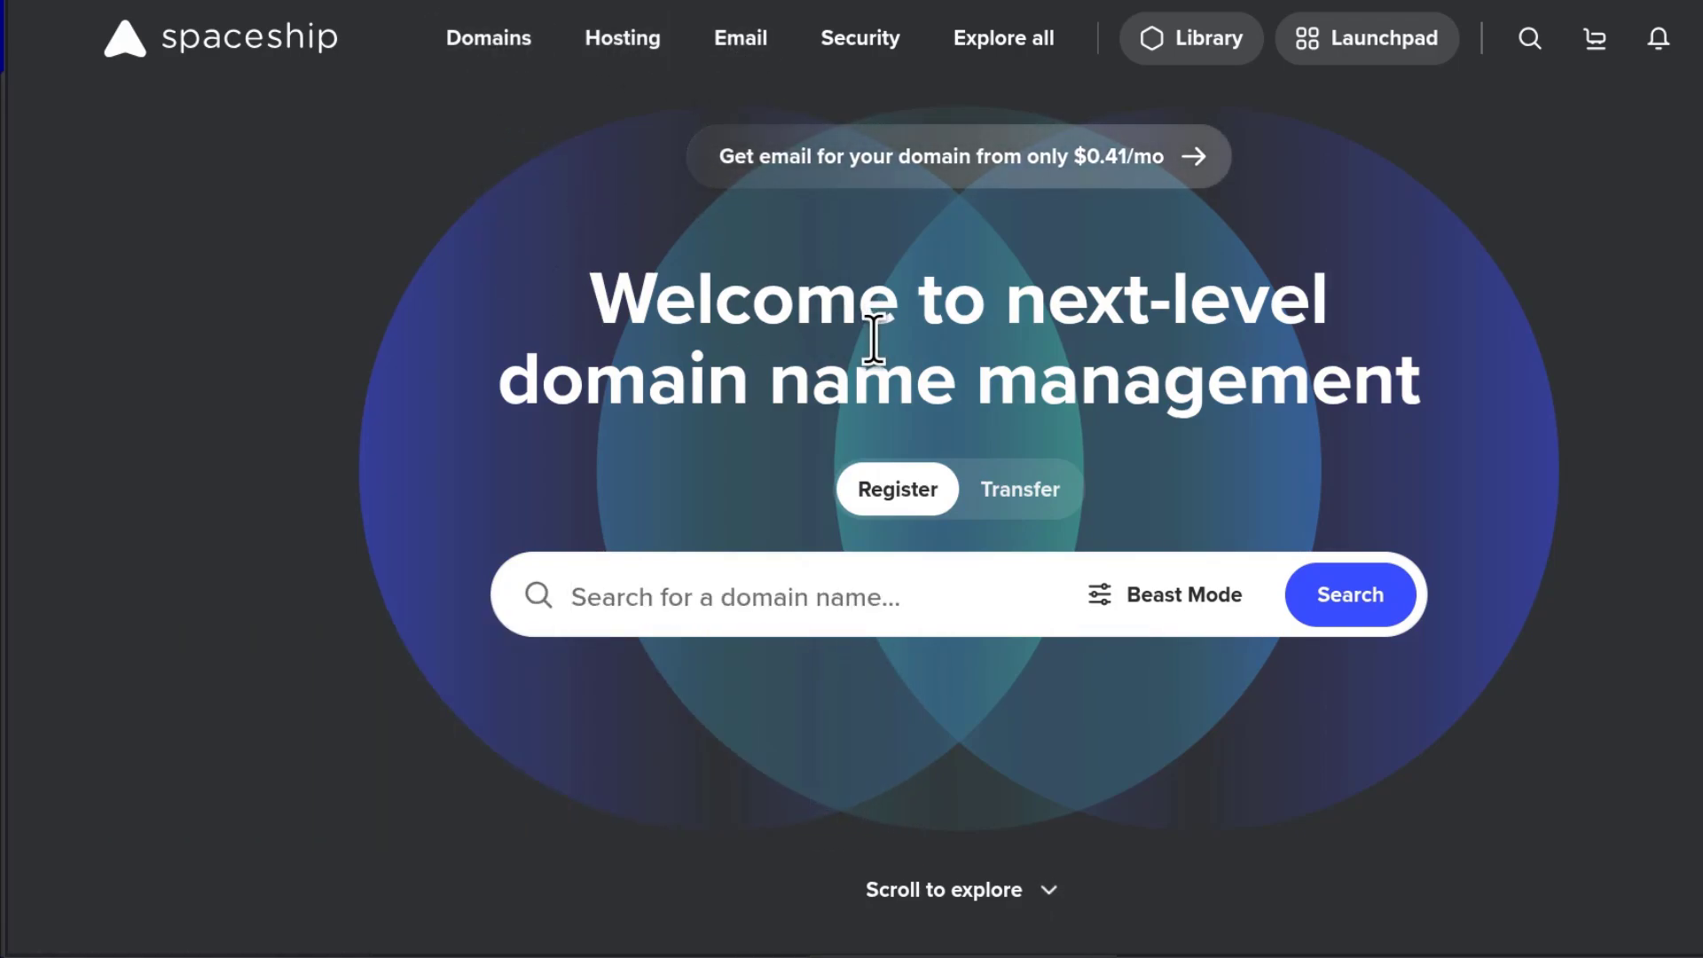
mouse_move(1368, 37)
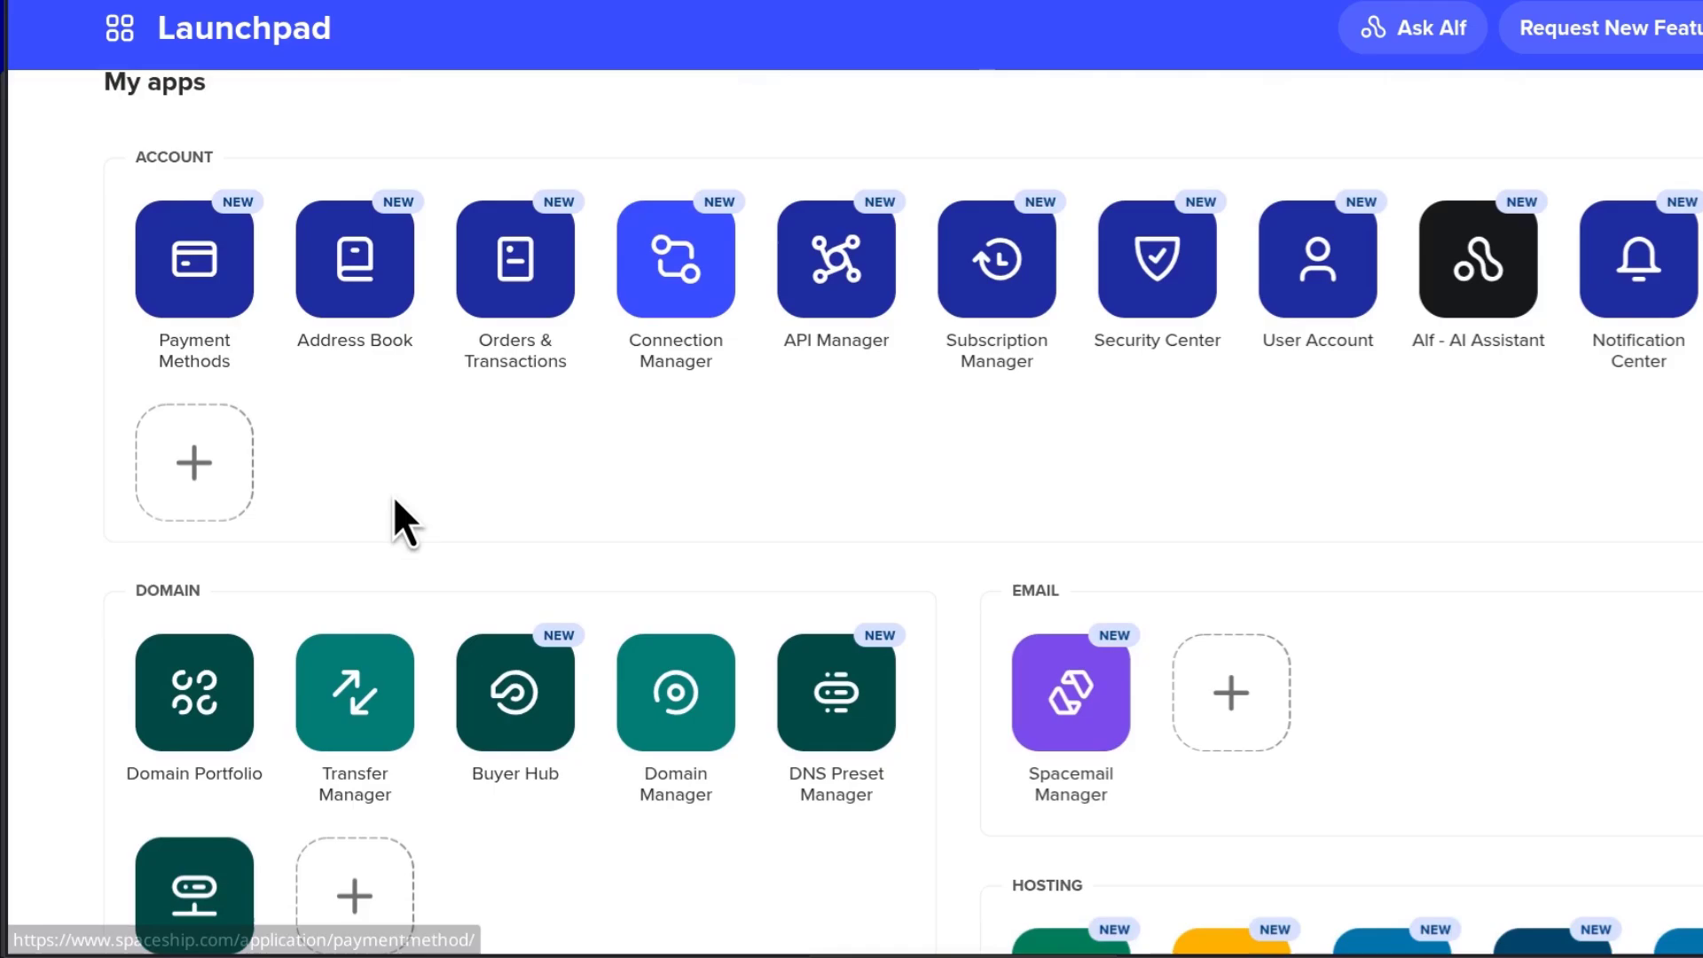
Step: Launch the Domain Portfolio app and open the ikokazi.com domain entry
scroll("down", 3)
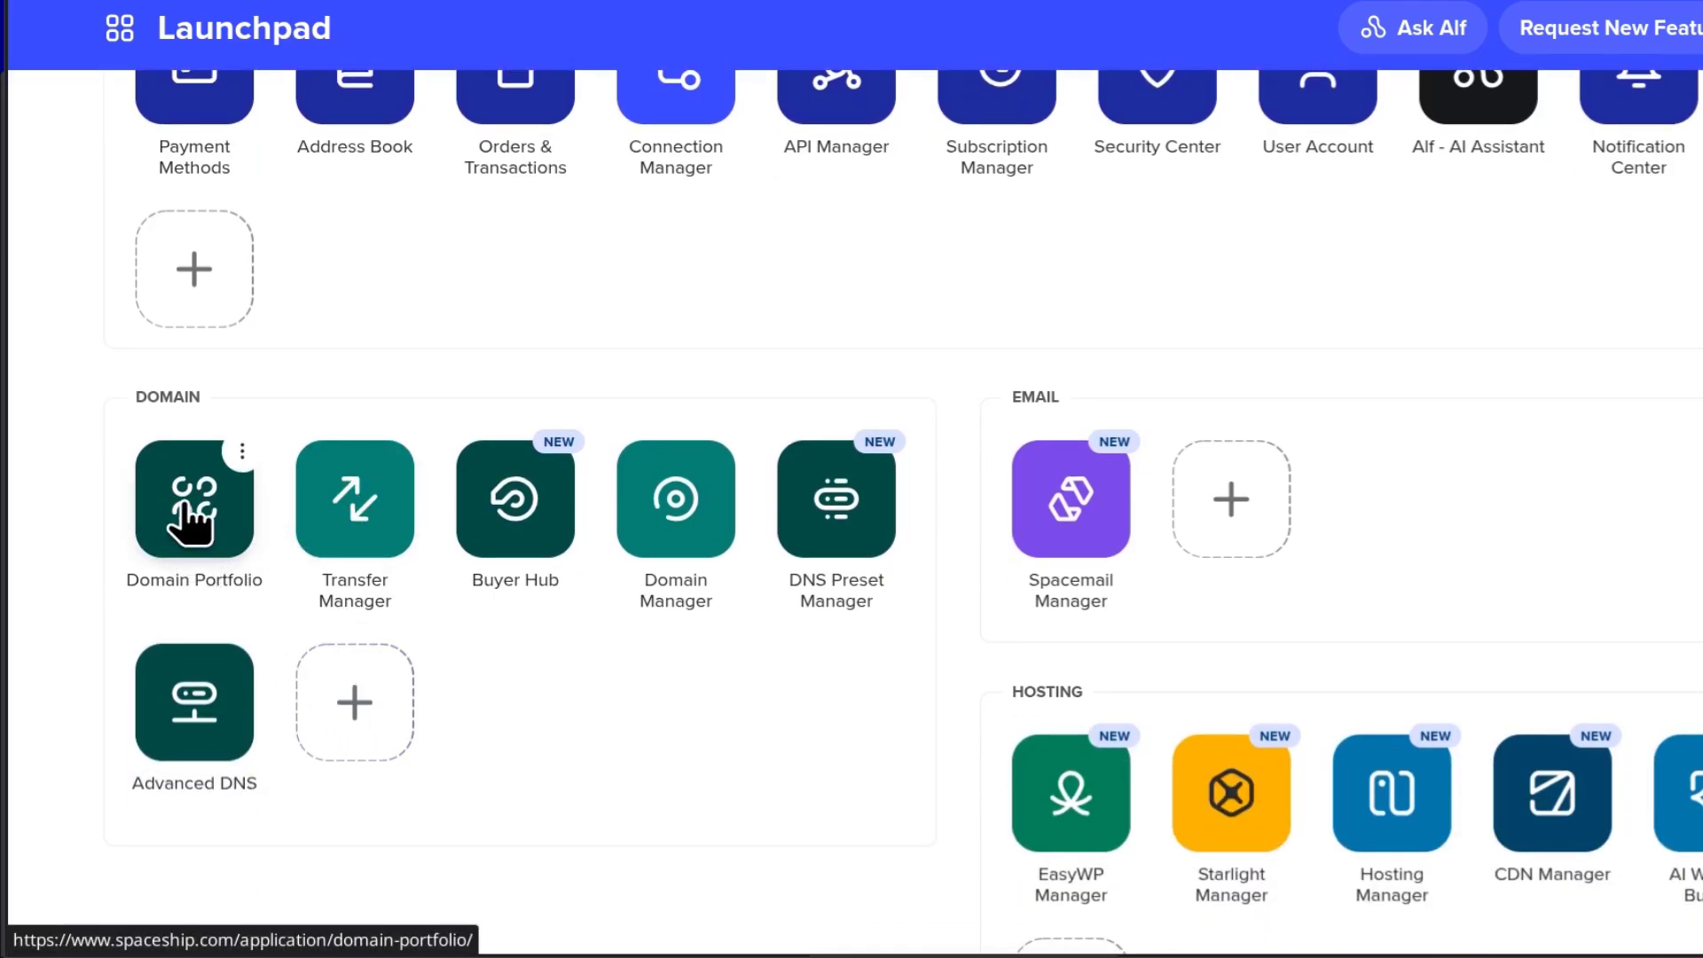
left_click(193, 498)
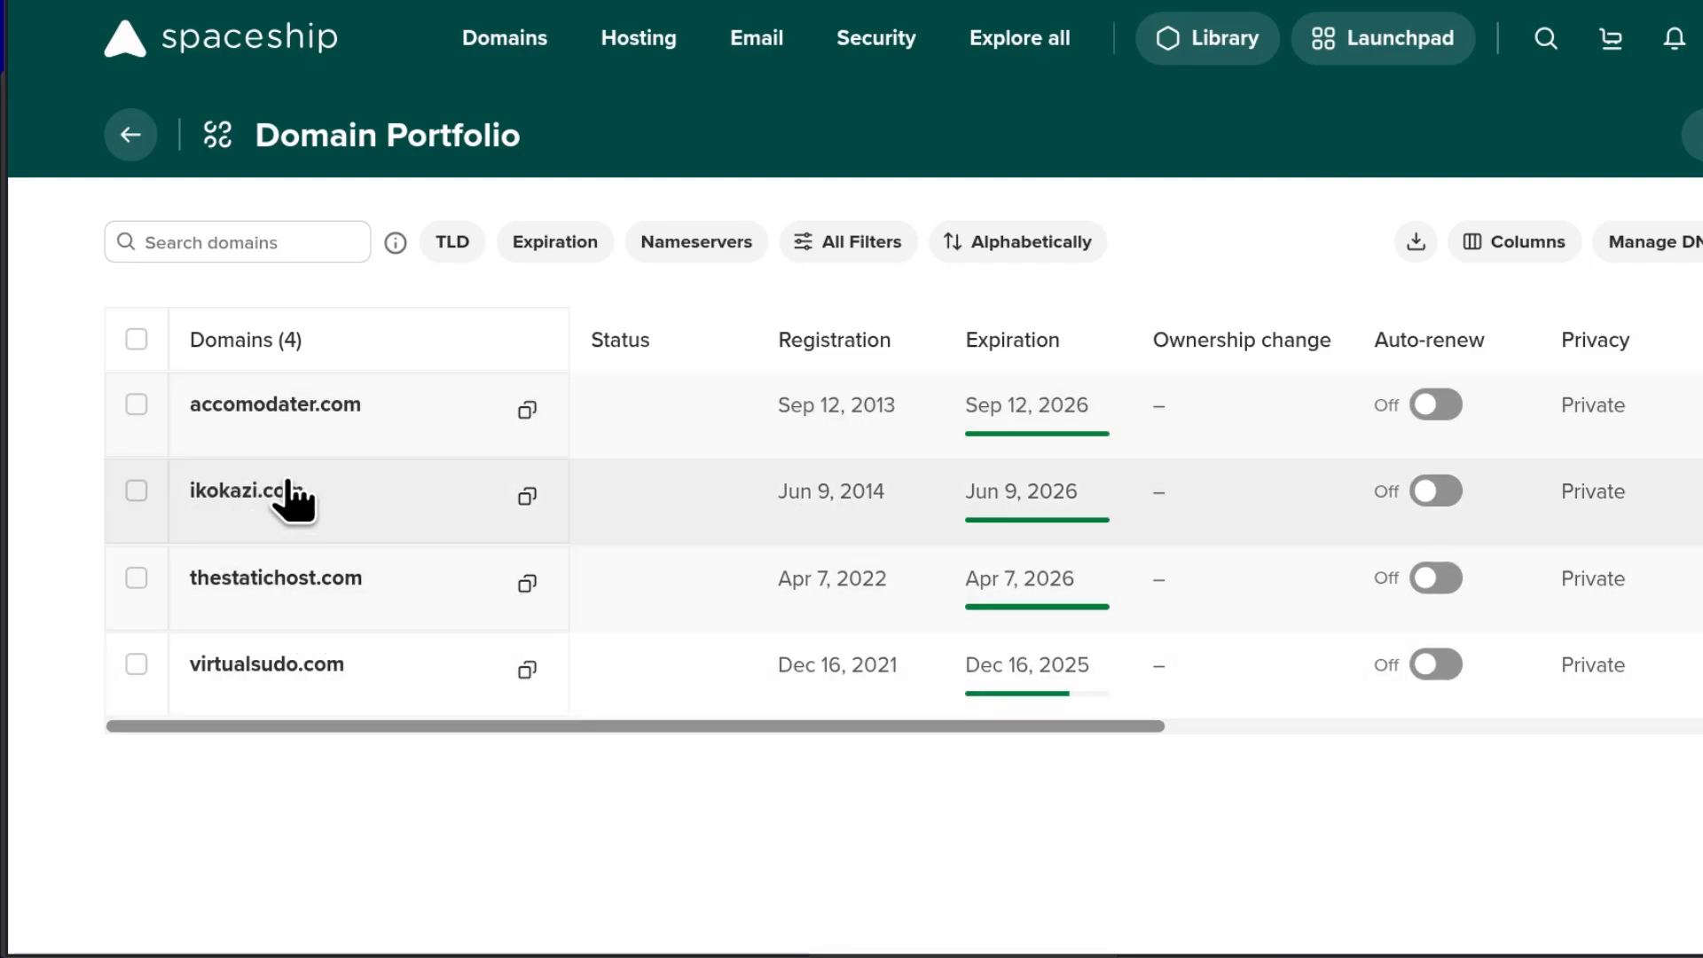
left_click(529, 496)
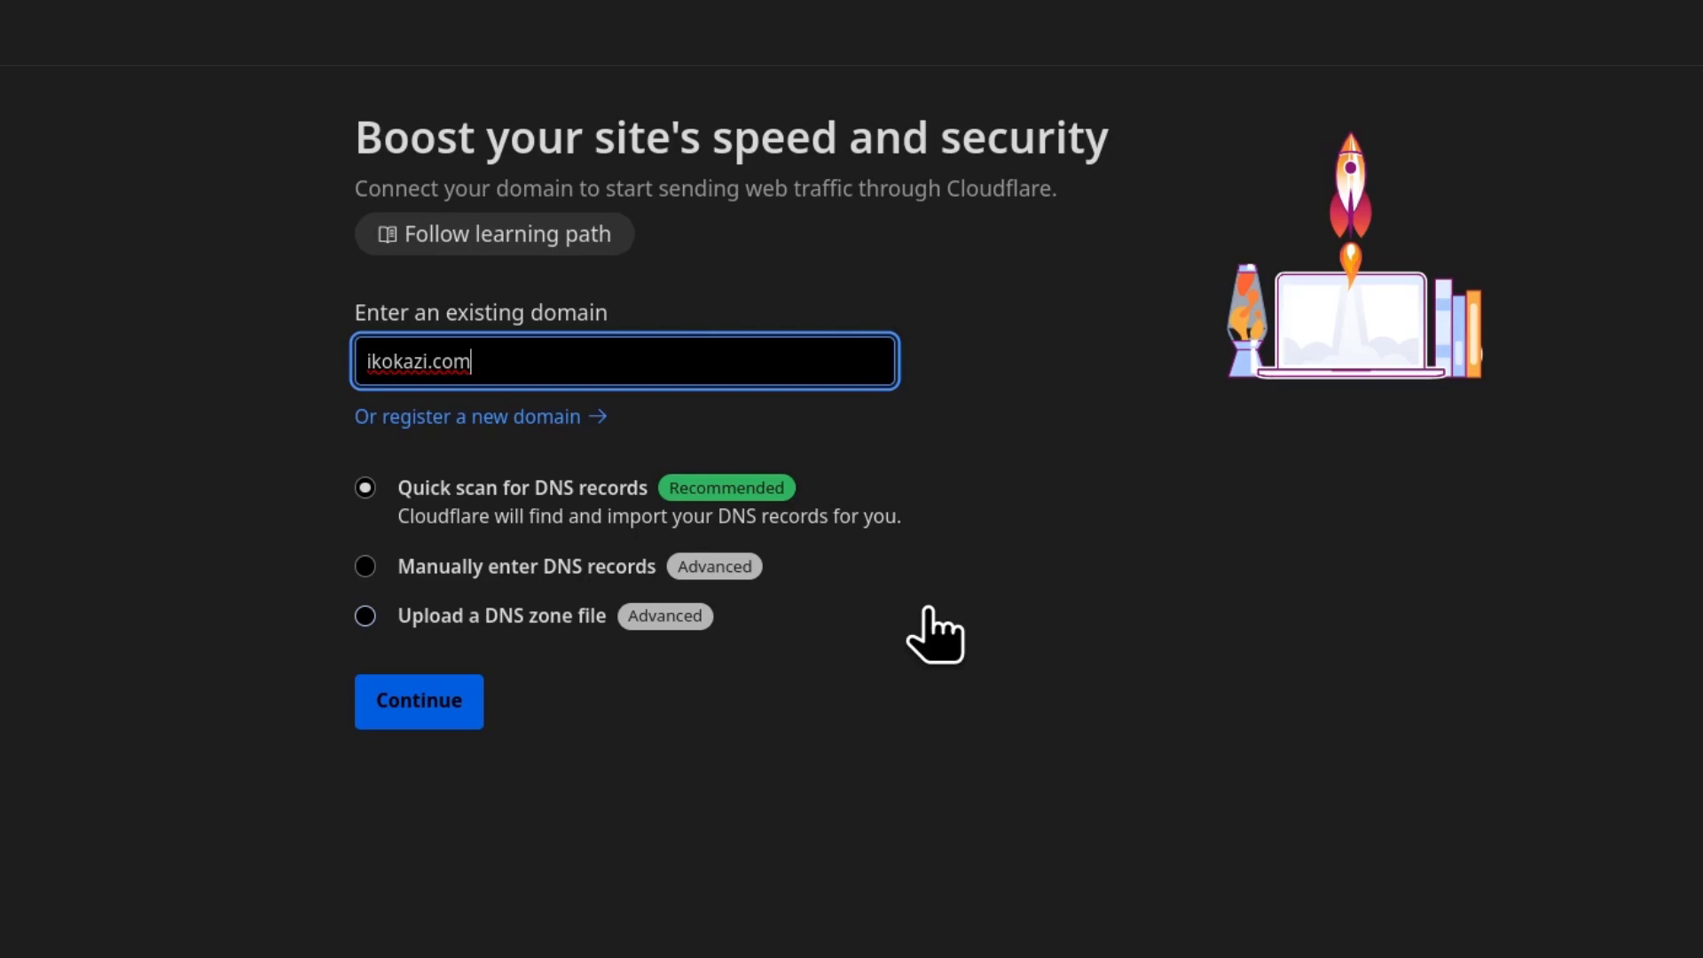
mouse_move(906, 701)
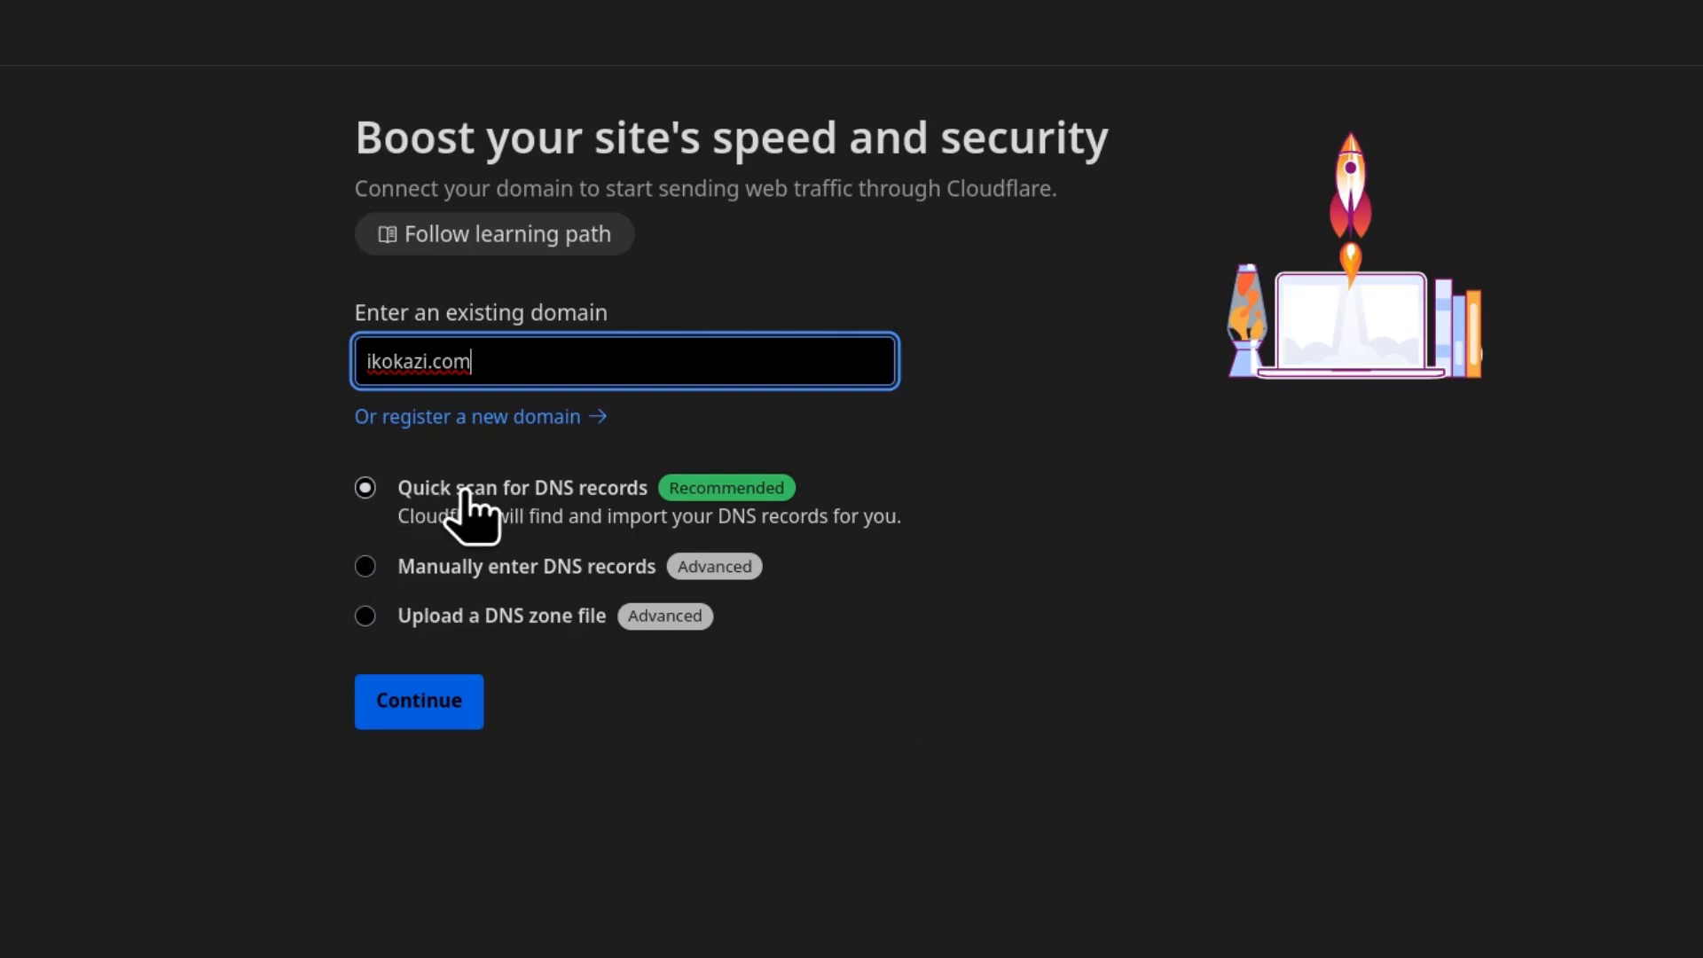
mouse_move(587, 511)
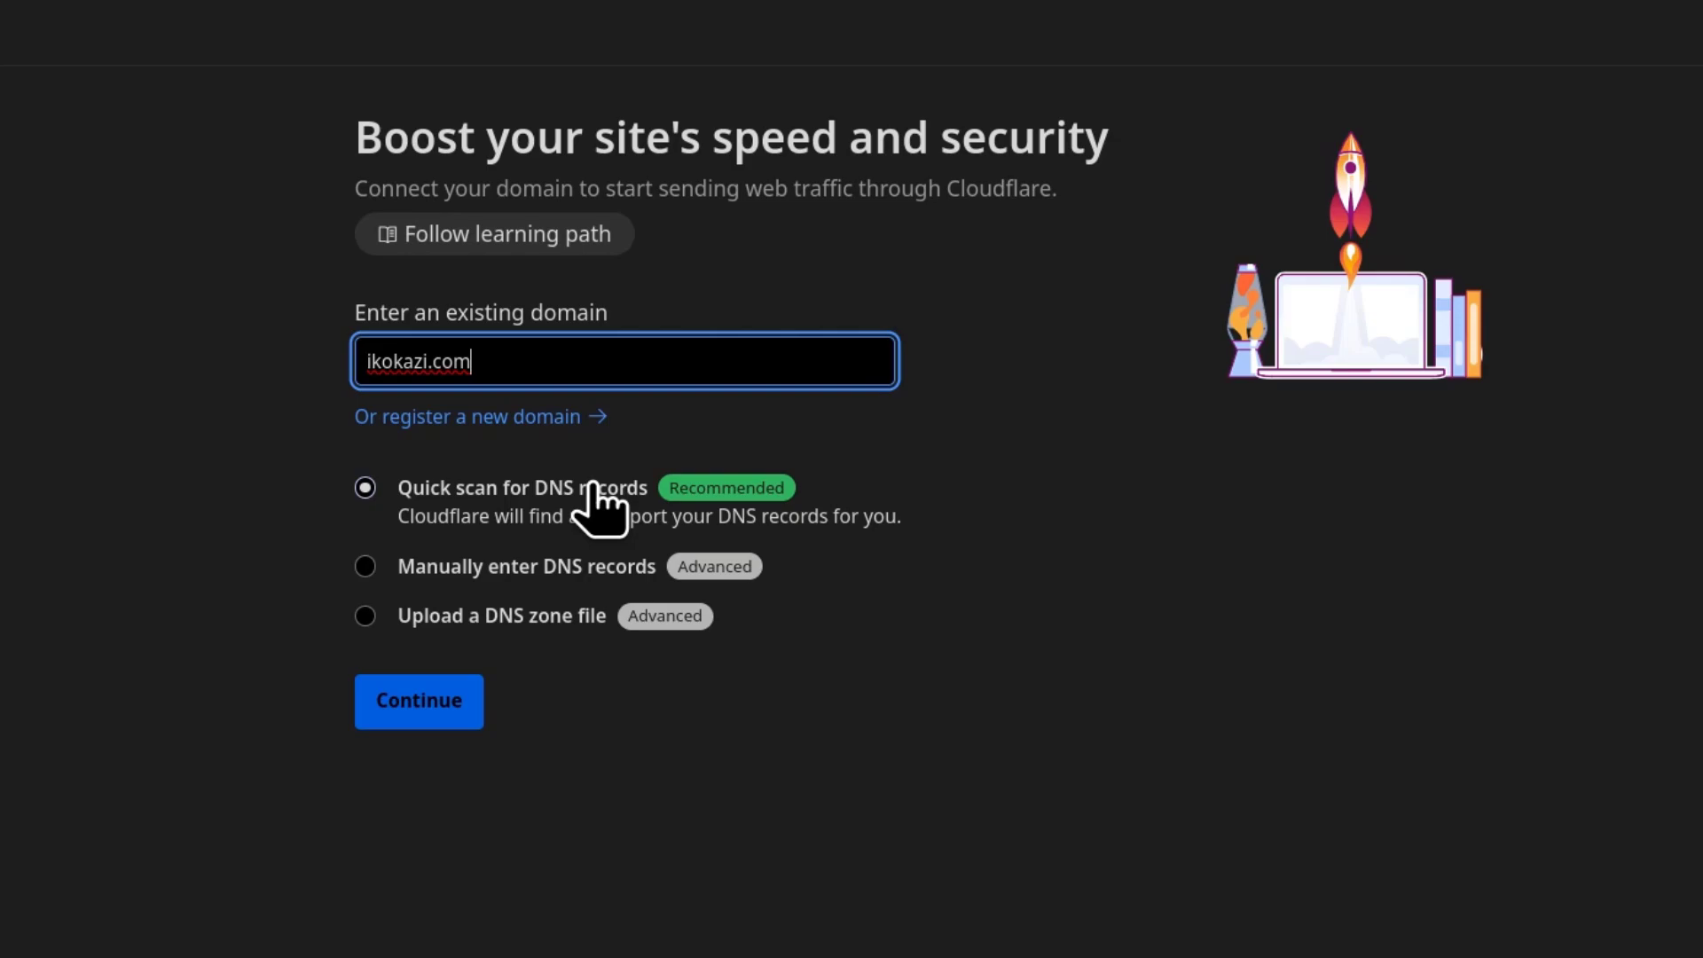
mouse_move(520, 651)
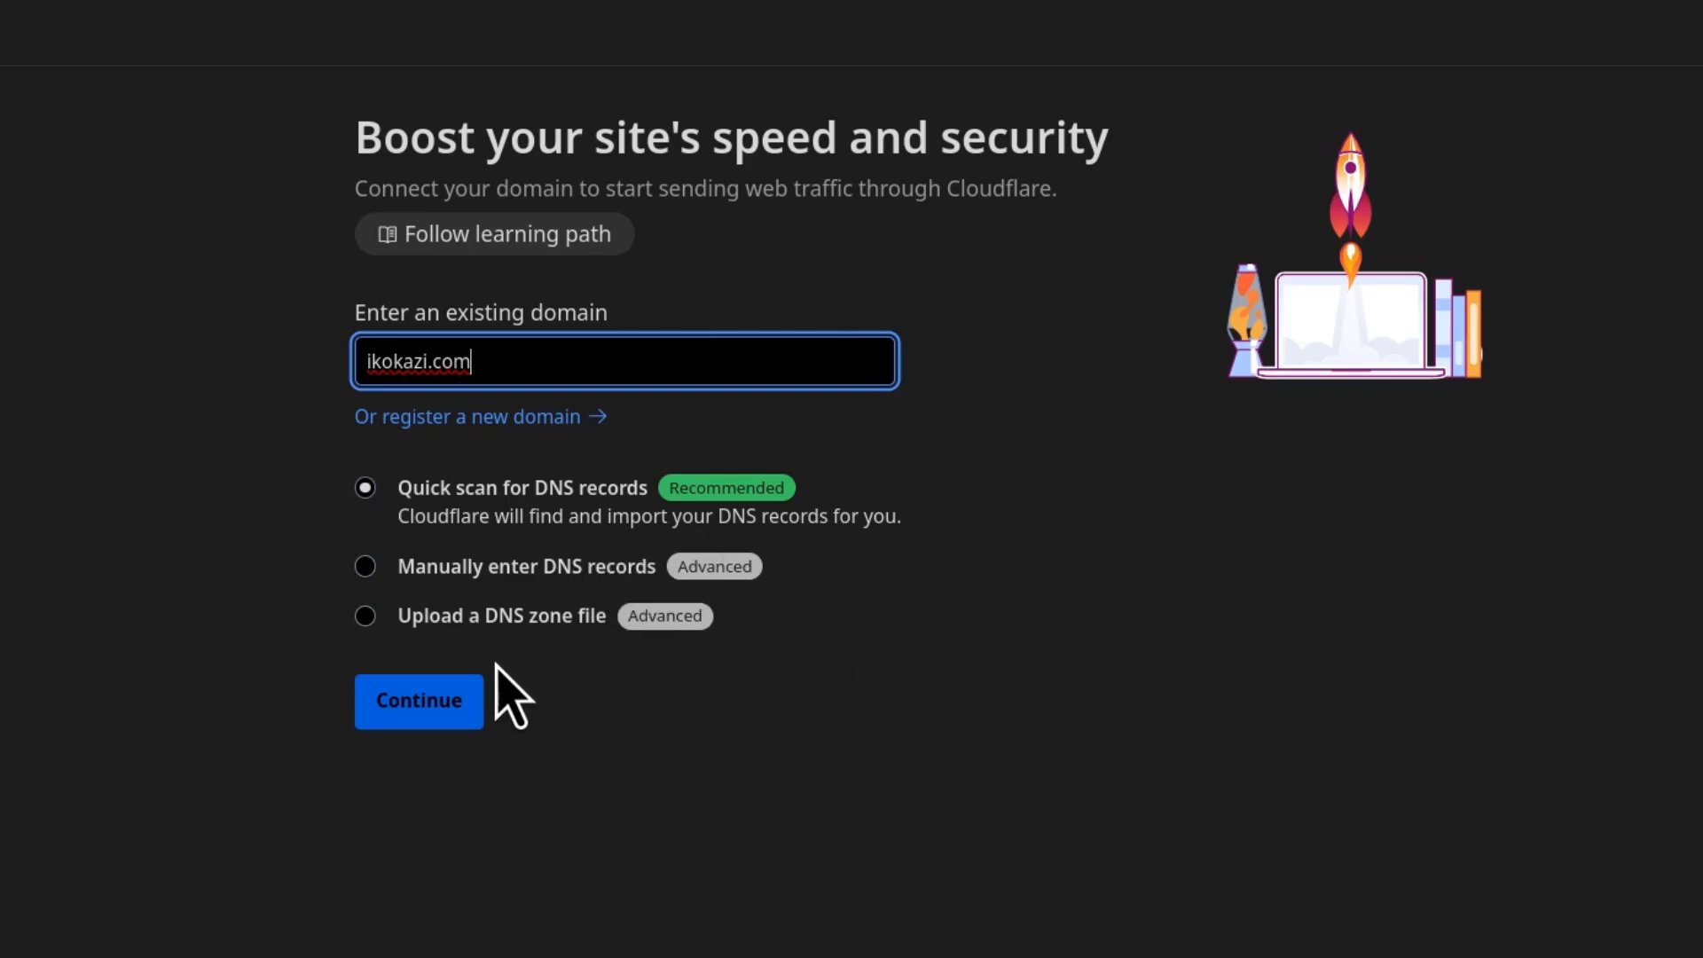
mouse_move(539, 651)
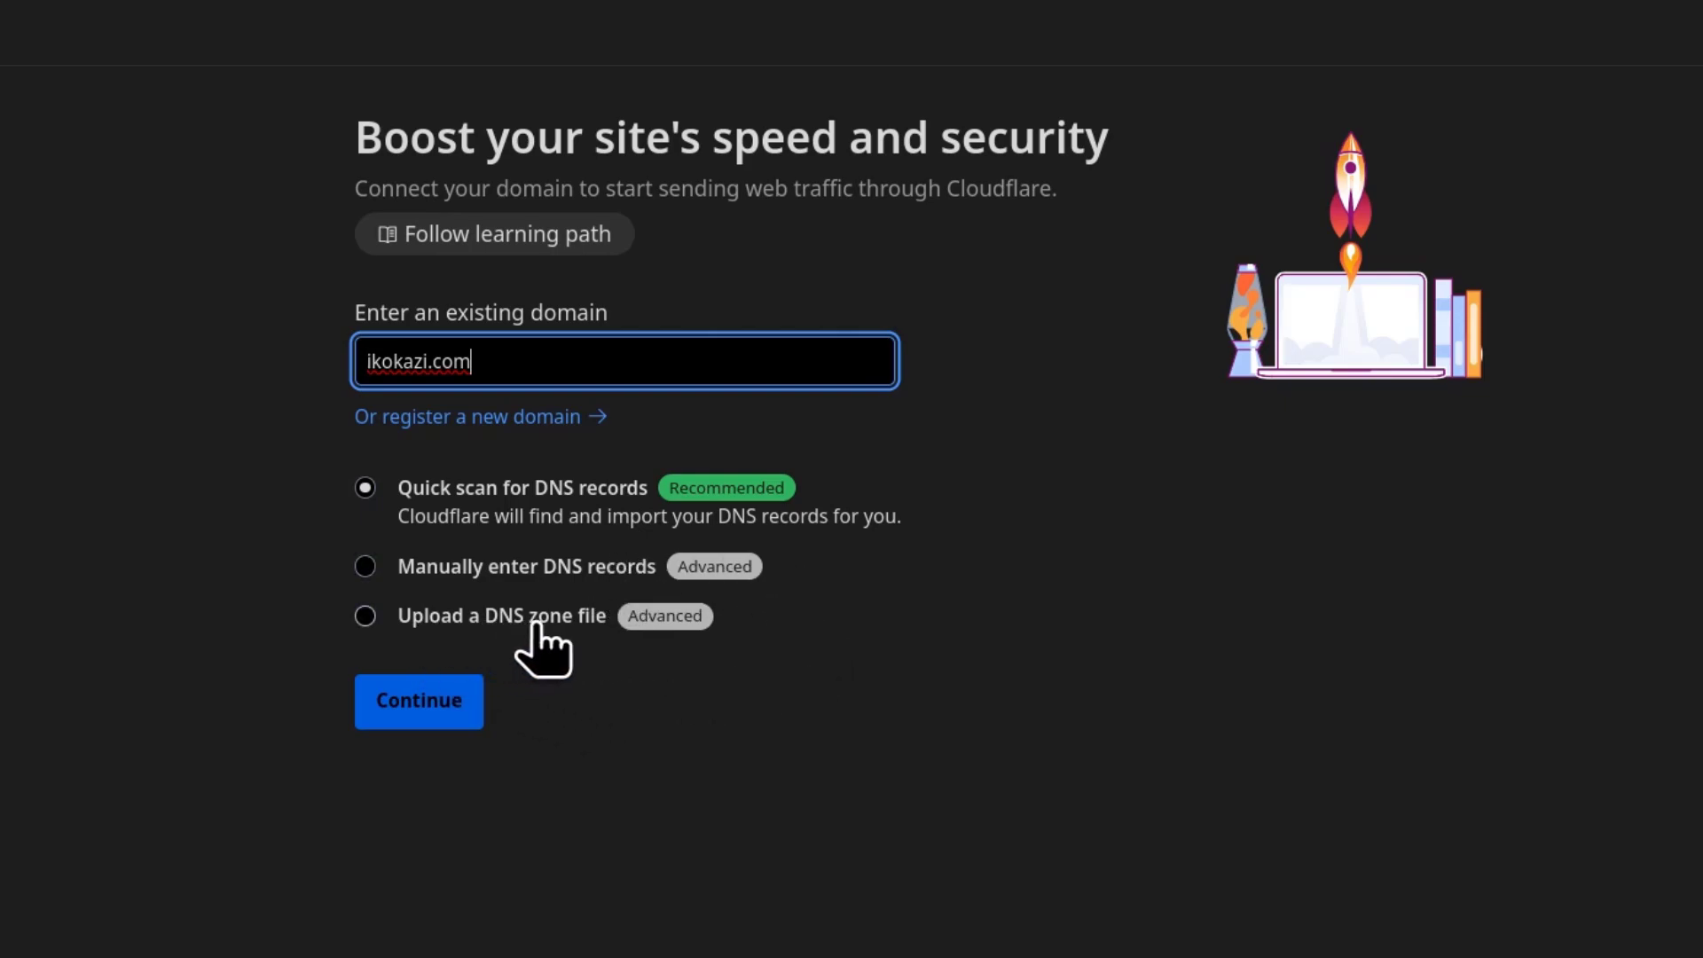
mouse_move(511, 533)
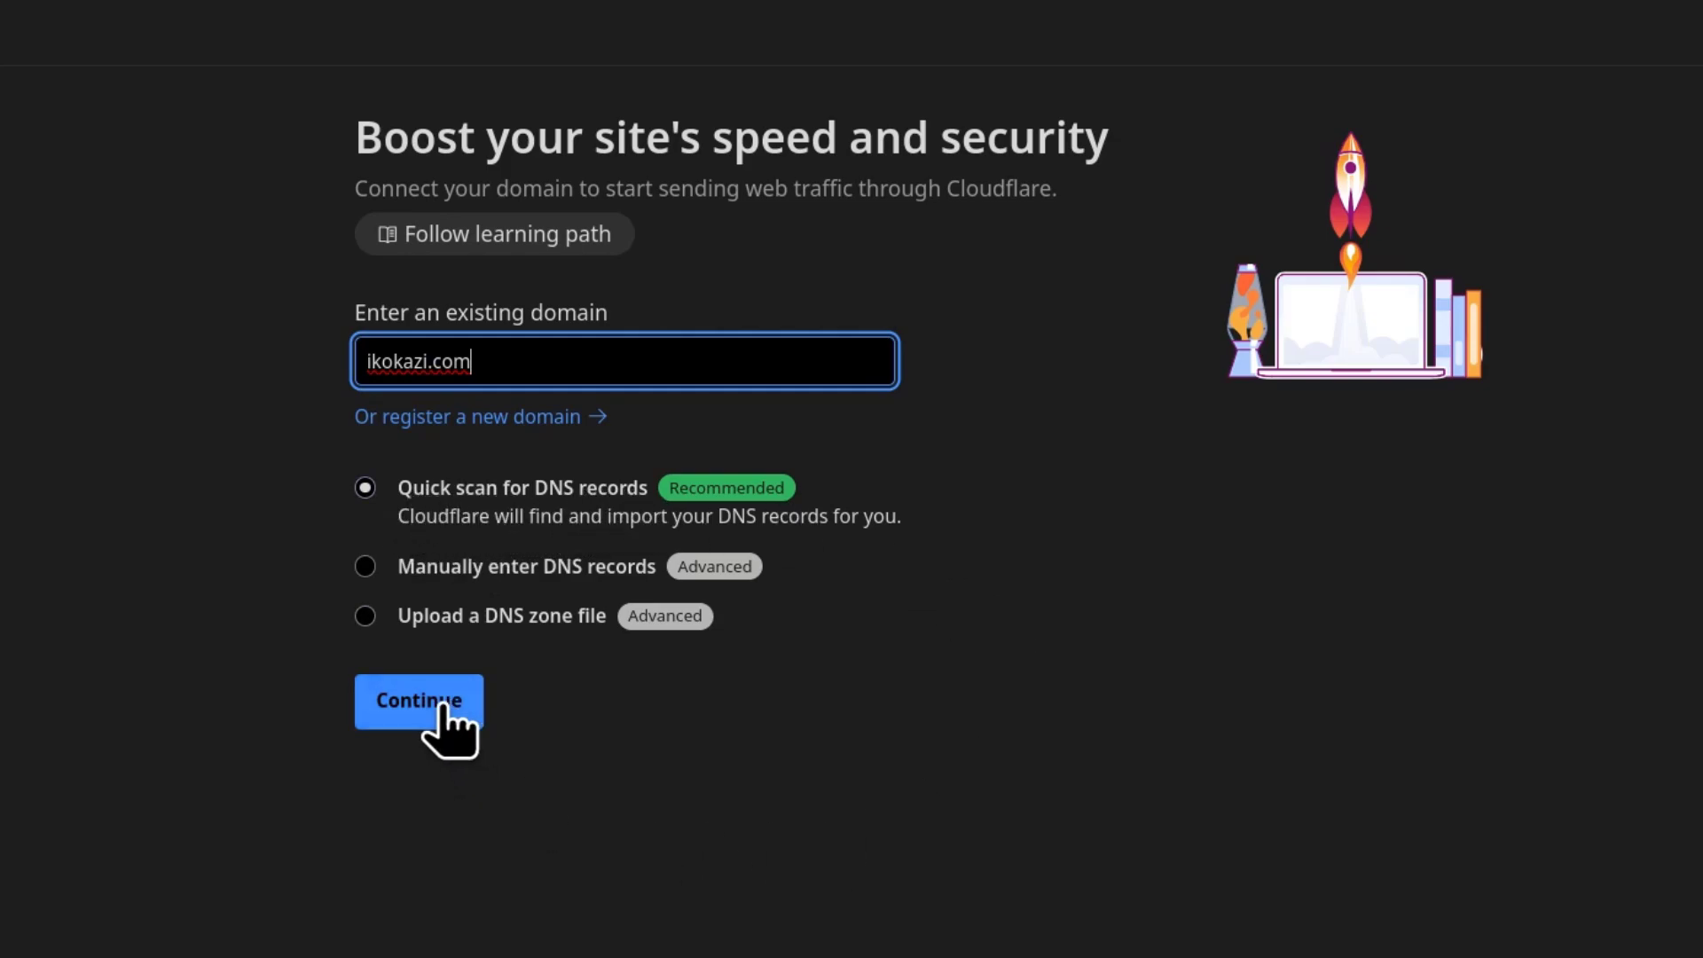
Step: Continue with quick scan for ikokazi.com and confirm the Free plan
left_click(419, 699)
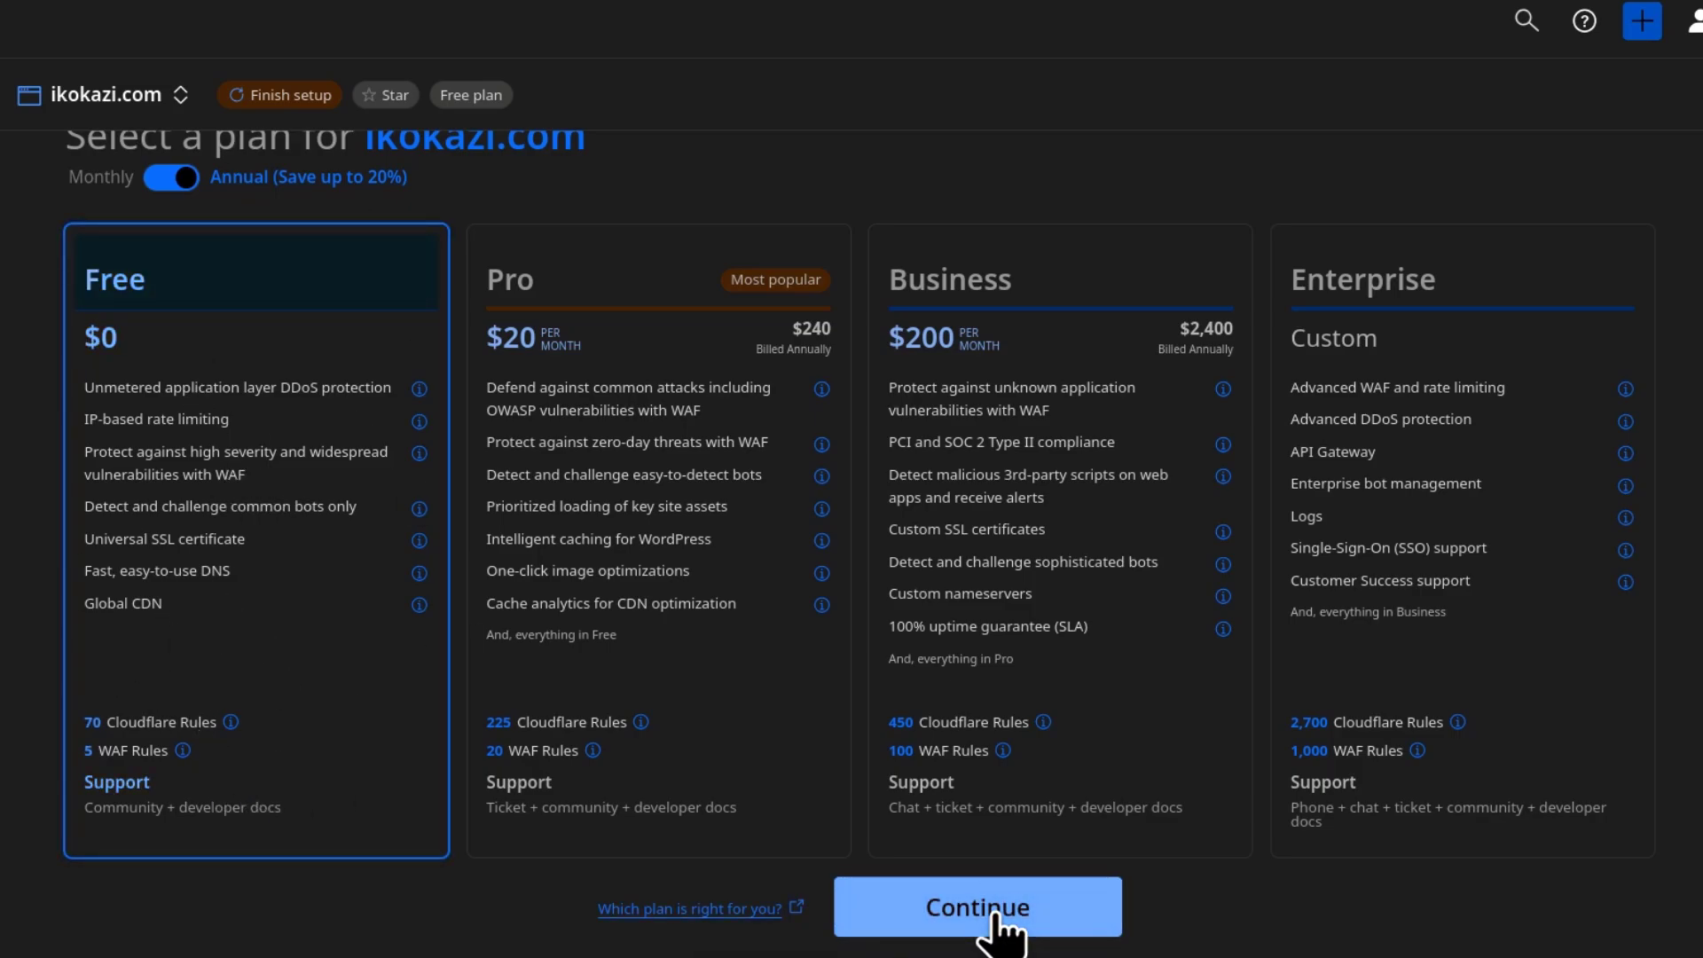
left_click(976, 906)
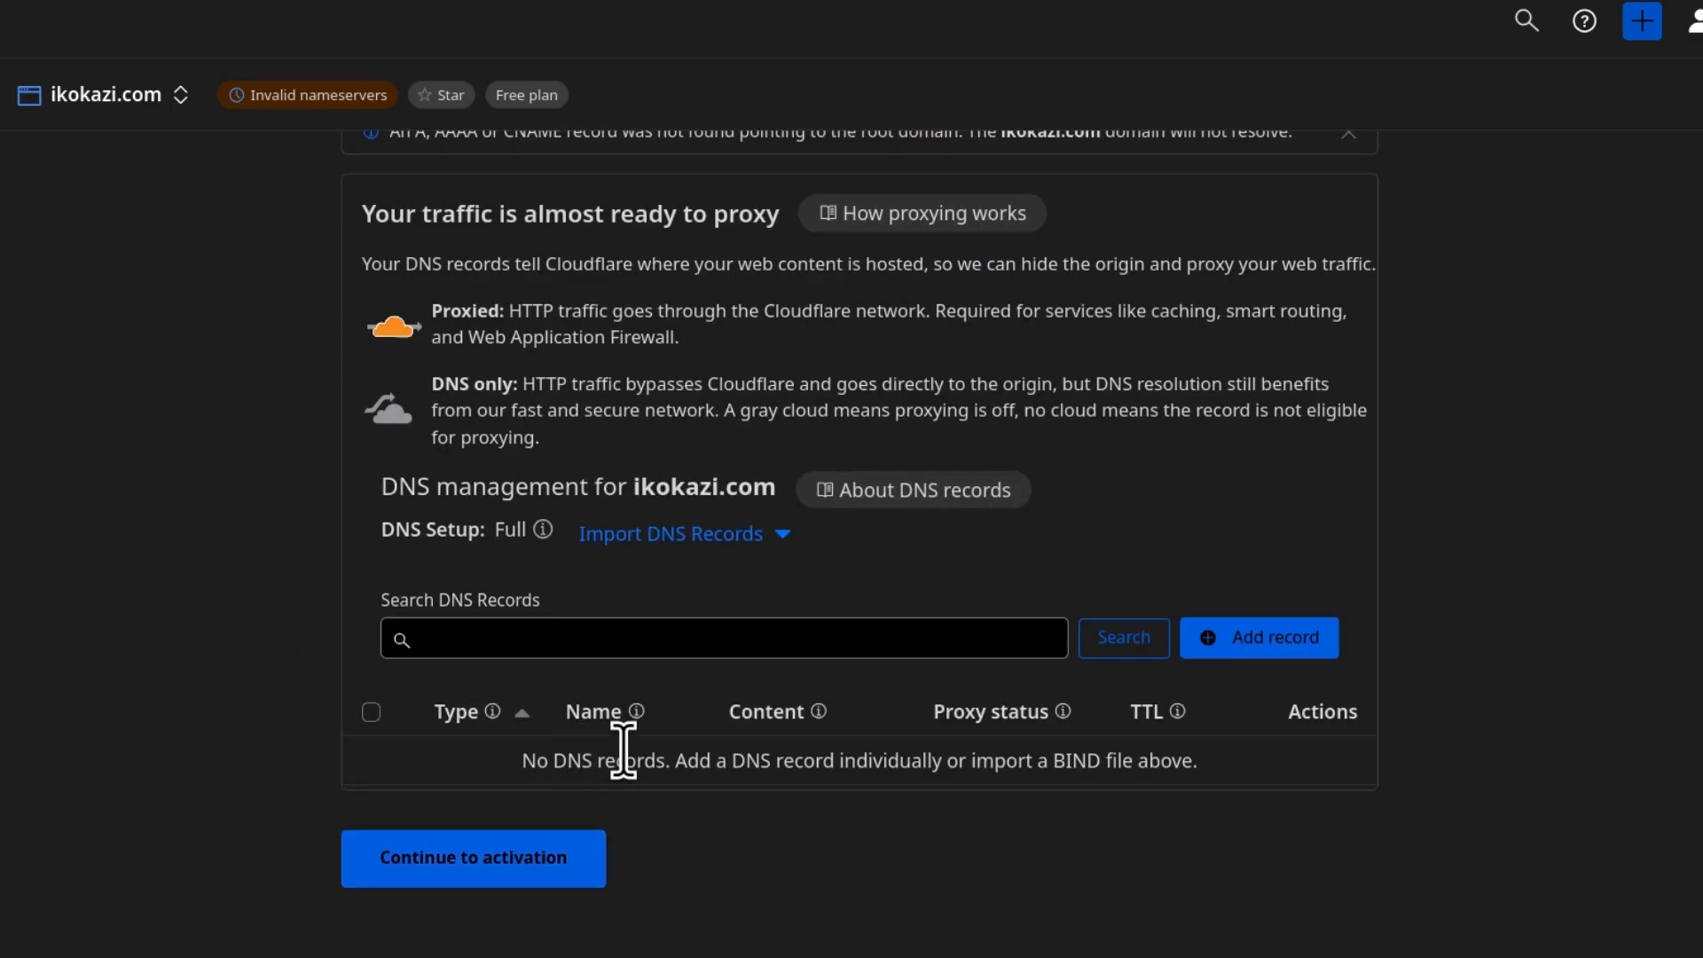
Step: Continue to activation and confirm adding DNS records later for ikokazi.com
left_click(717, 637)
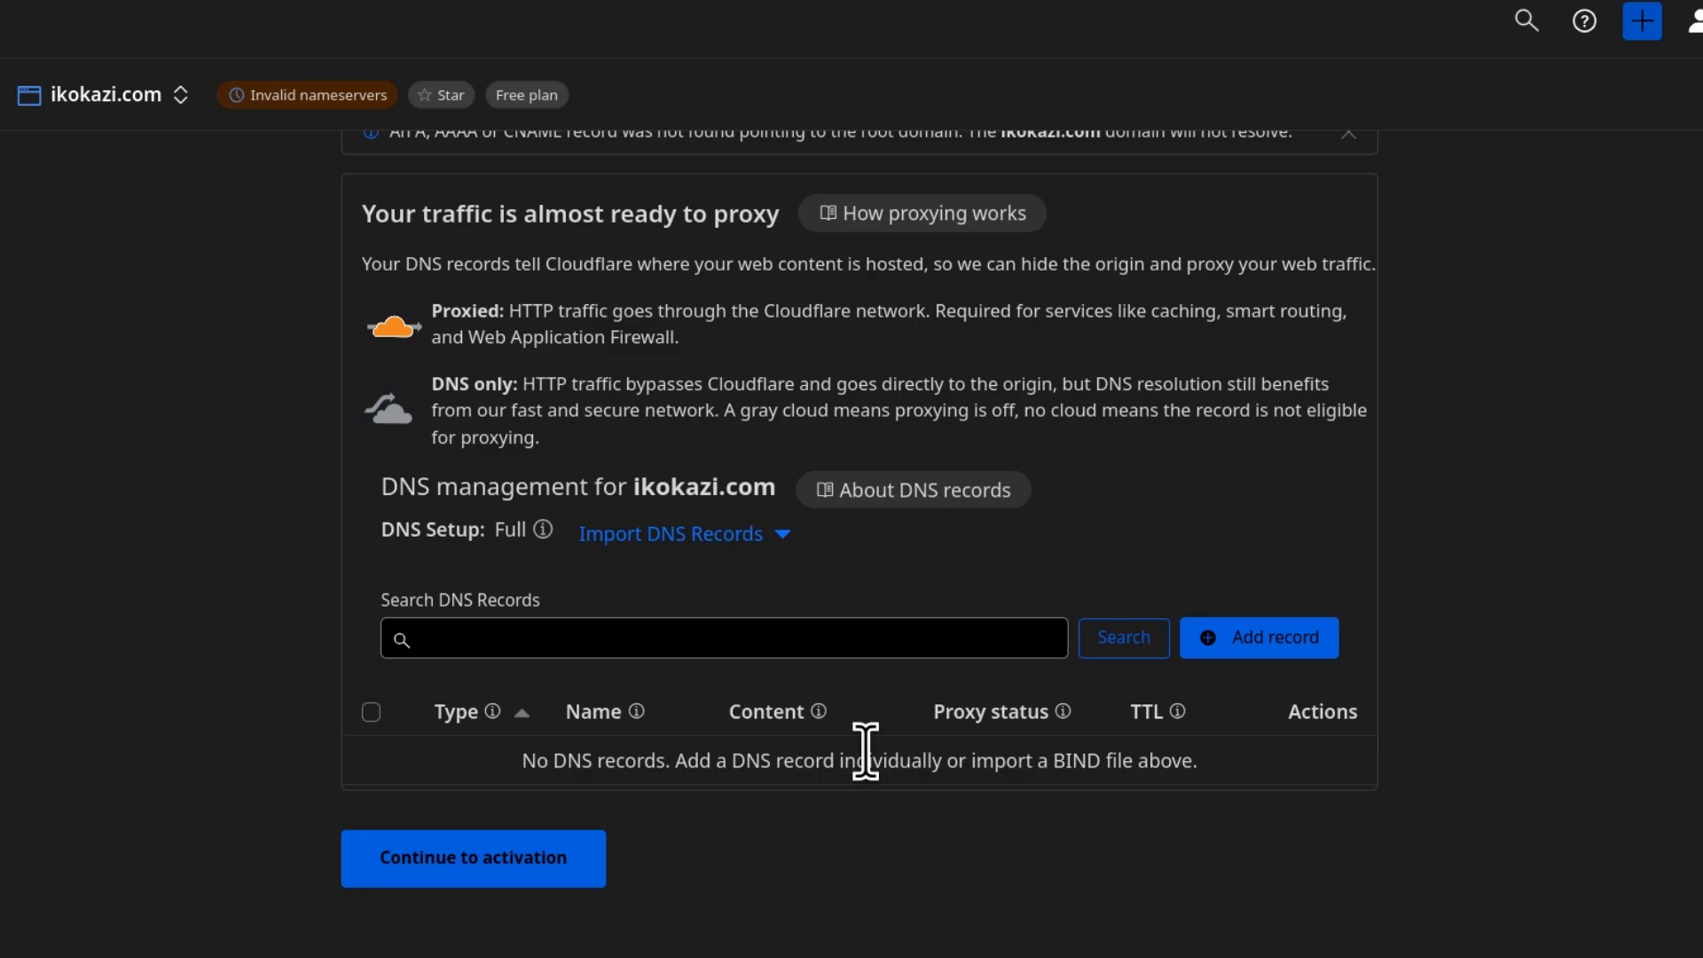
mouse_move(500, 930)
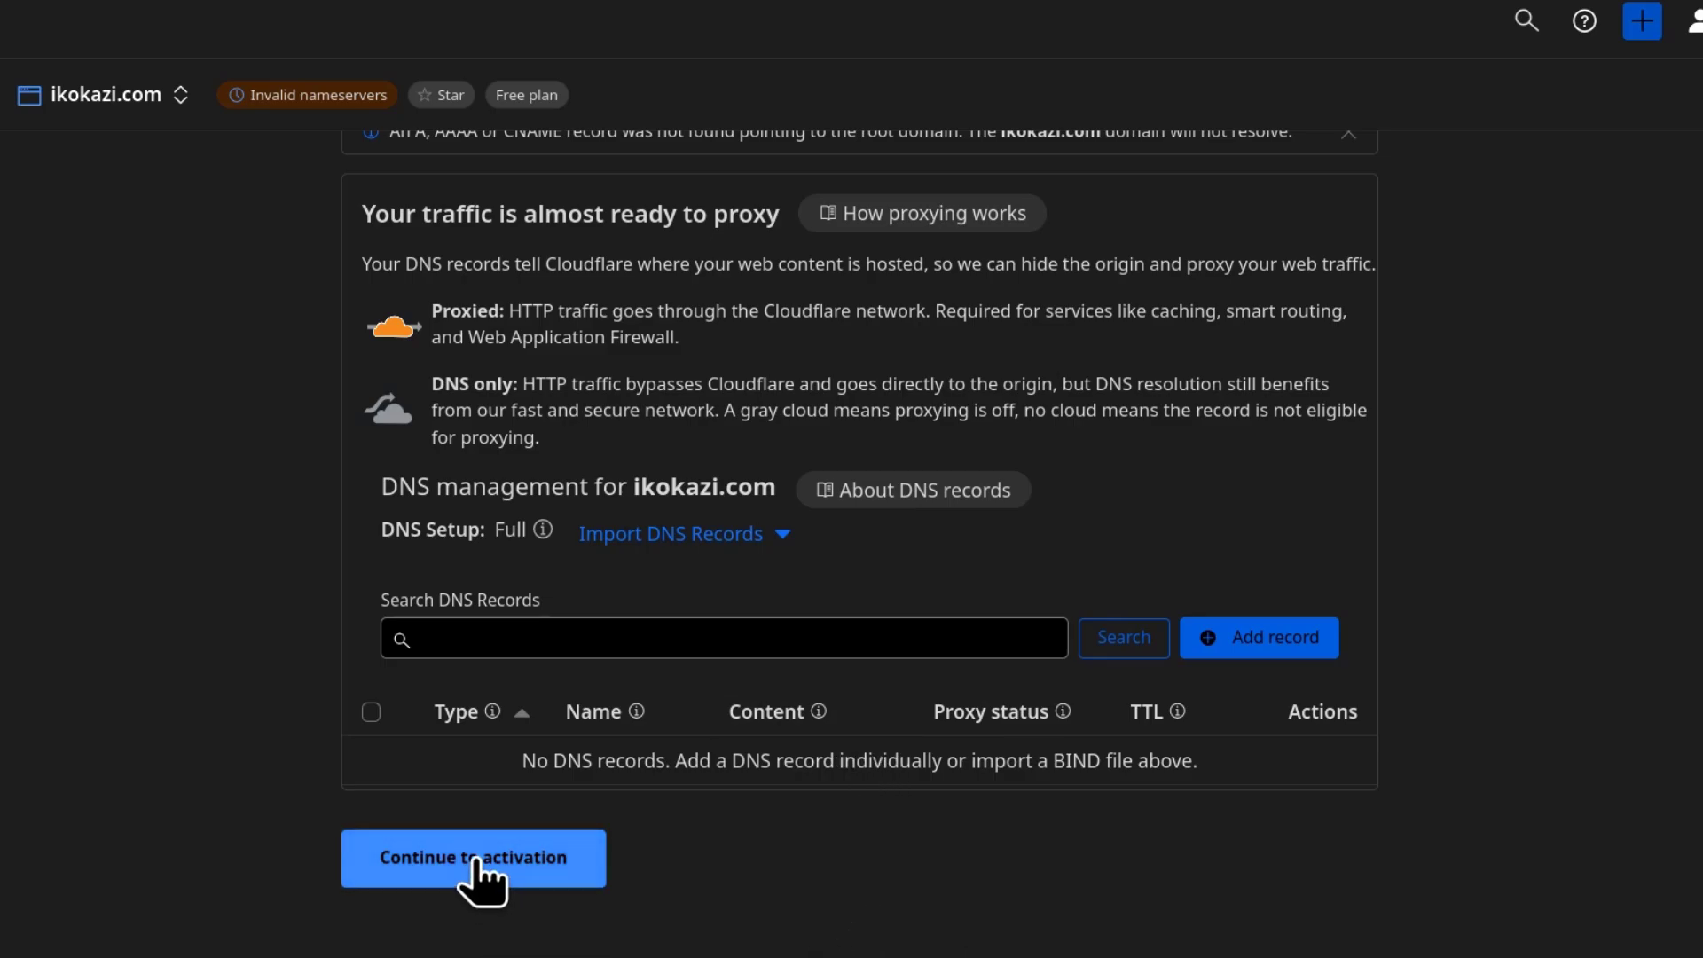
left_click(472, 857)
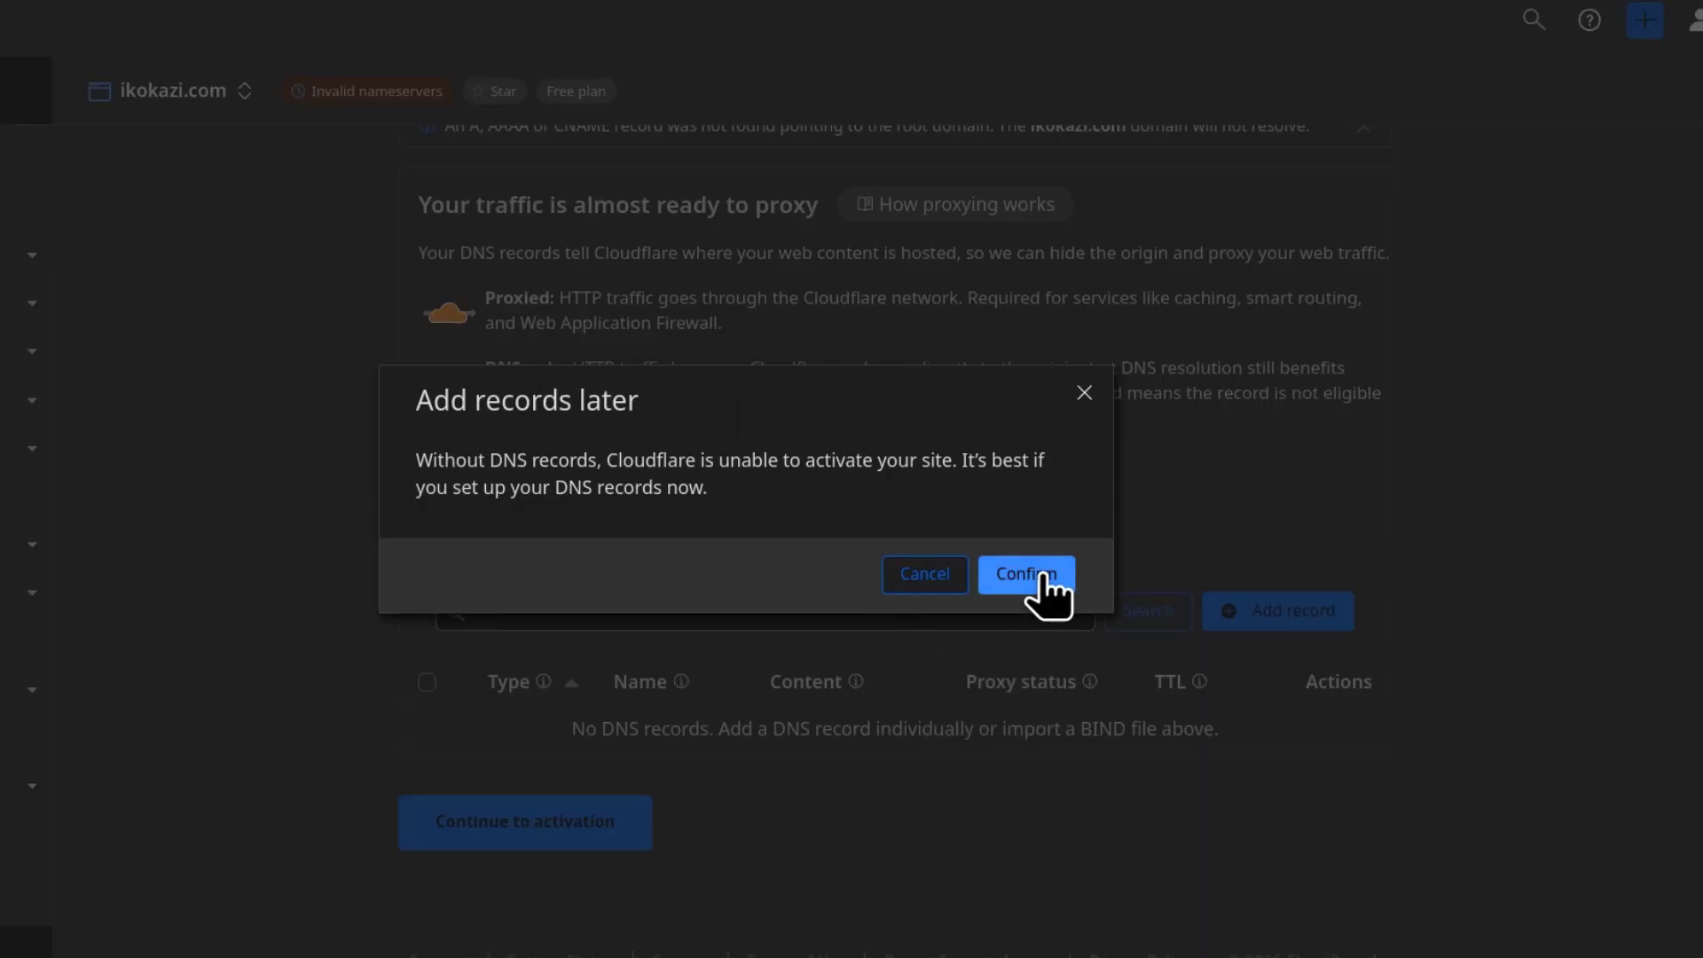
left_click(1023, 573)
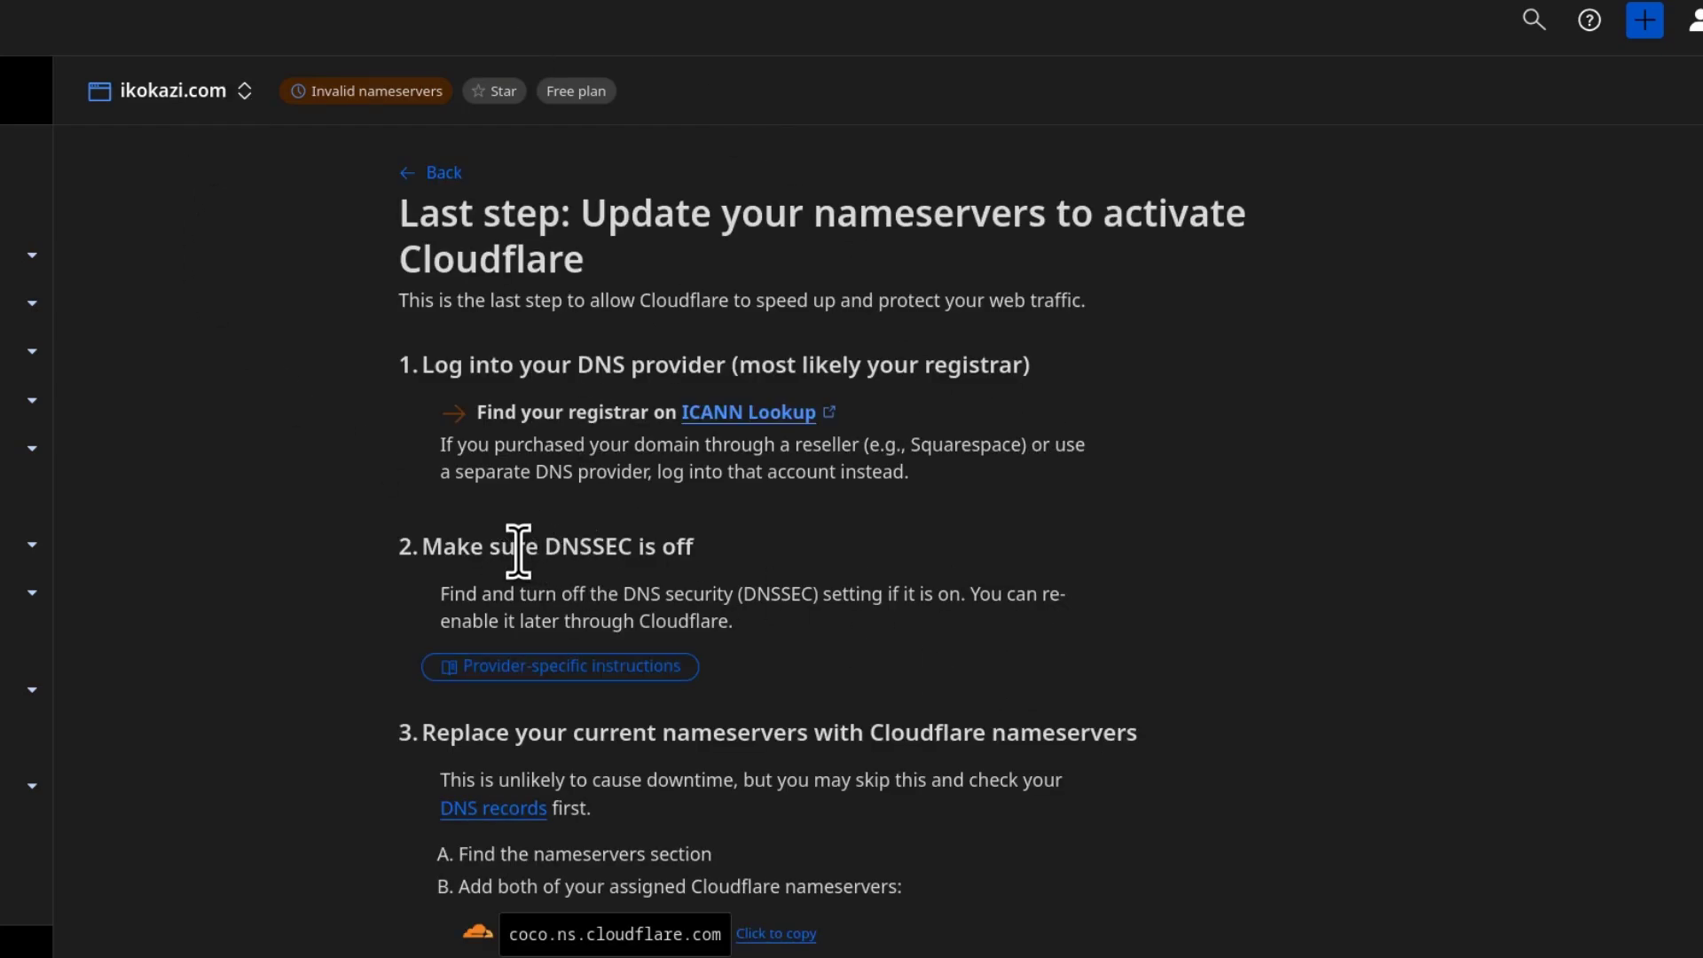
Step: Copy coco.ns.cloudflare.com from step 3, then open ikokazi.com in Spaceship's Domain Portfolio
scroll("down", 3)
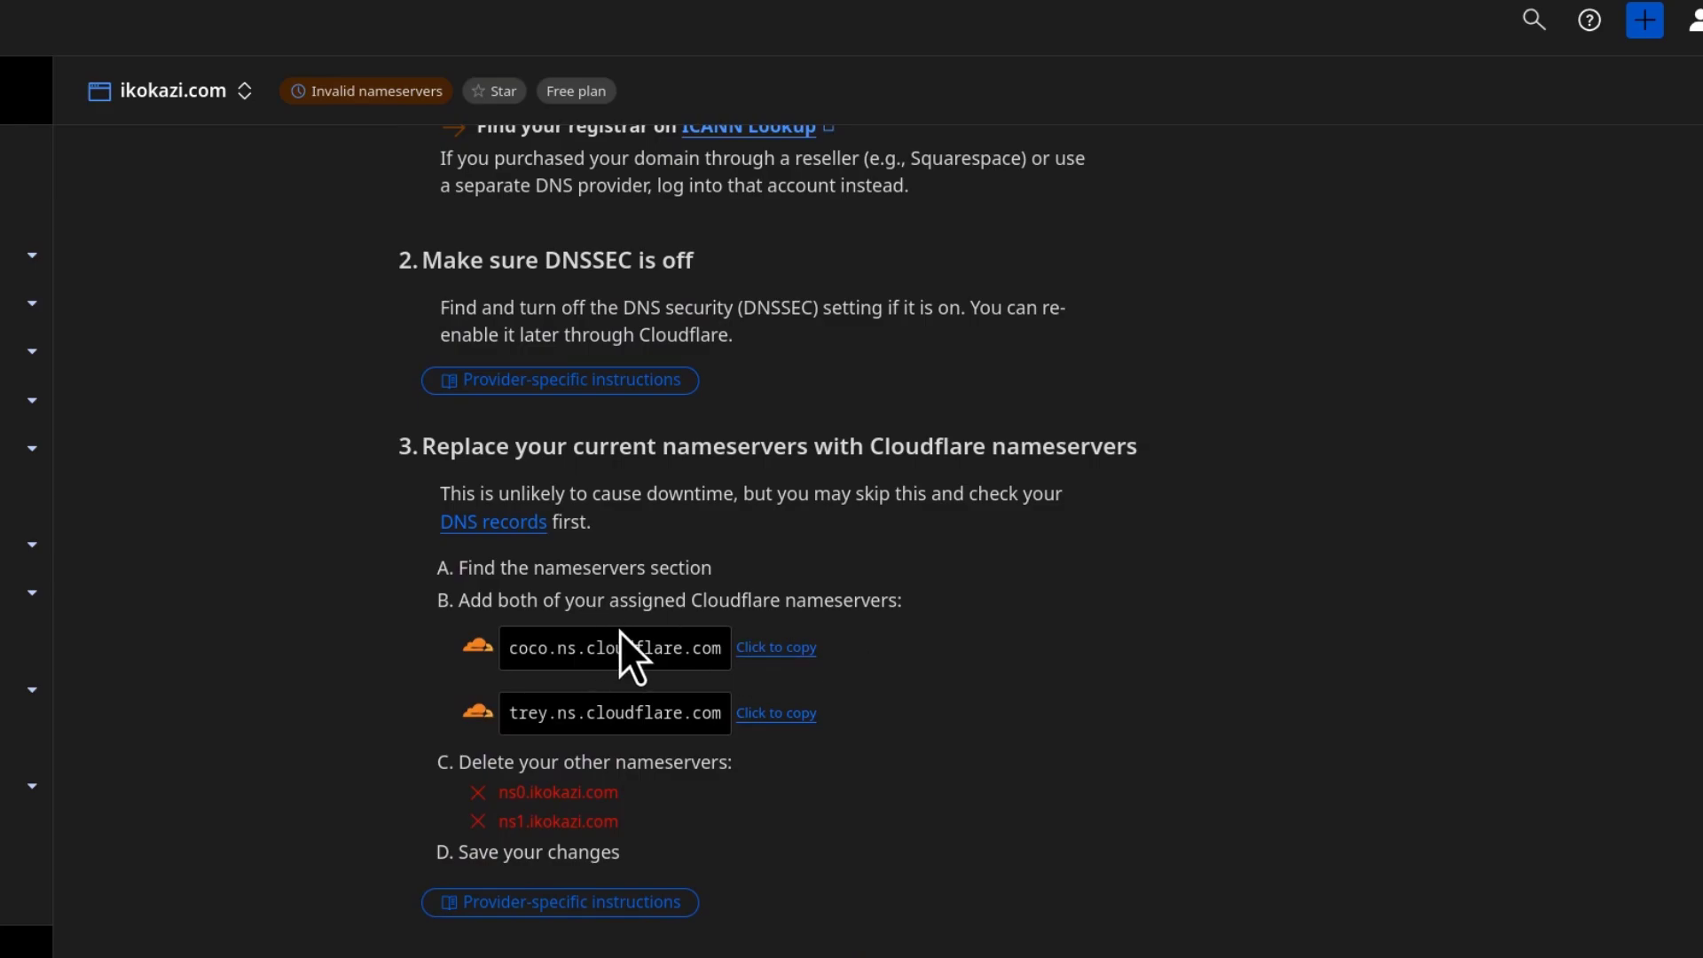
mouse_move(1223, 181)
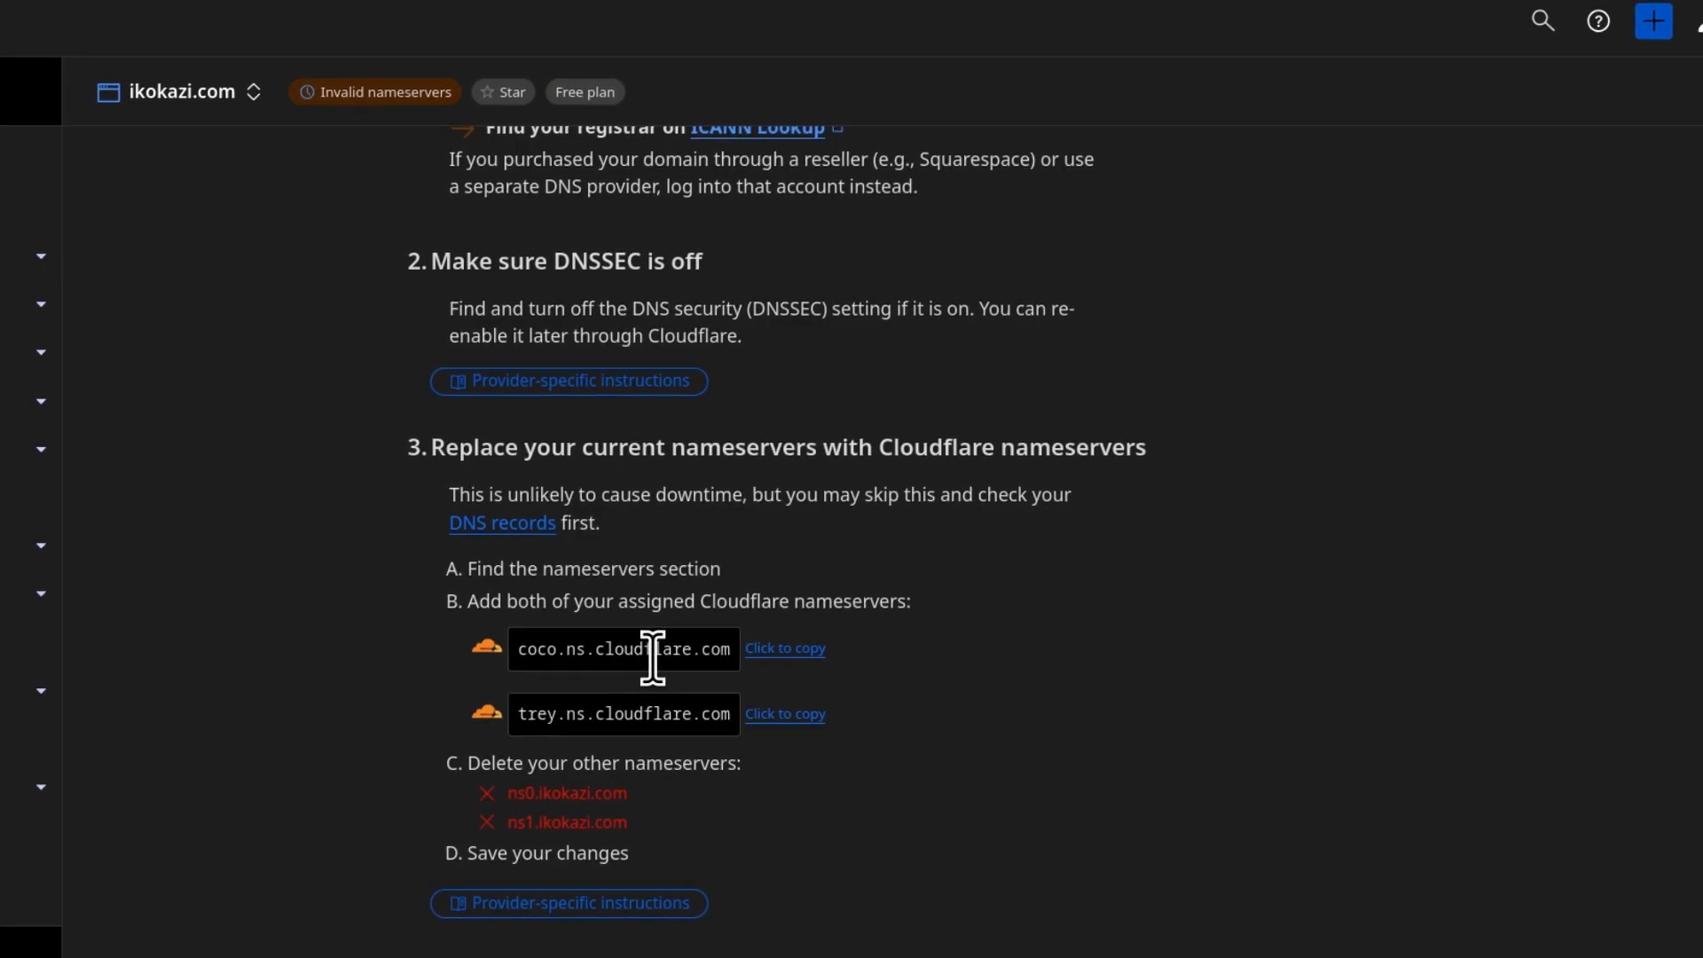
left_click(784, 649)
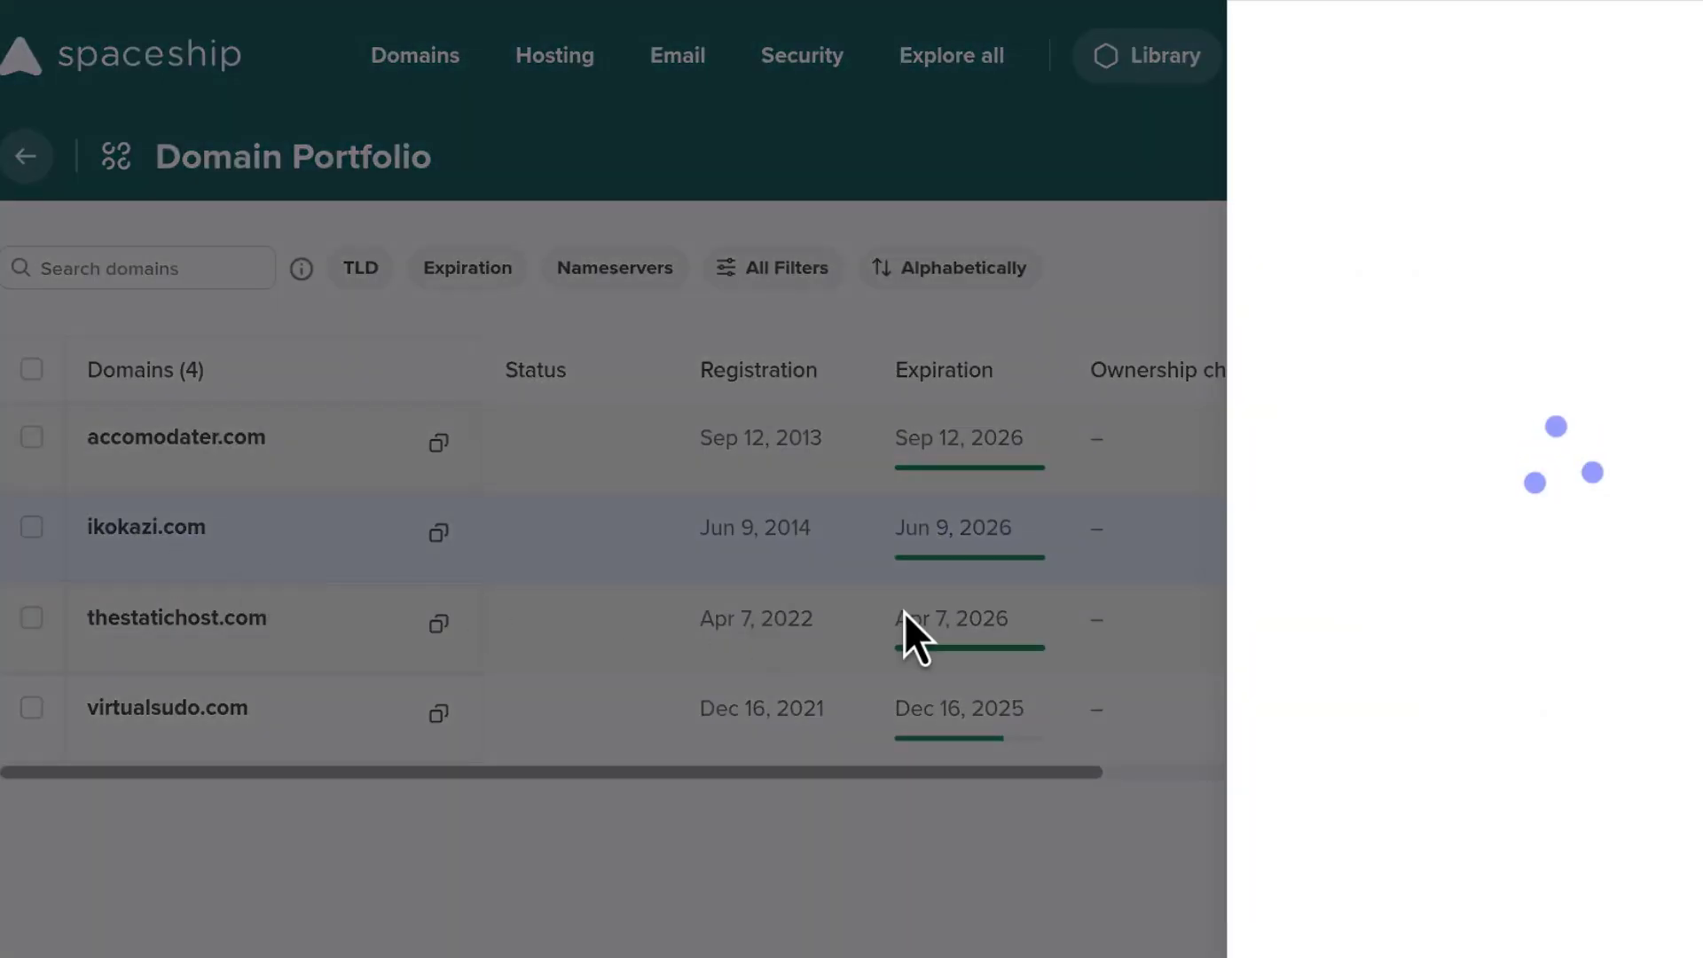
left_click(147, 527)
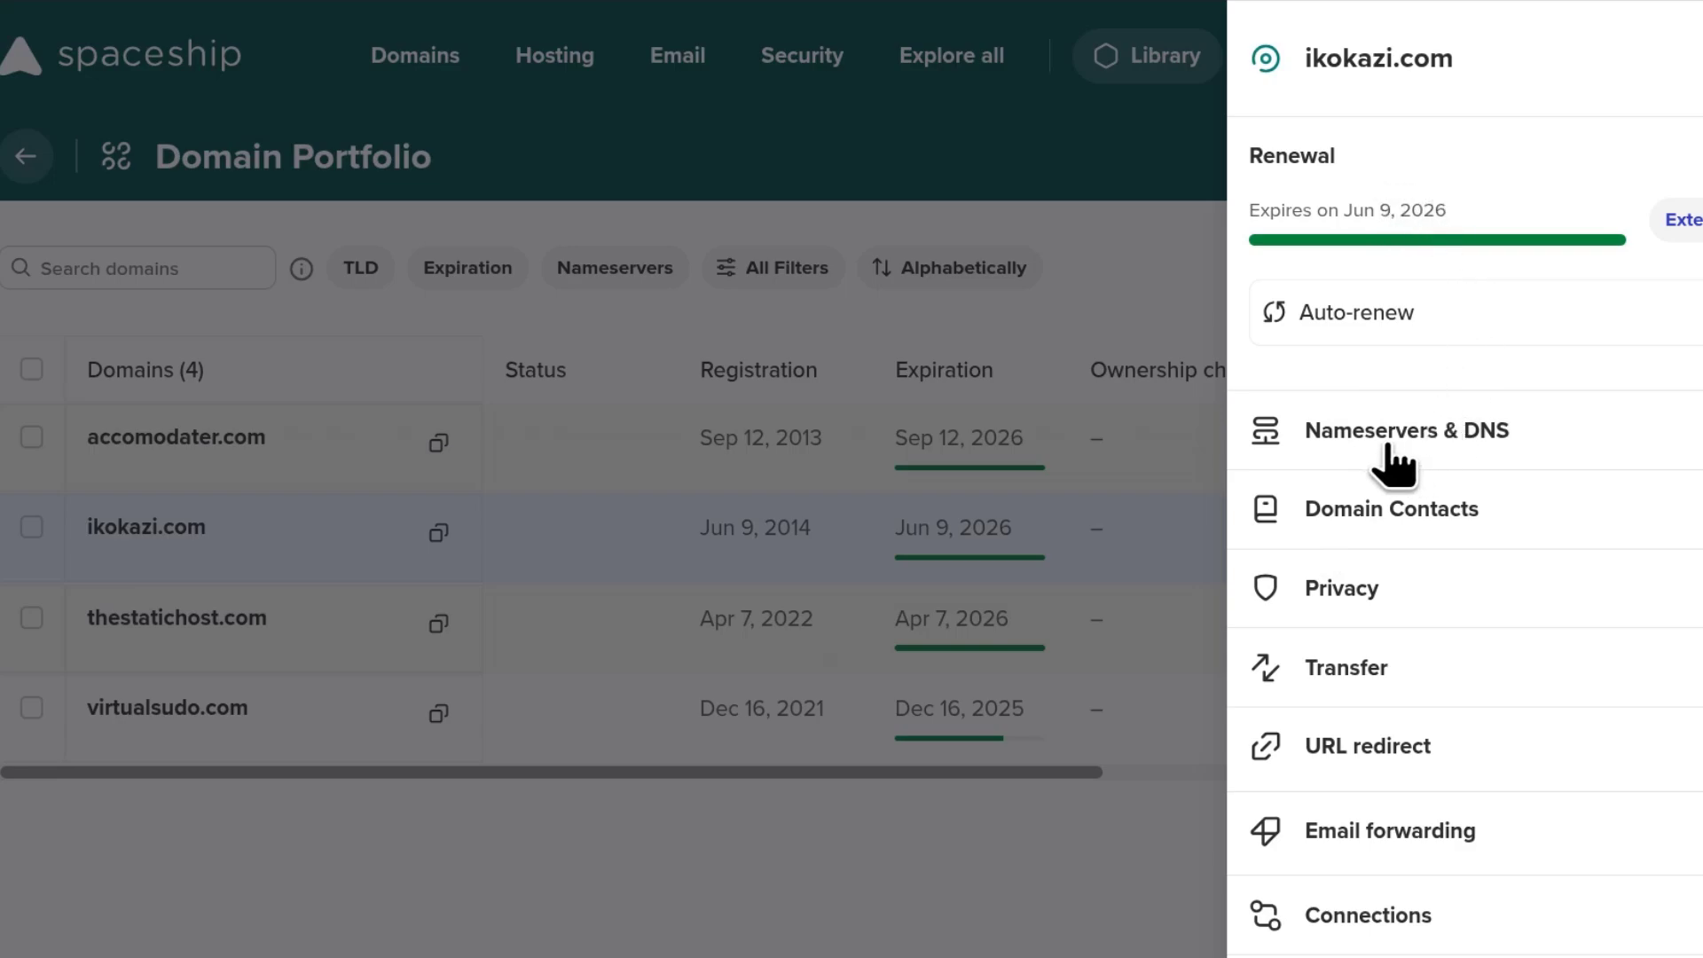
Step: In Nameservers & DNS, replace ns0/ns1.ikokazi.com with coco.ns.cloudflare.com and trey.ns.cloudflare.com
left_click(1405, 429)
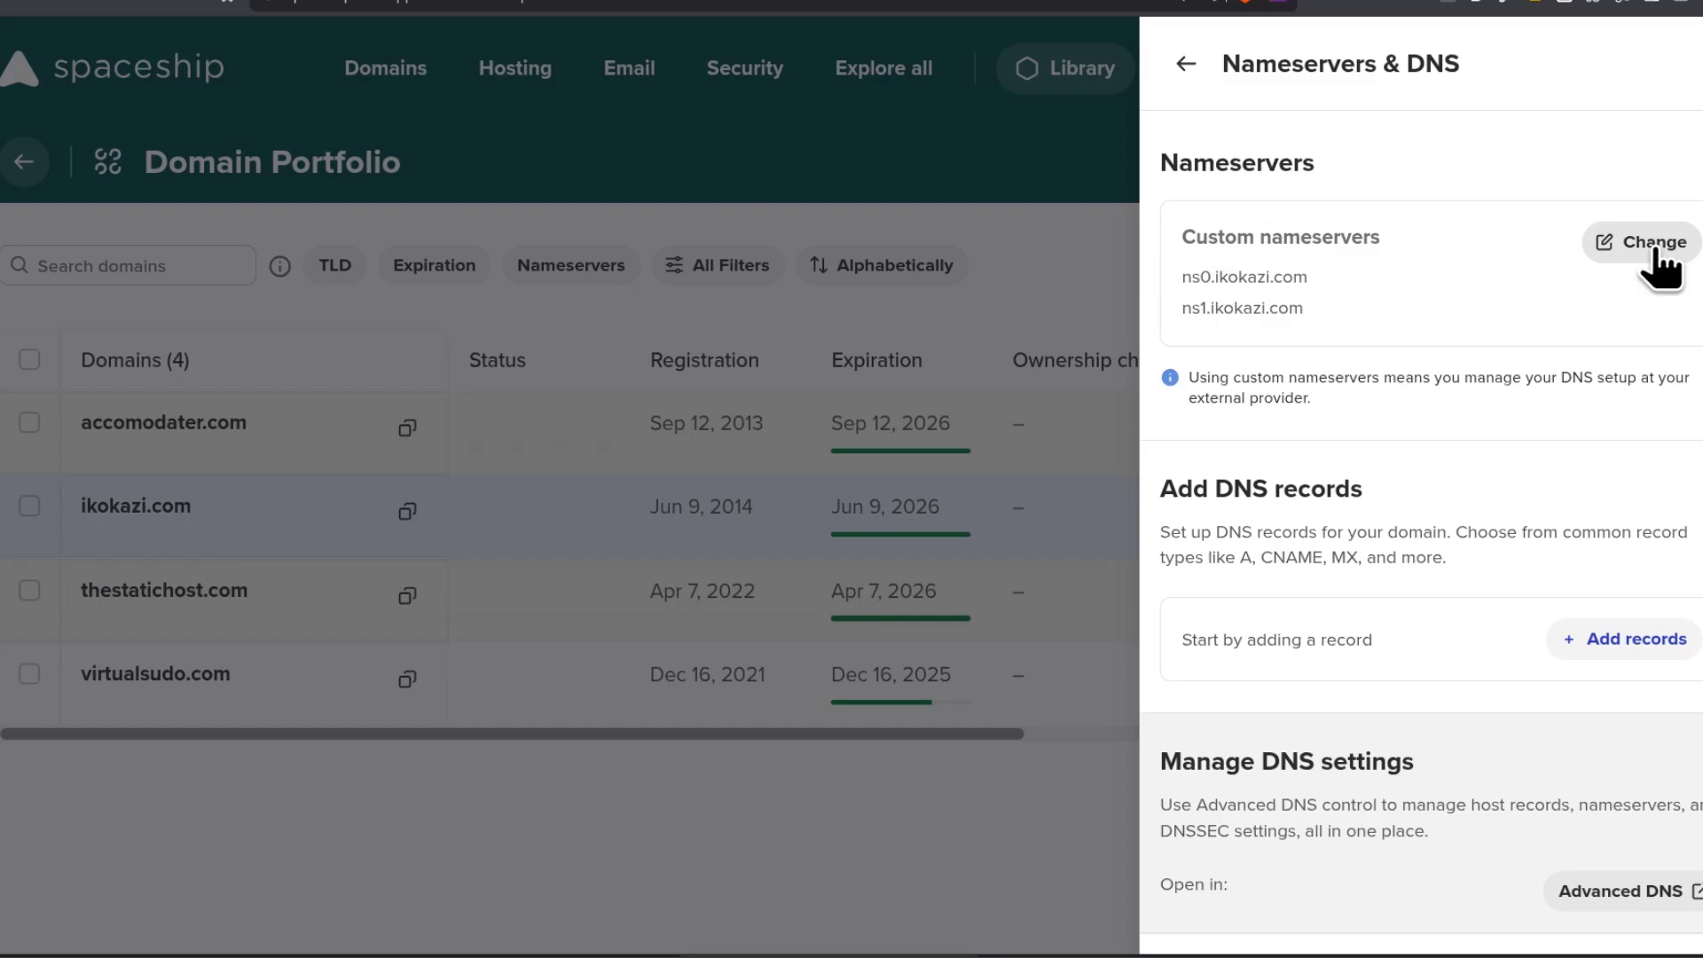
left_click(1639, 243)
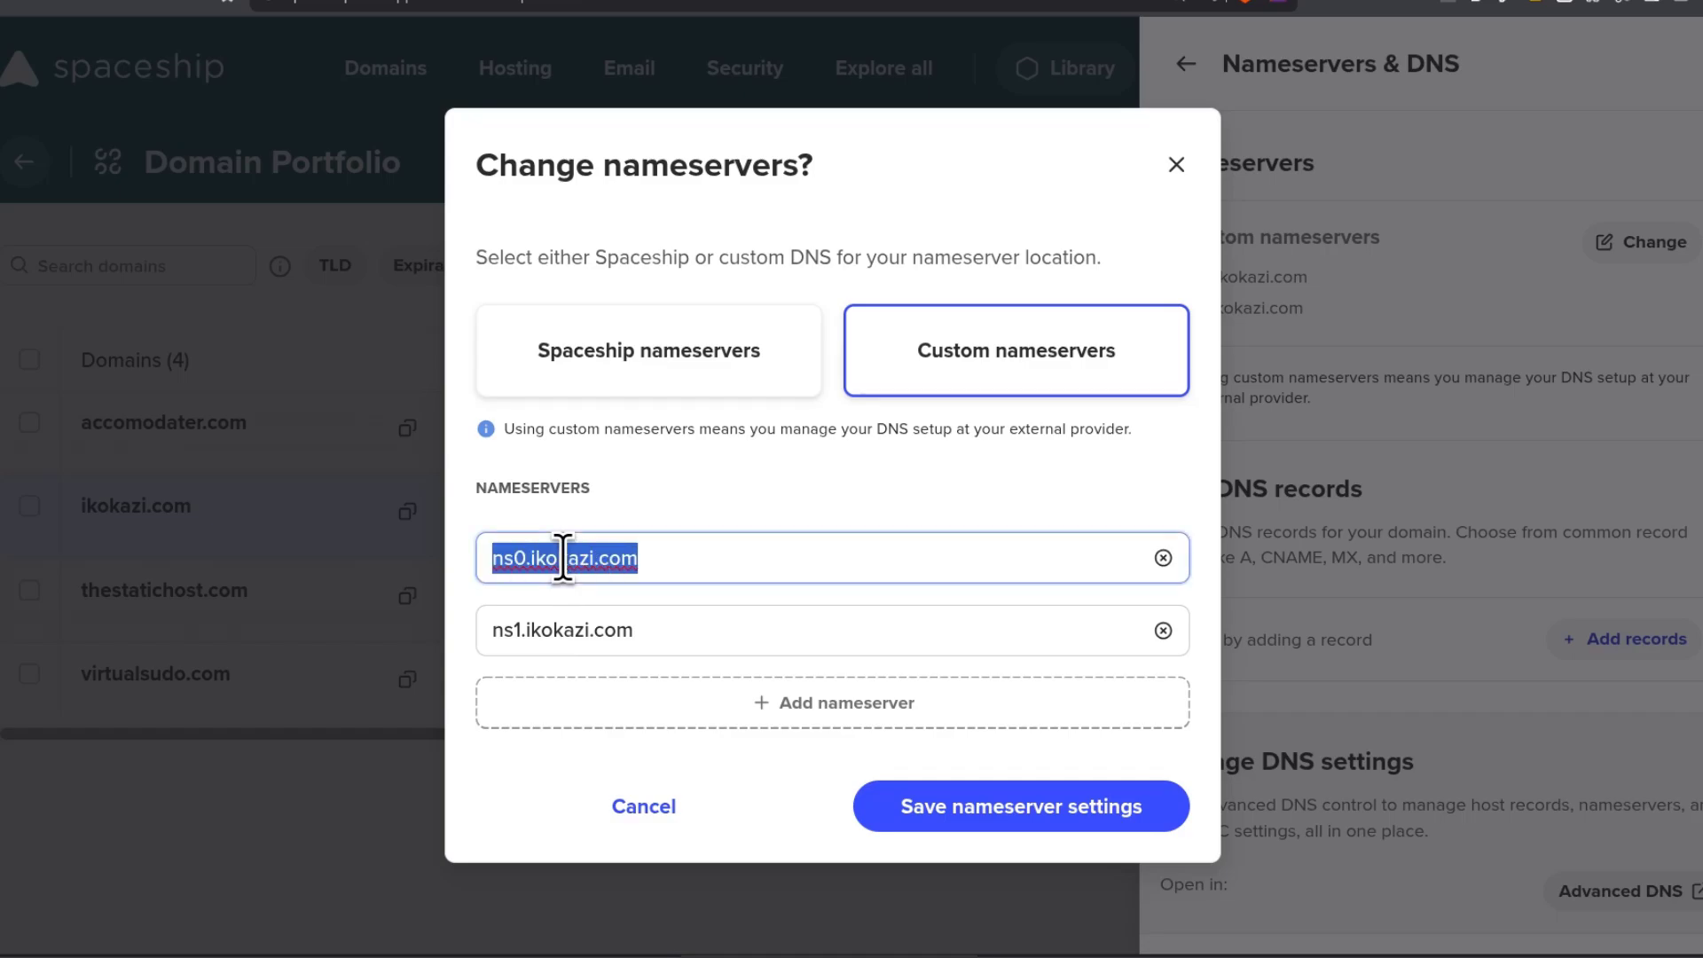
right_click(563, 558)
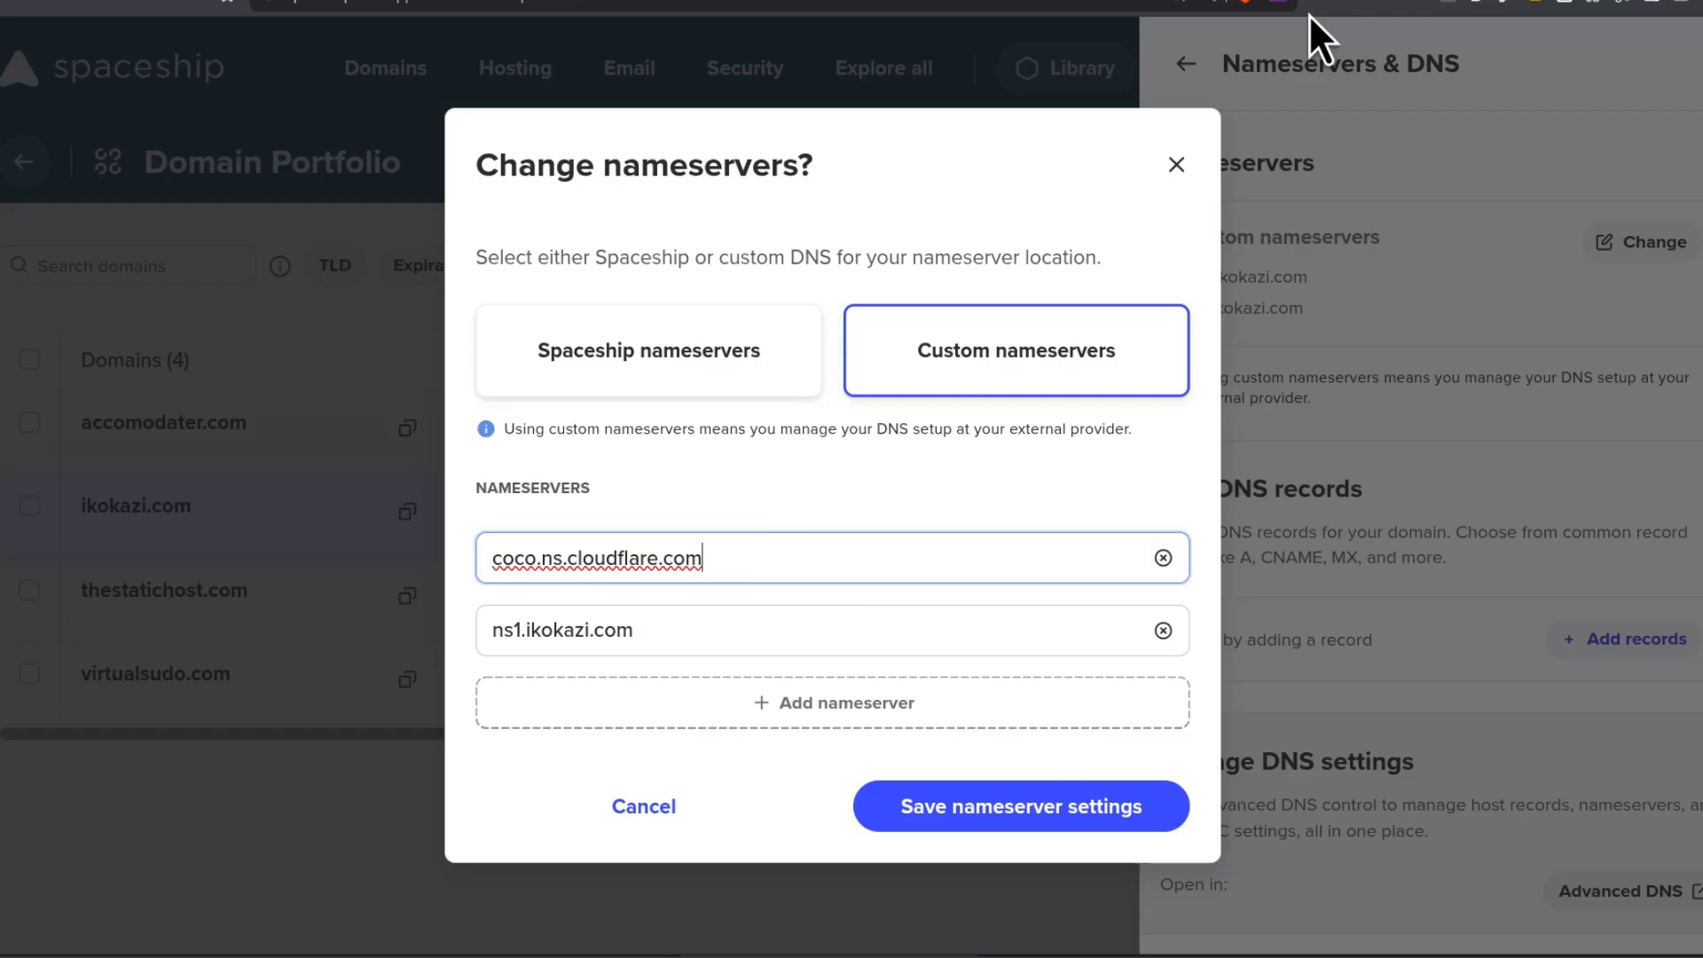
mouse_move(1354, 82)
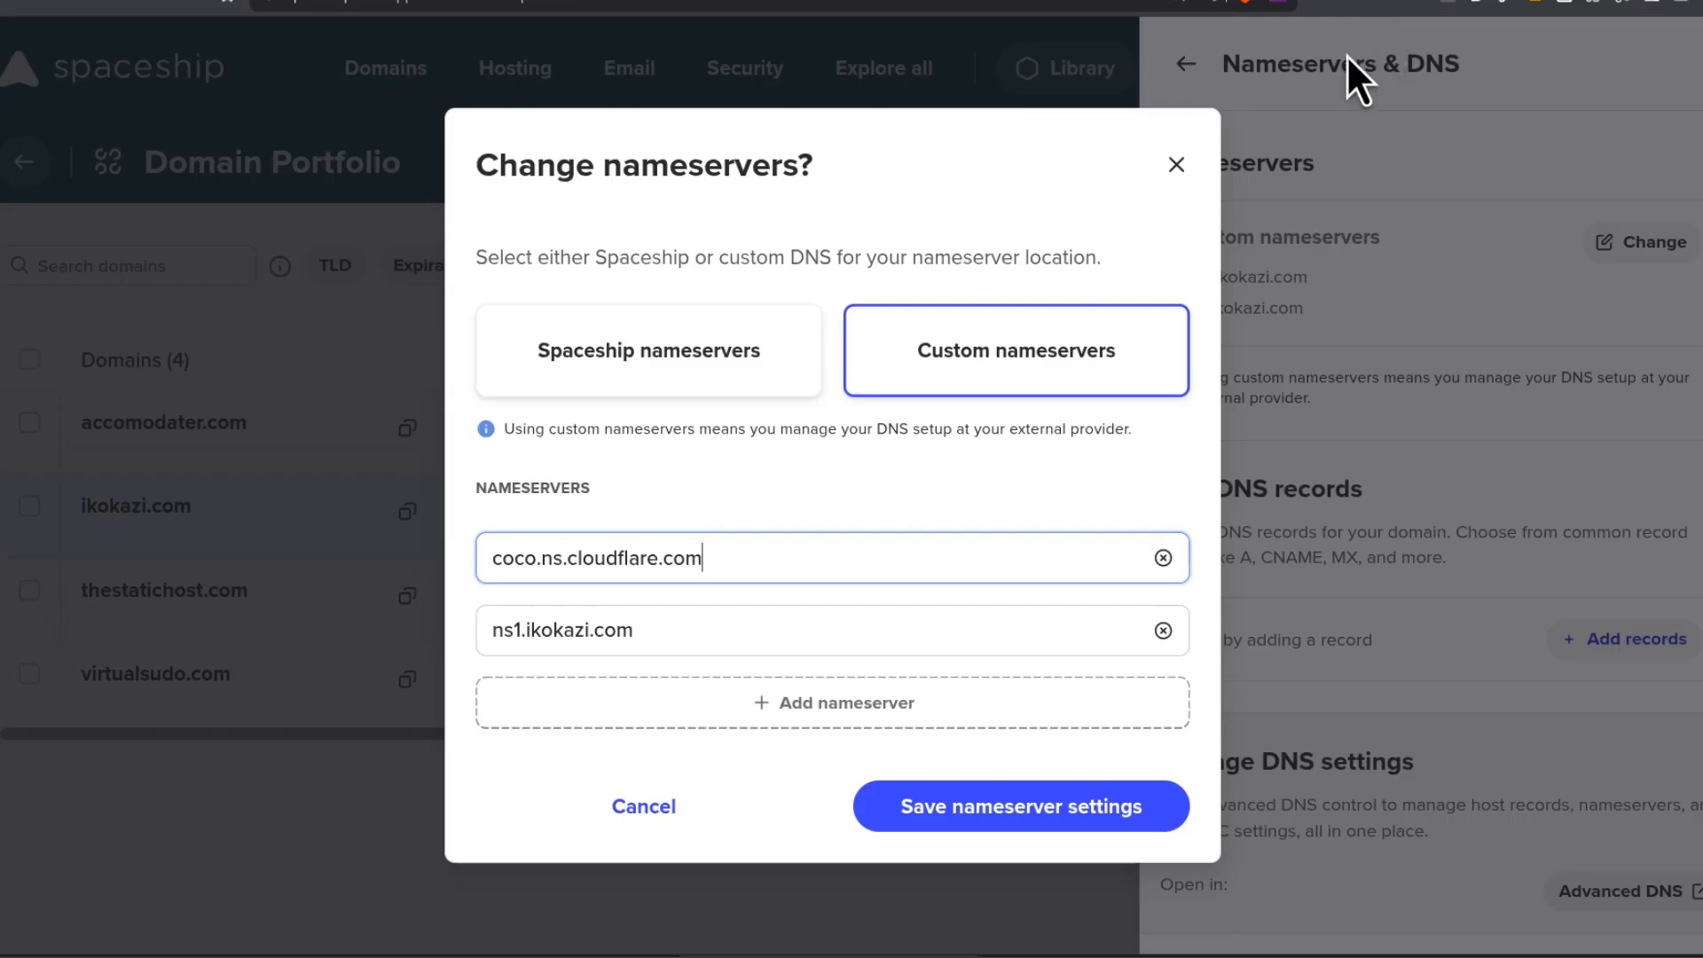
double_click(562, 630)
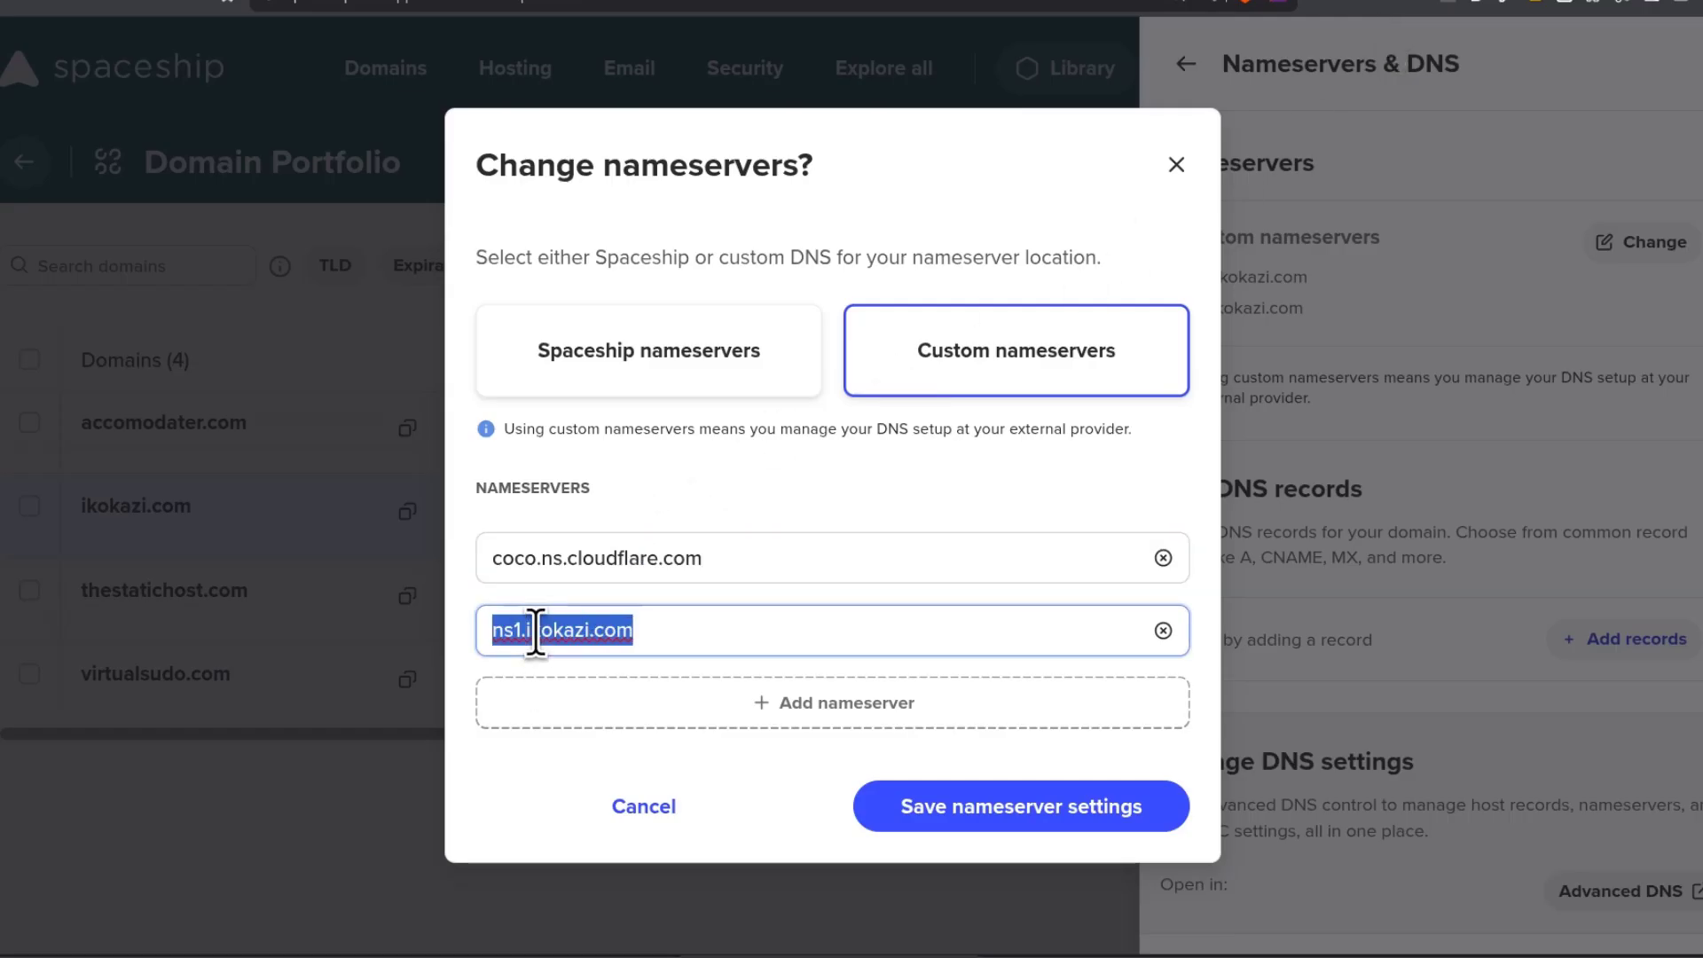
type("trey.ns.cloudflare.com")
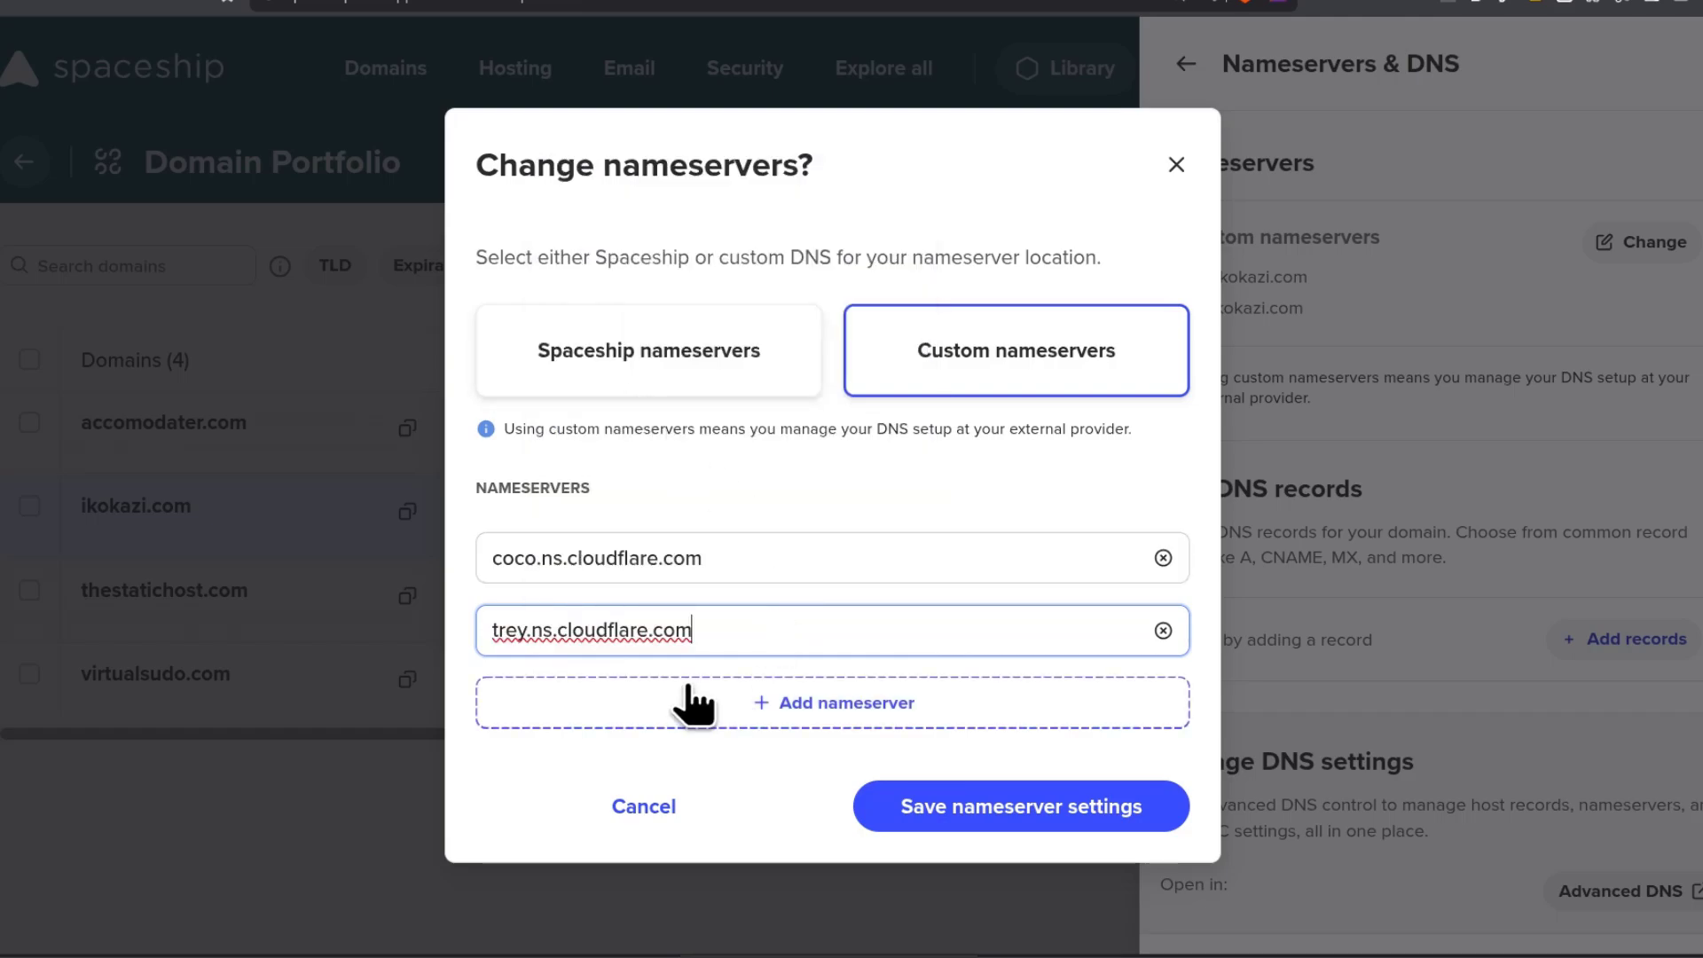
Step: Save the nameserver settings and confirm 'Yes, change to Custom DNS'
left_click(1018, 805)
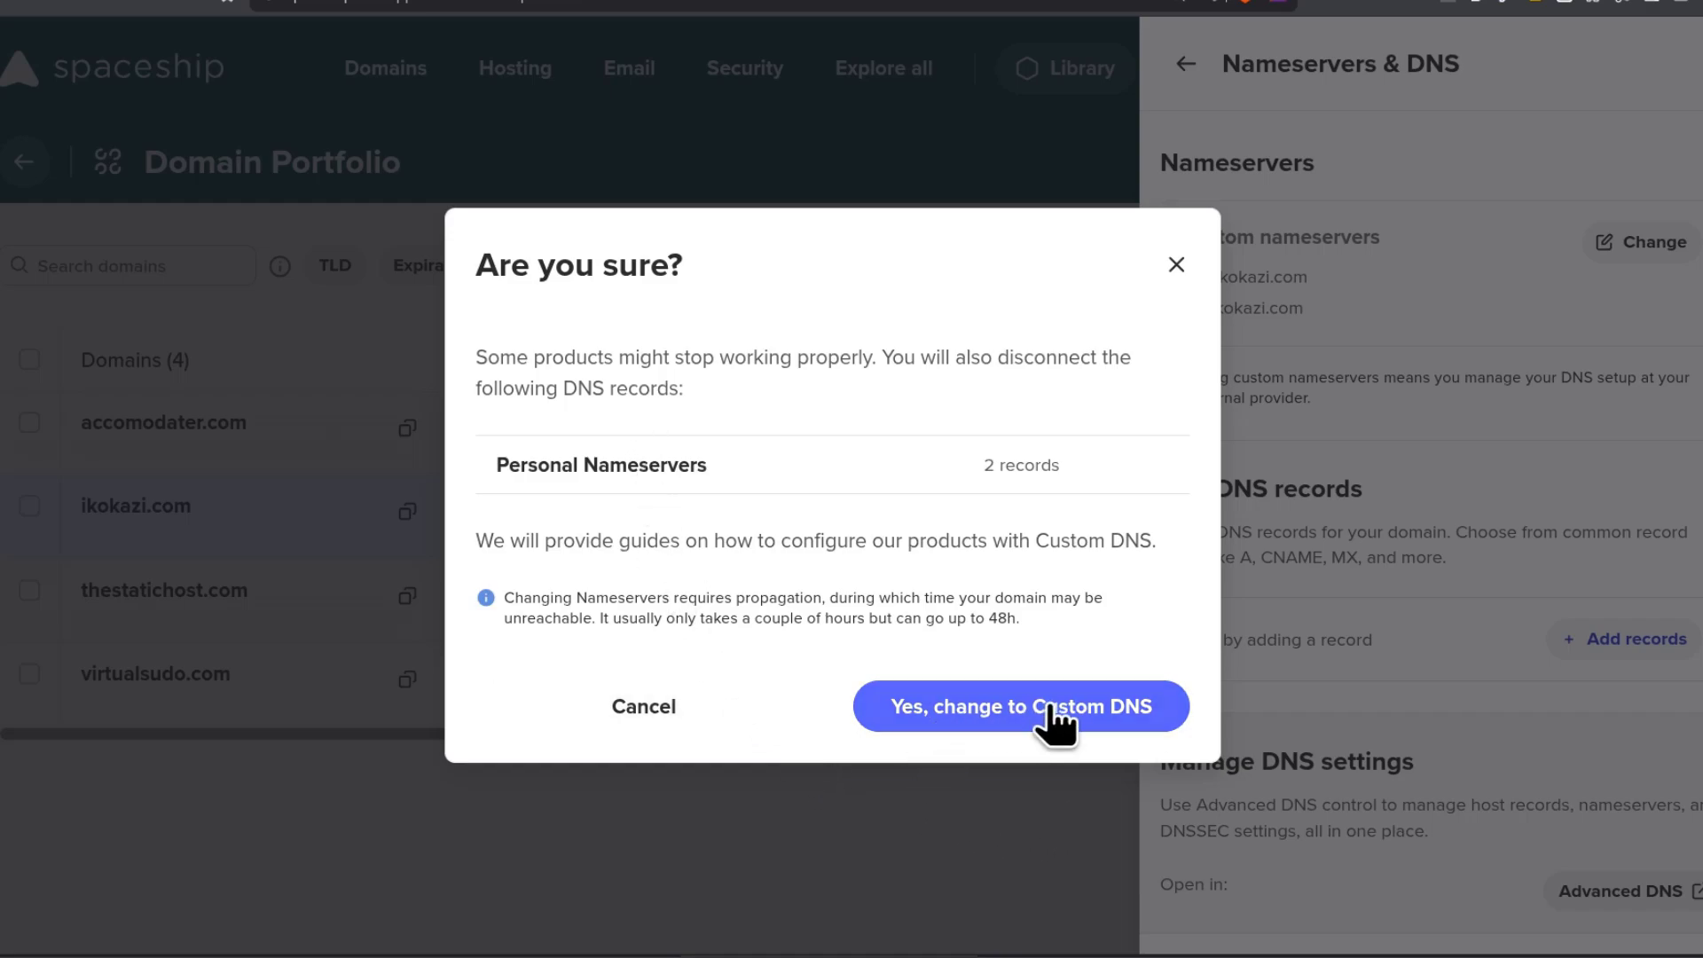
left_click(1020, 706)
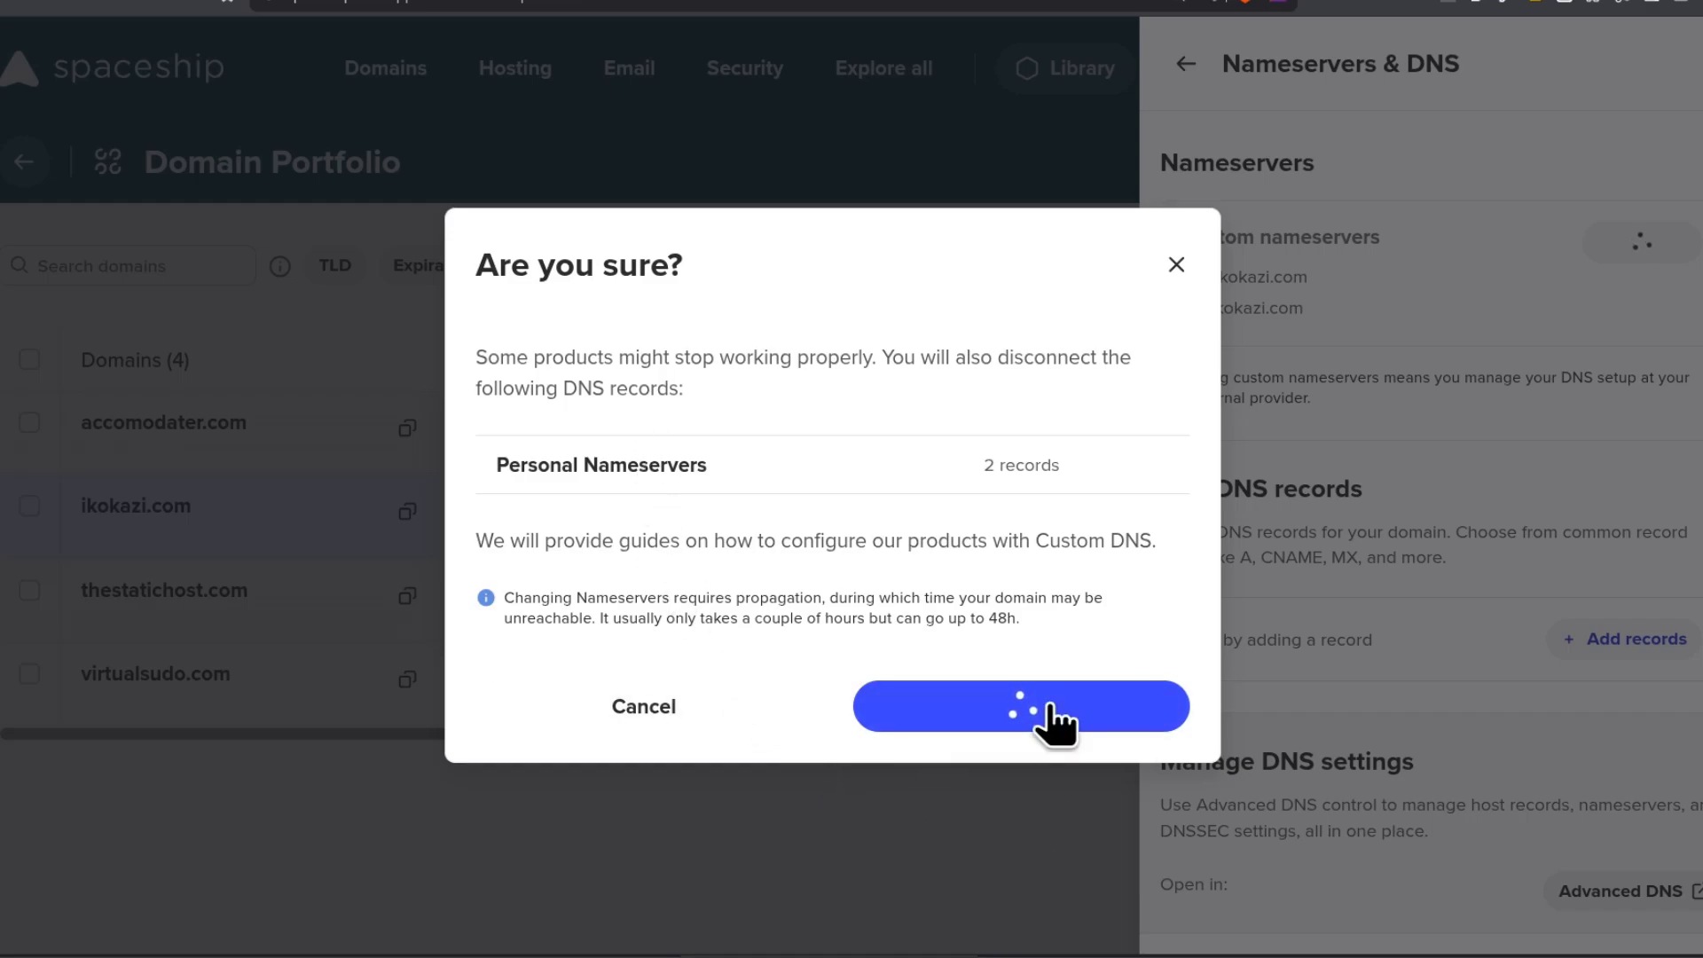
left_click(1018, 706)
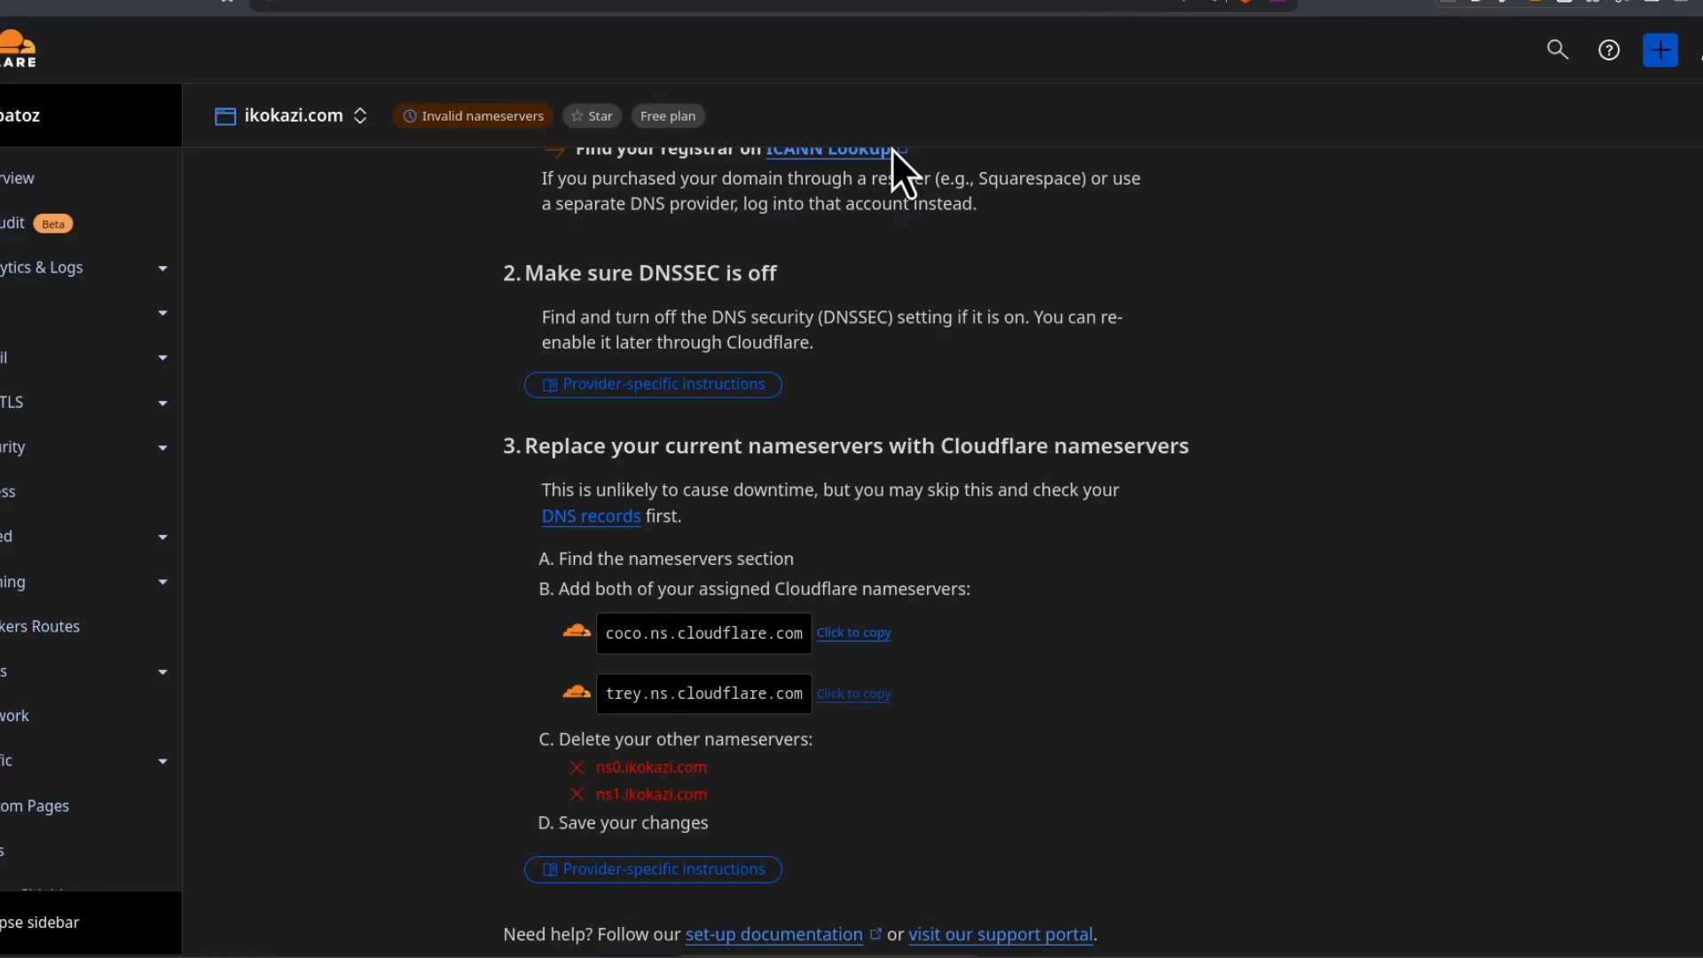
Step: Scroll DNS > Records to the Cloudflare Nameservers card listing coco and trey
scroll("down", 3)
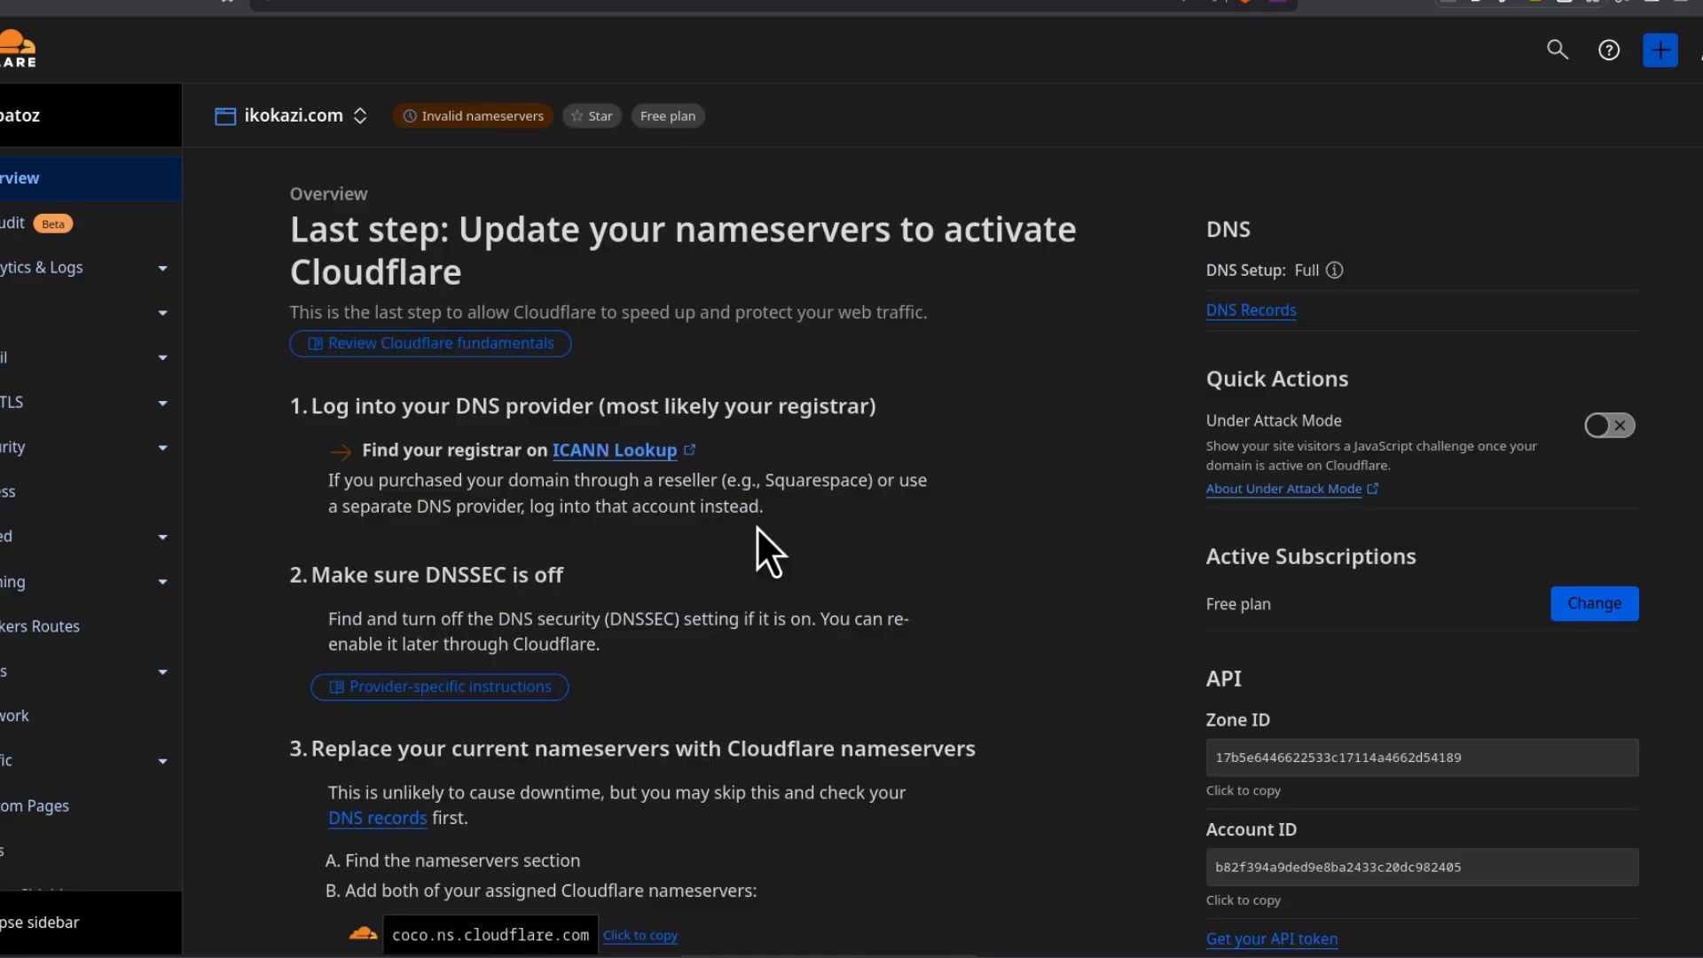
scroll("down", 3)
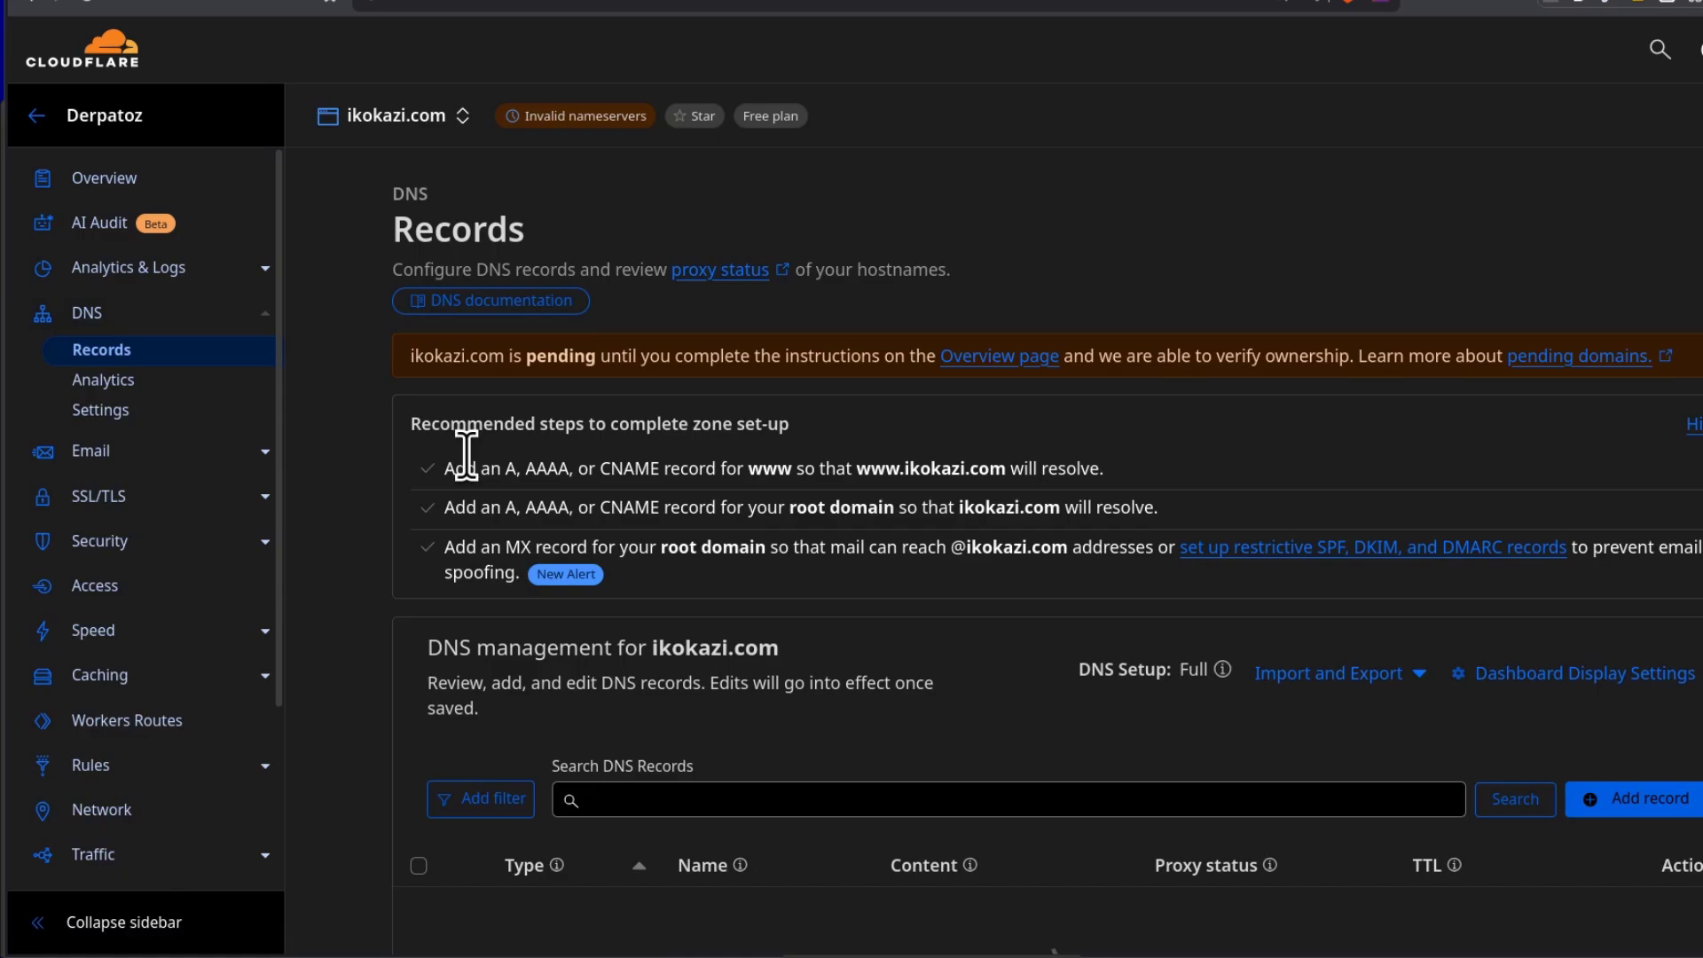
scroll("down", 3)
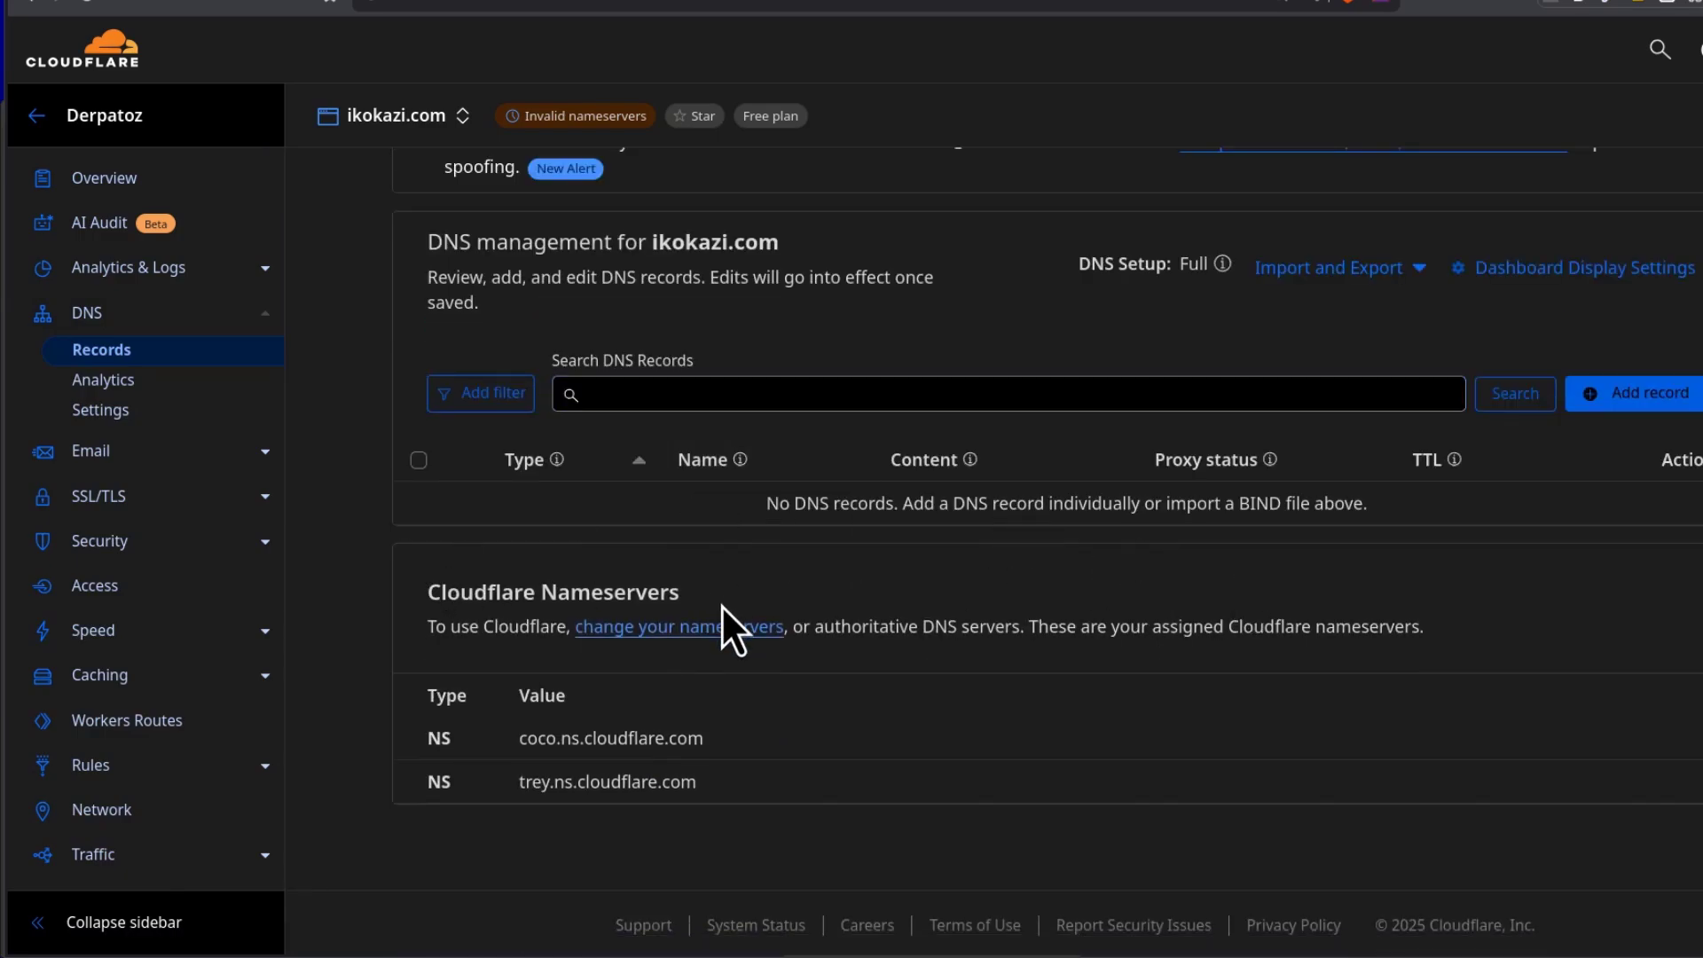
mouse_move(955, 553)
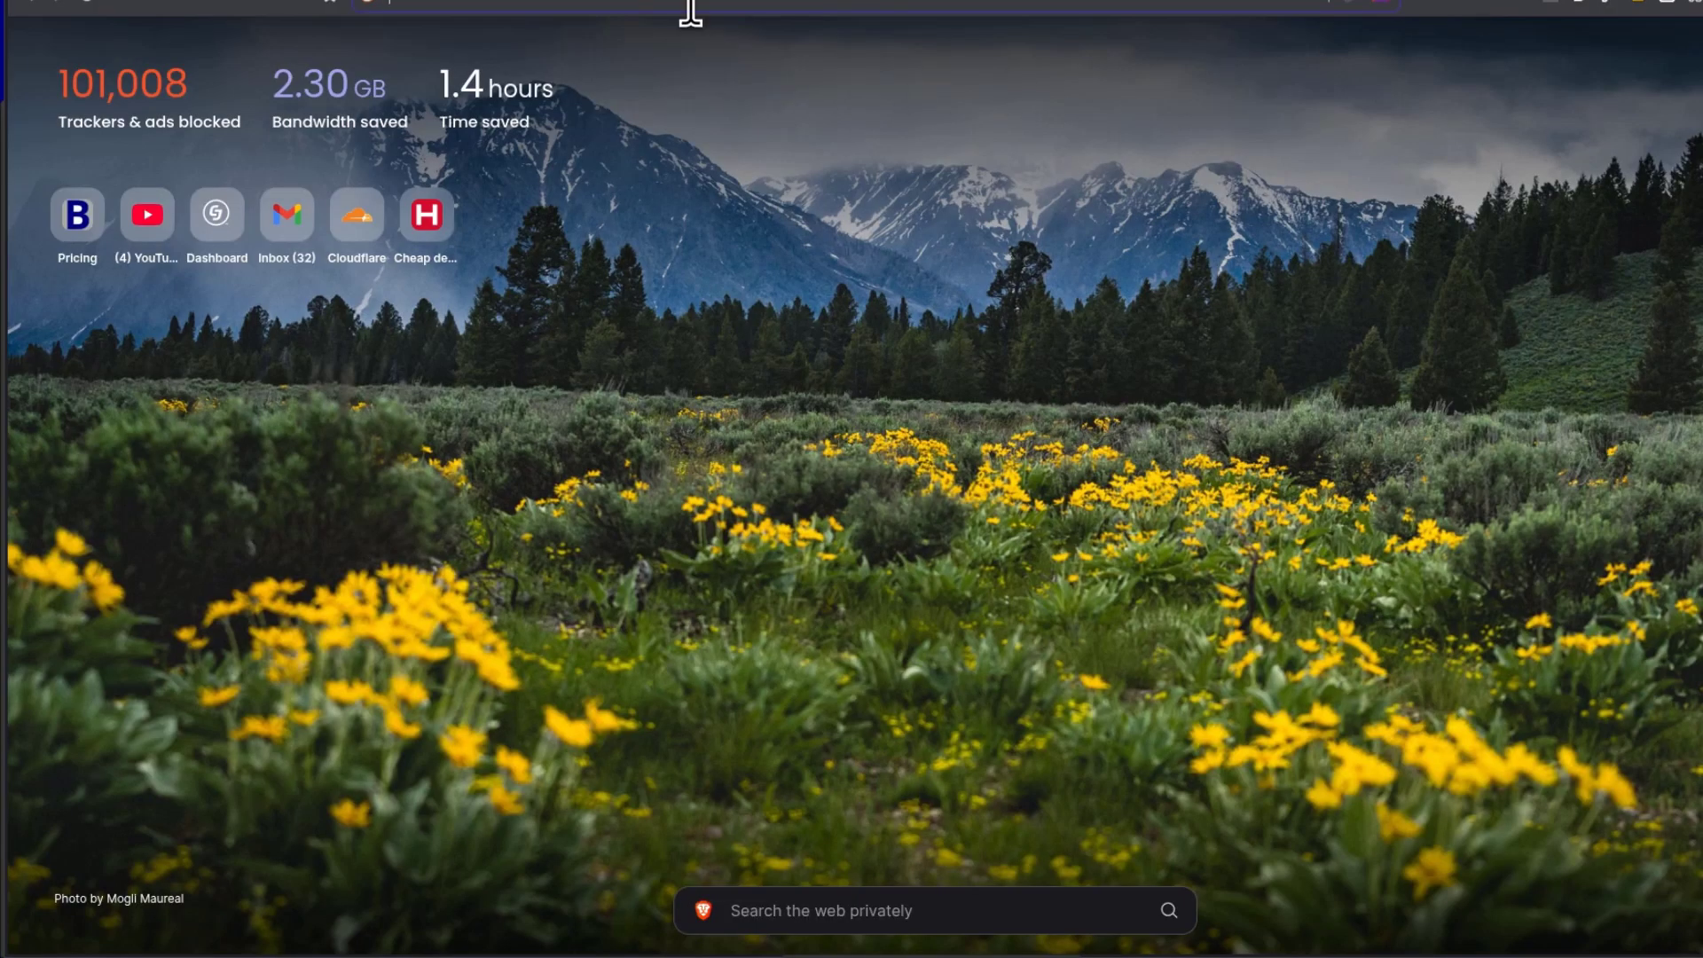
Step: Search DuckDuckGo for 'alias record cloudflare' via the query suggestion
type("defualt cloudf")
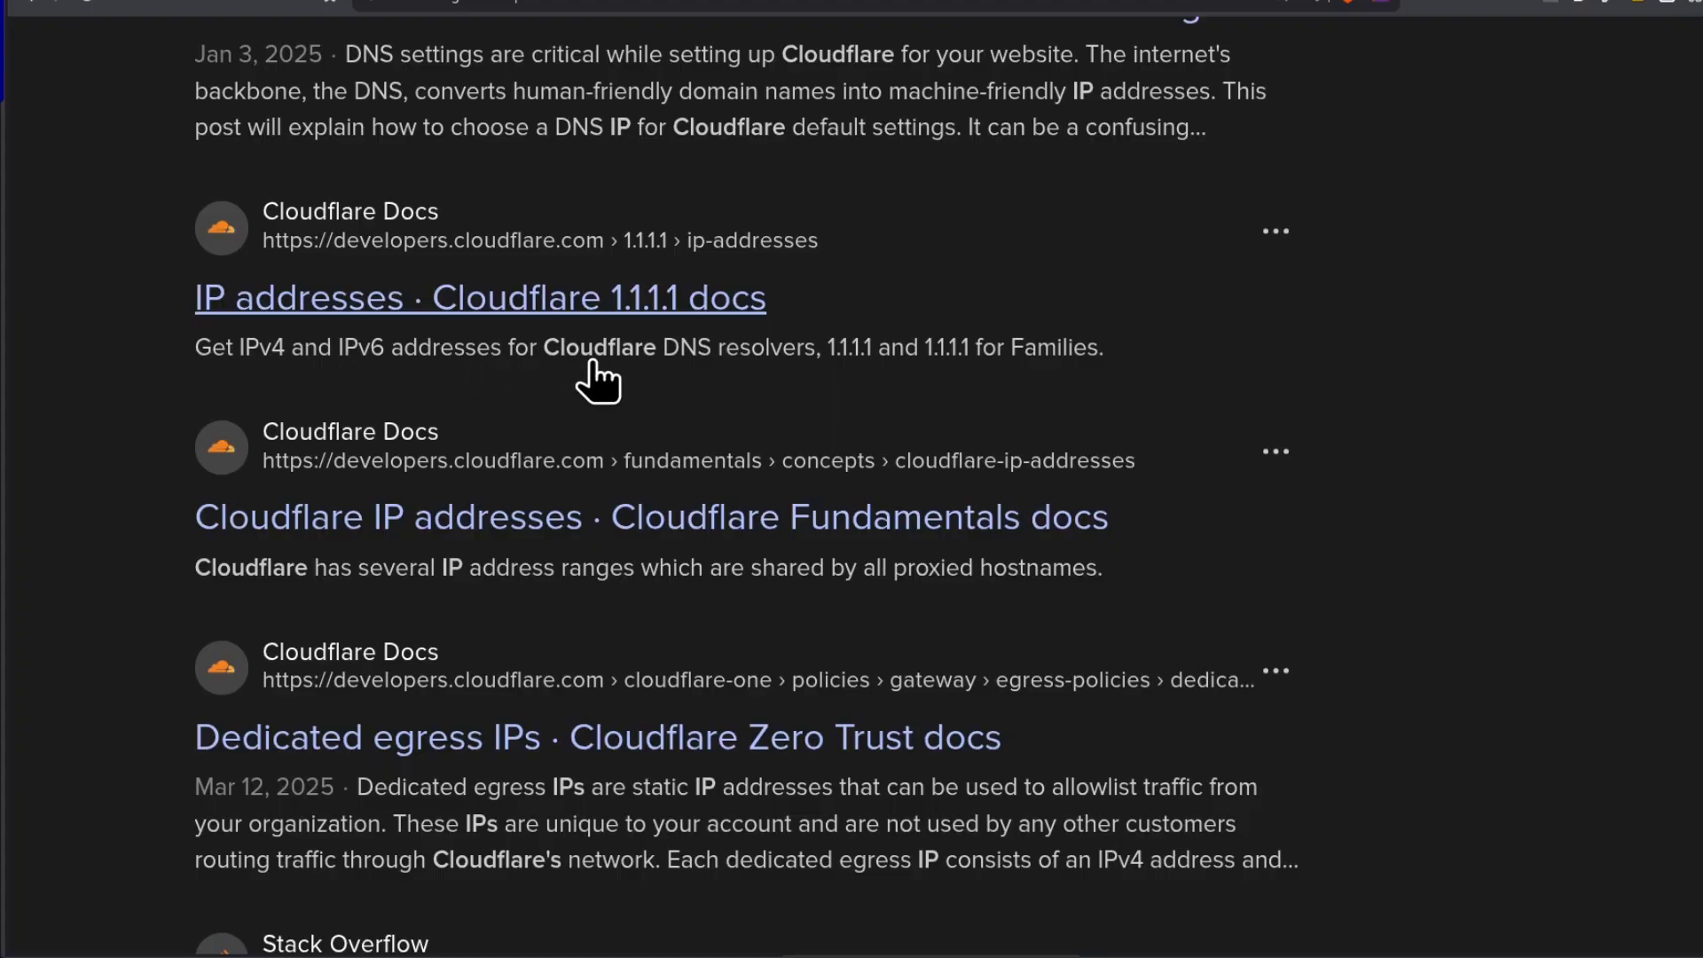
scroll("down", 3)
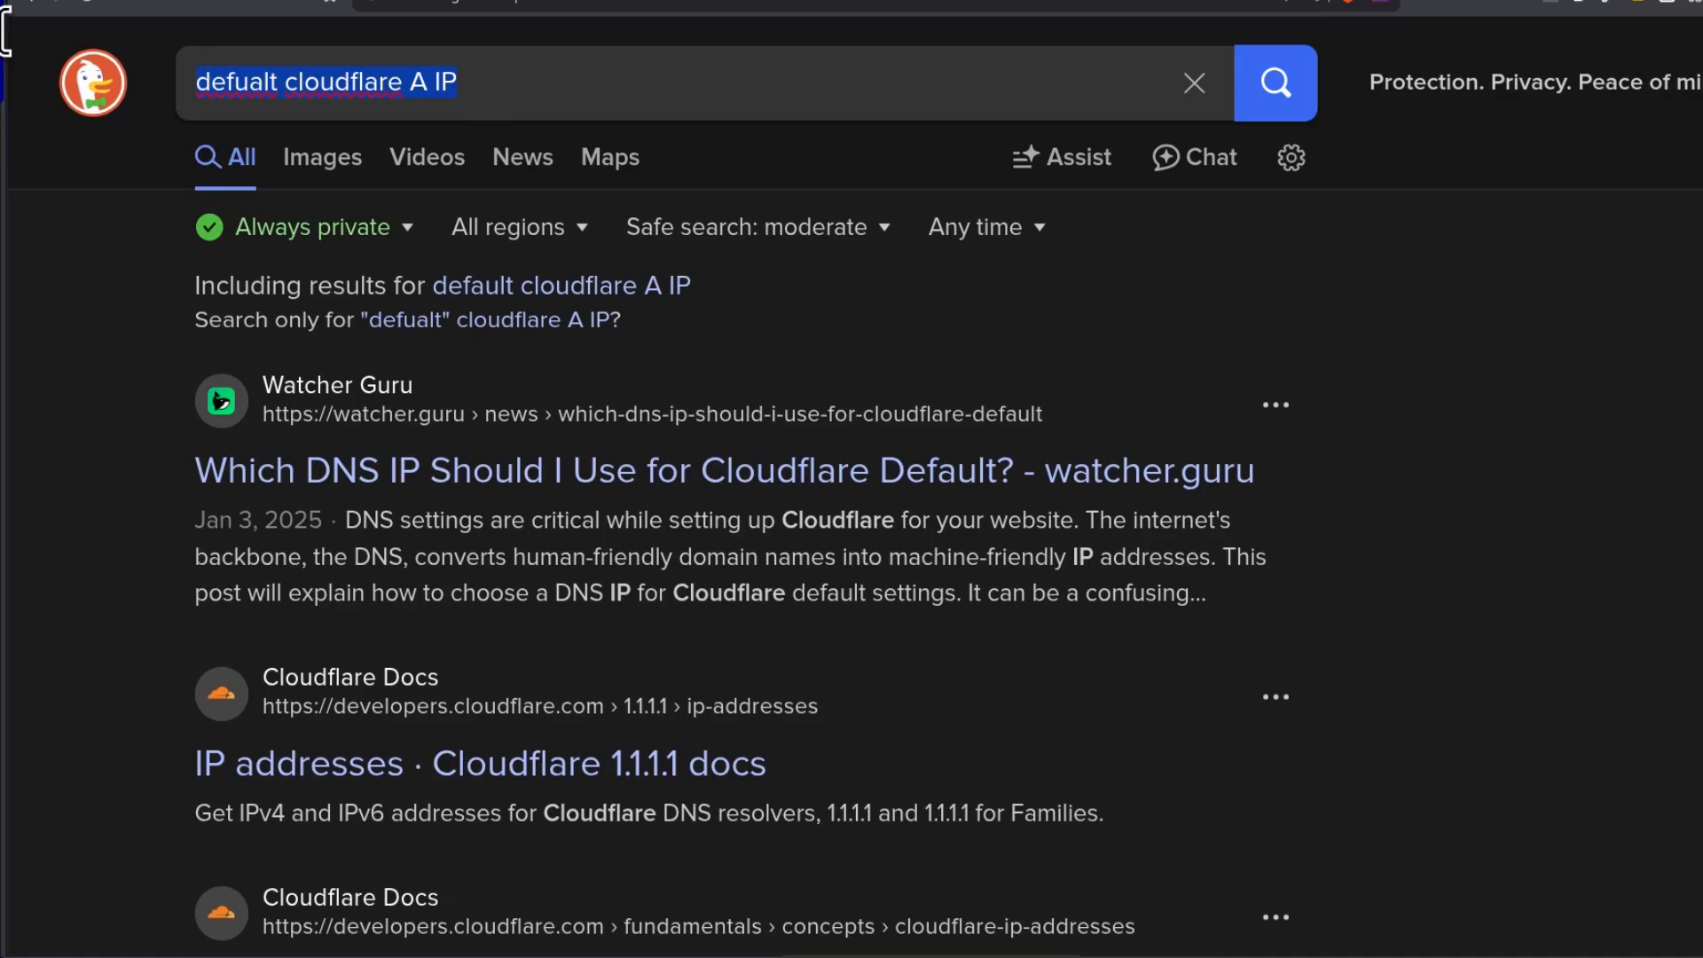
type("A")
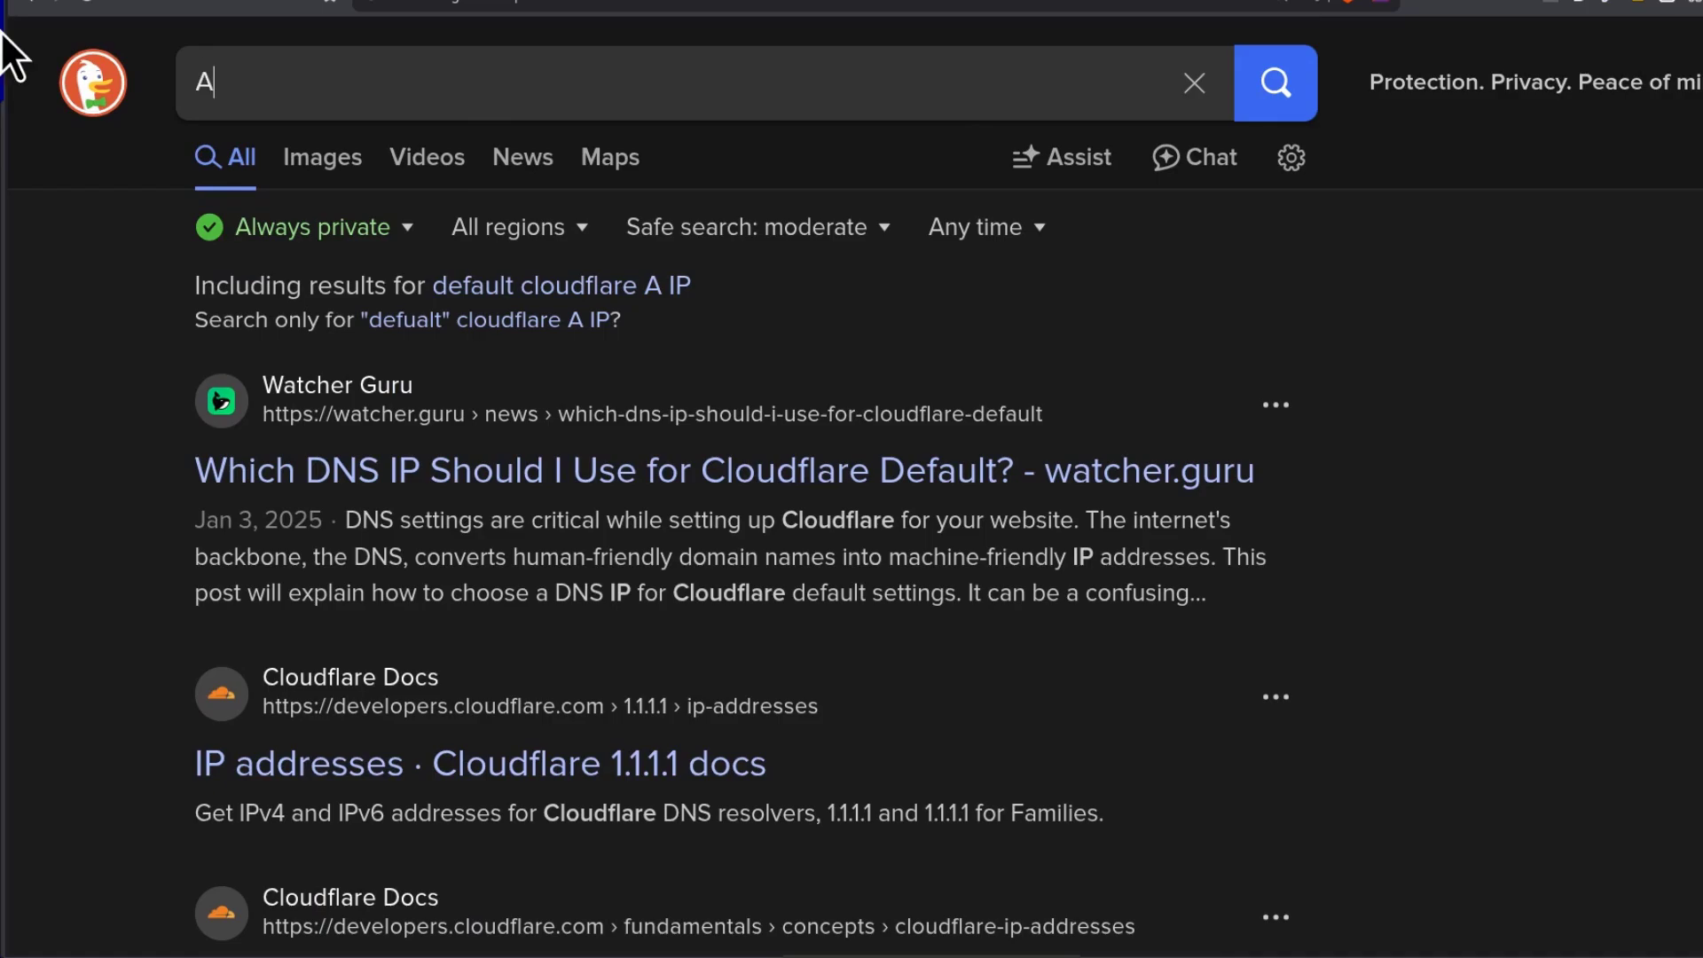
type("lias record Clou")
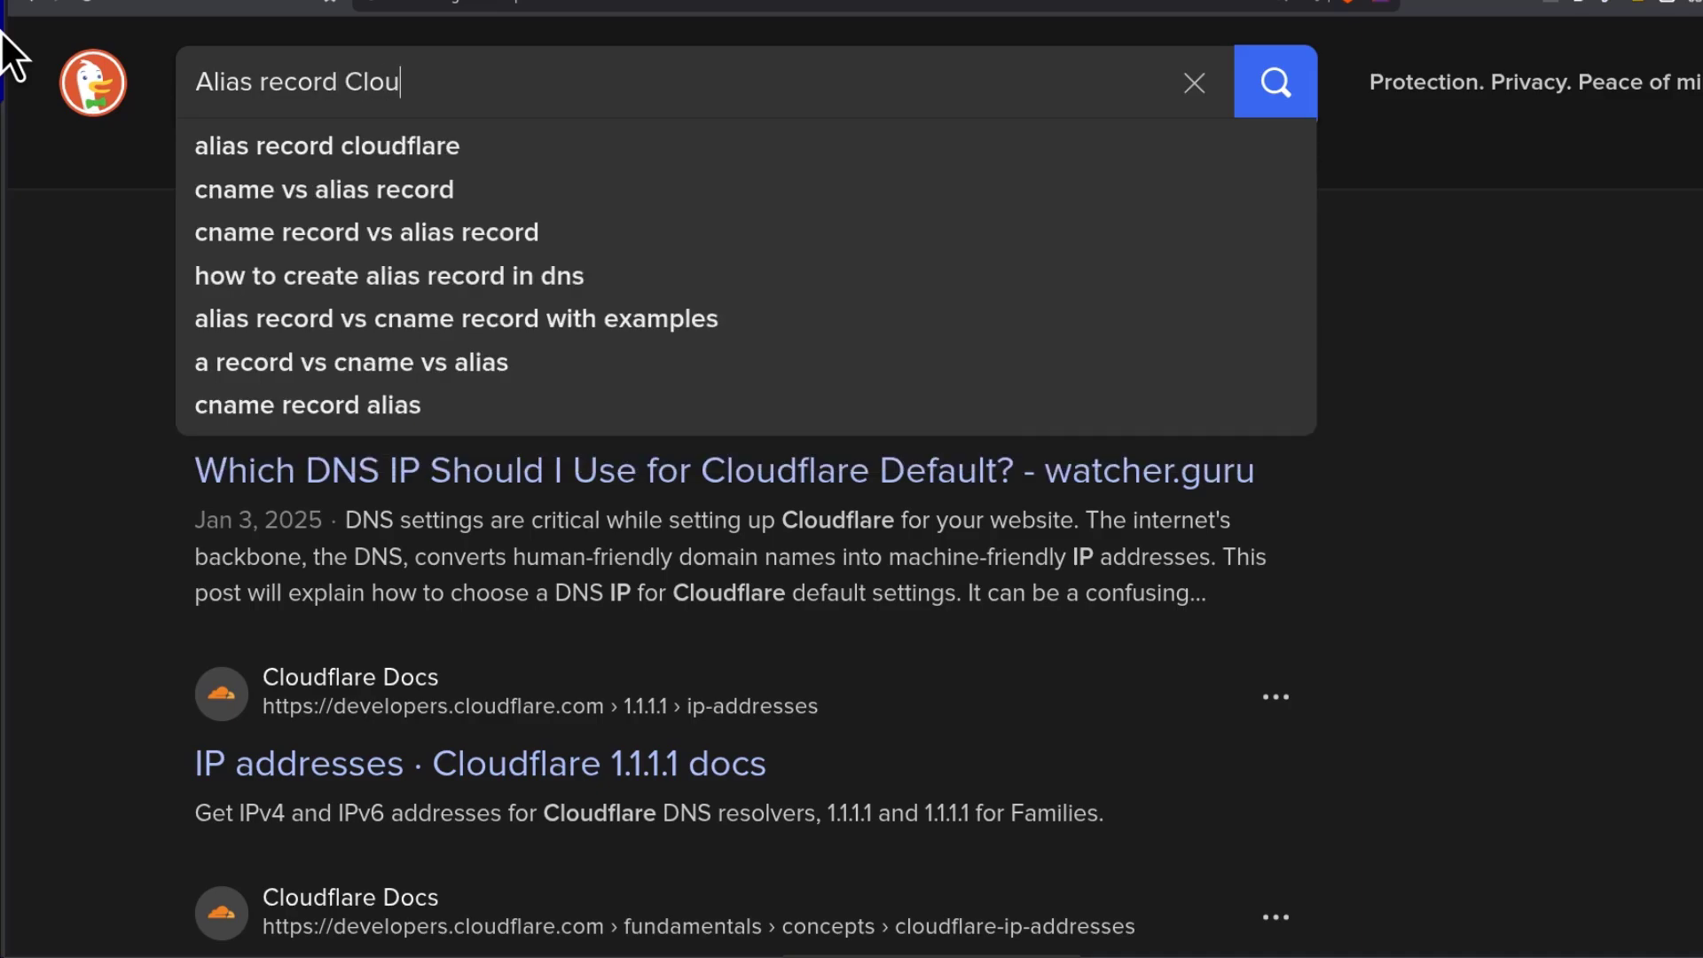
left_click(326, 145)
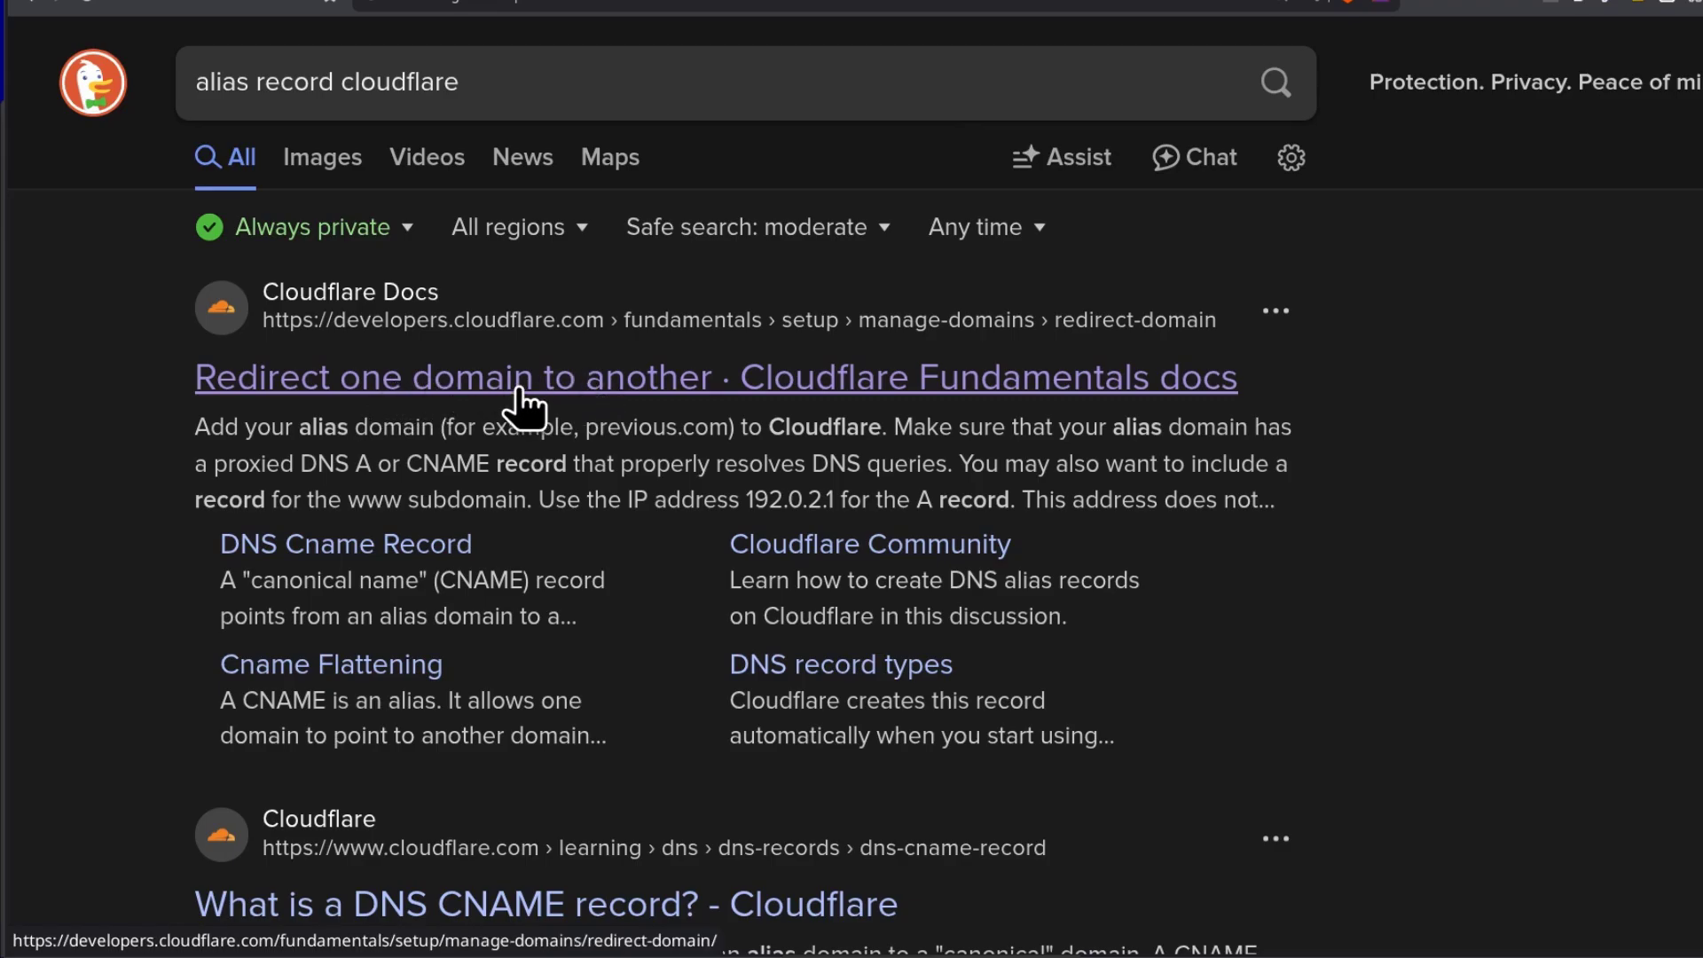
Step: Open the Cloudflare docs result 'Redirect one domain to another'
left_click(715, 376)
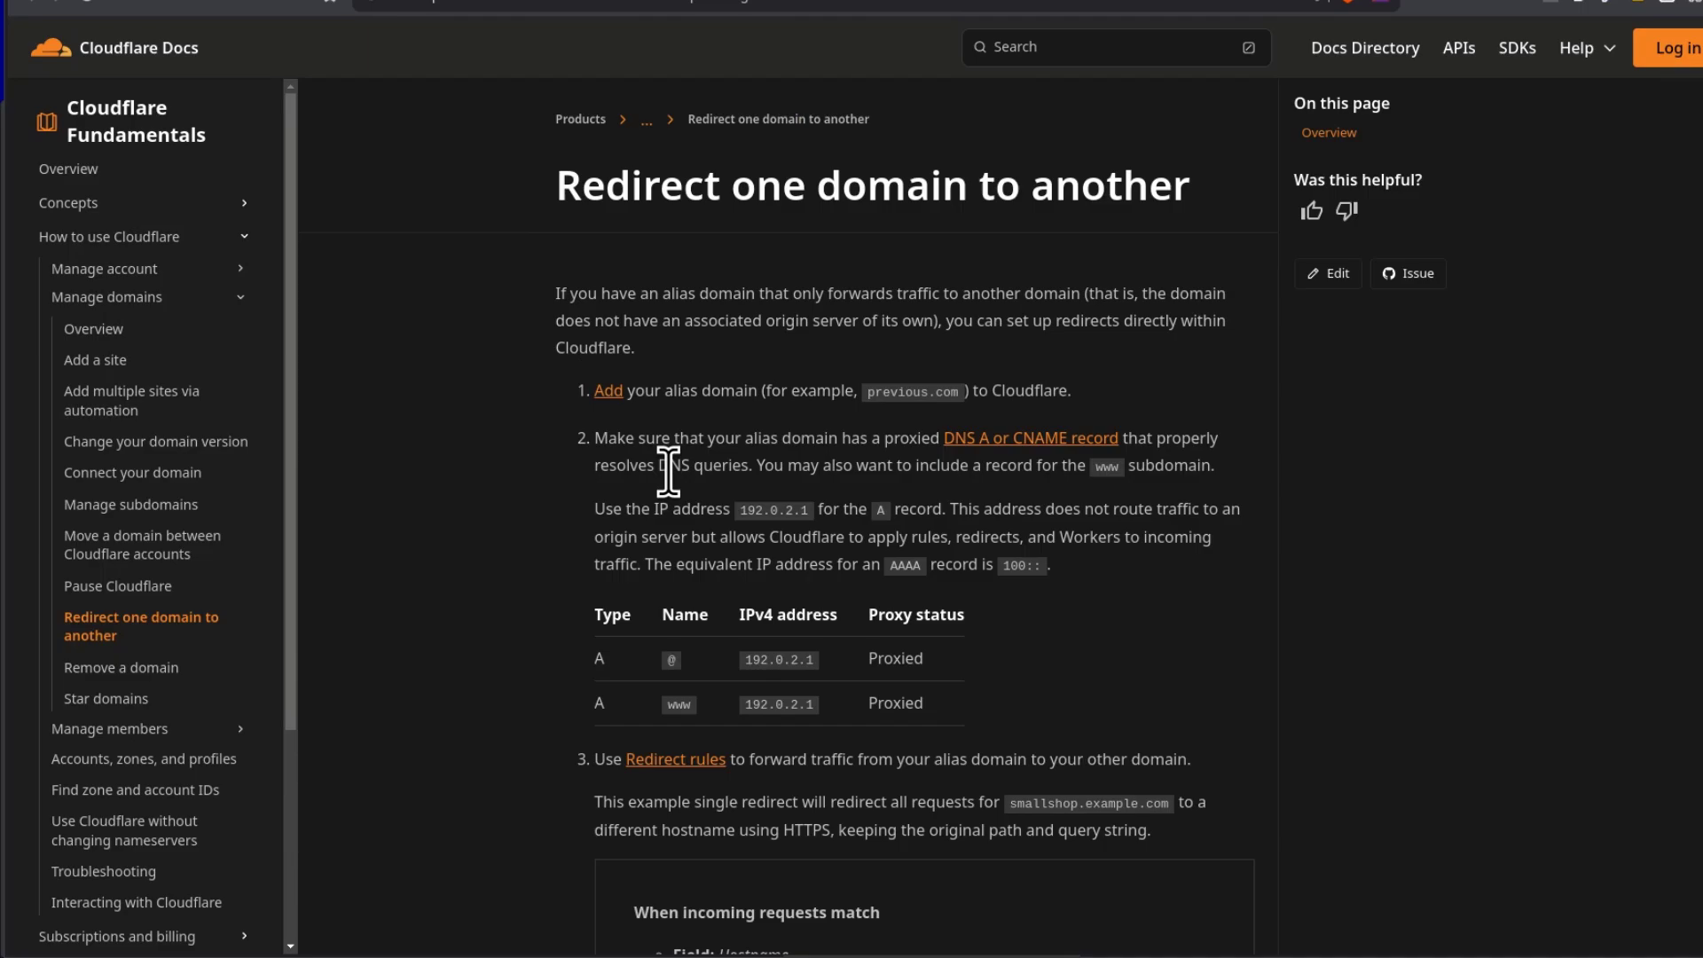
Step: Scroll the Redirect guide to its record table showing the 192.0.2.1 example address
scroll("down", 3)
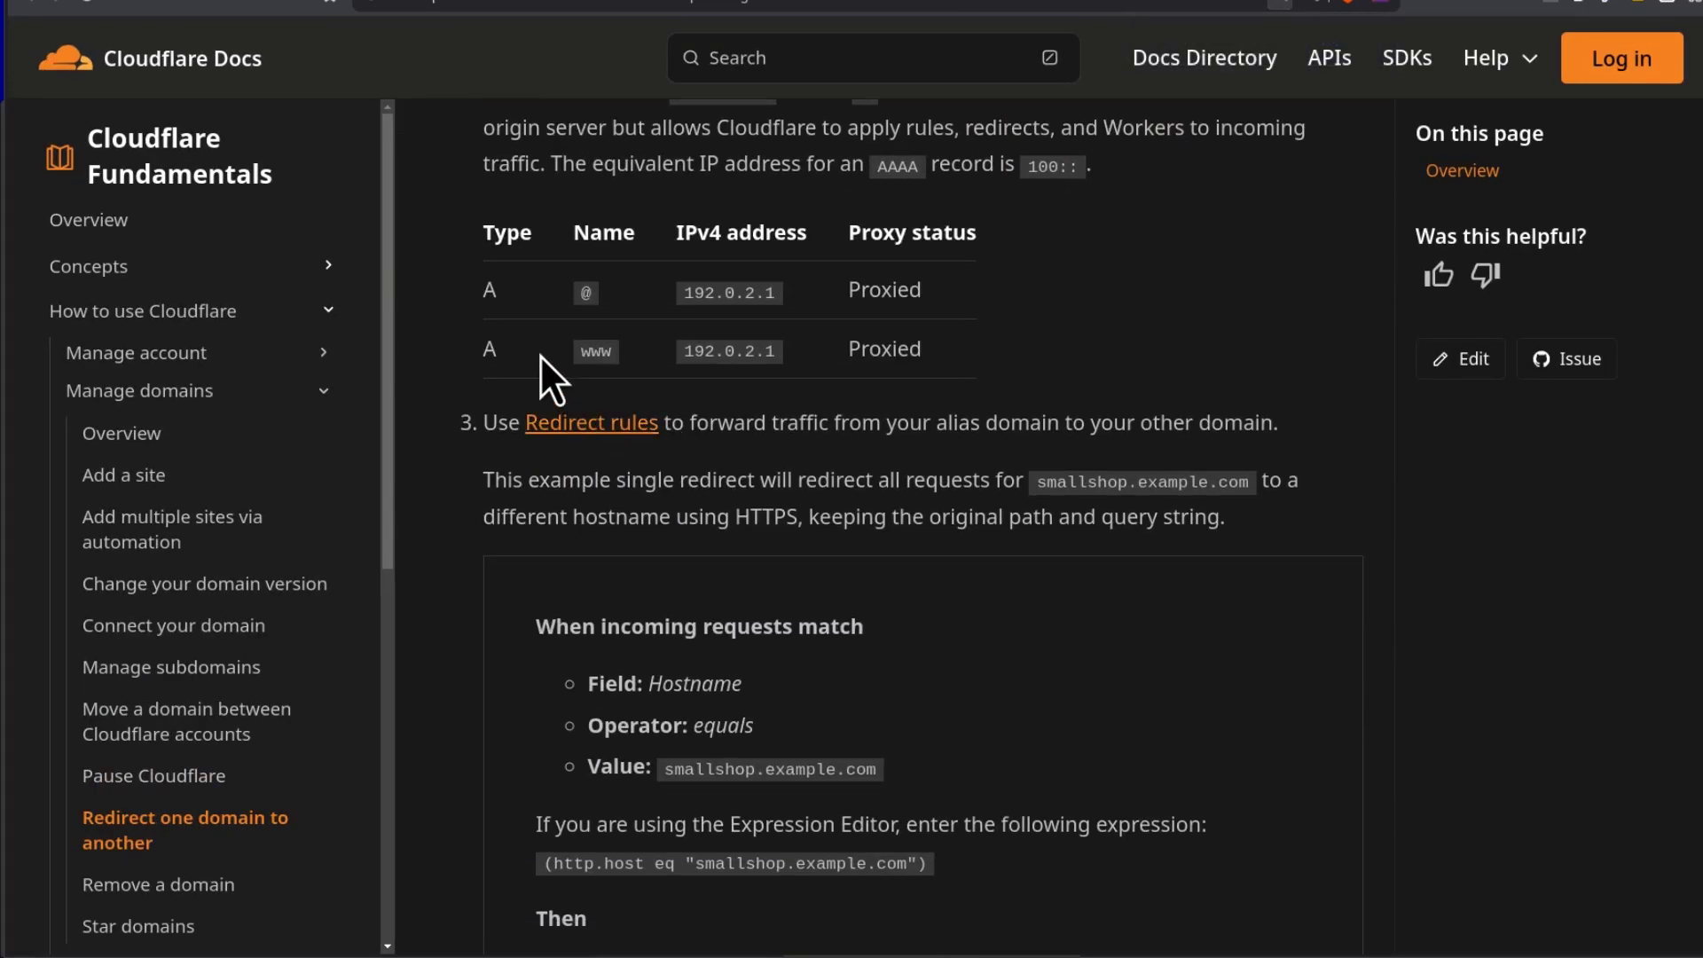
mouse_move(525, 352)
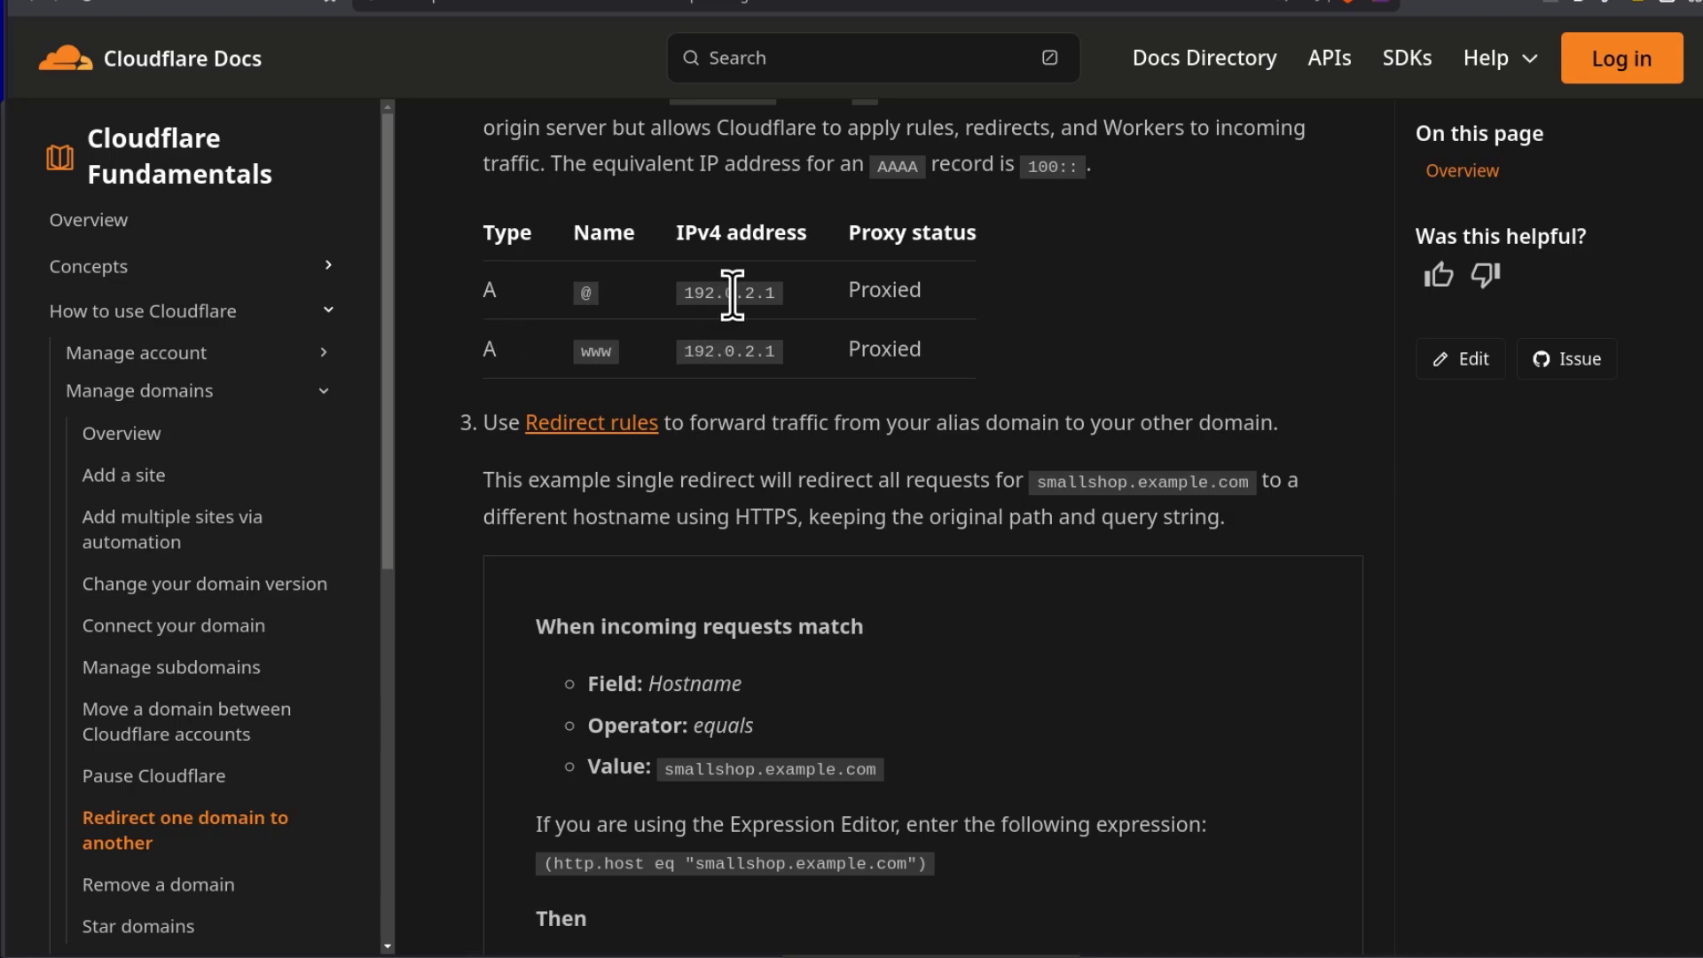
mouse_move(728, 301)
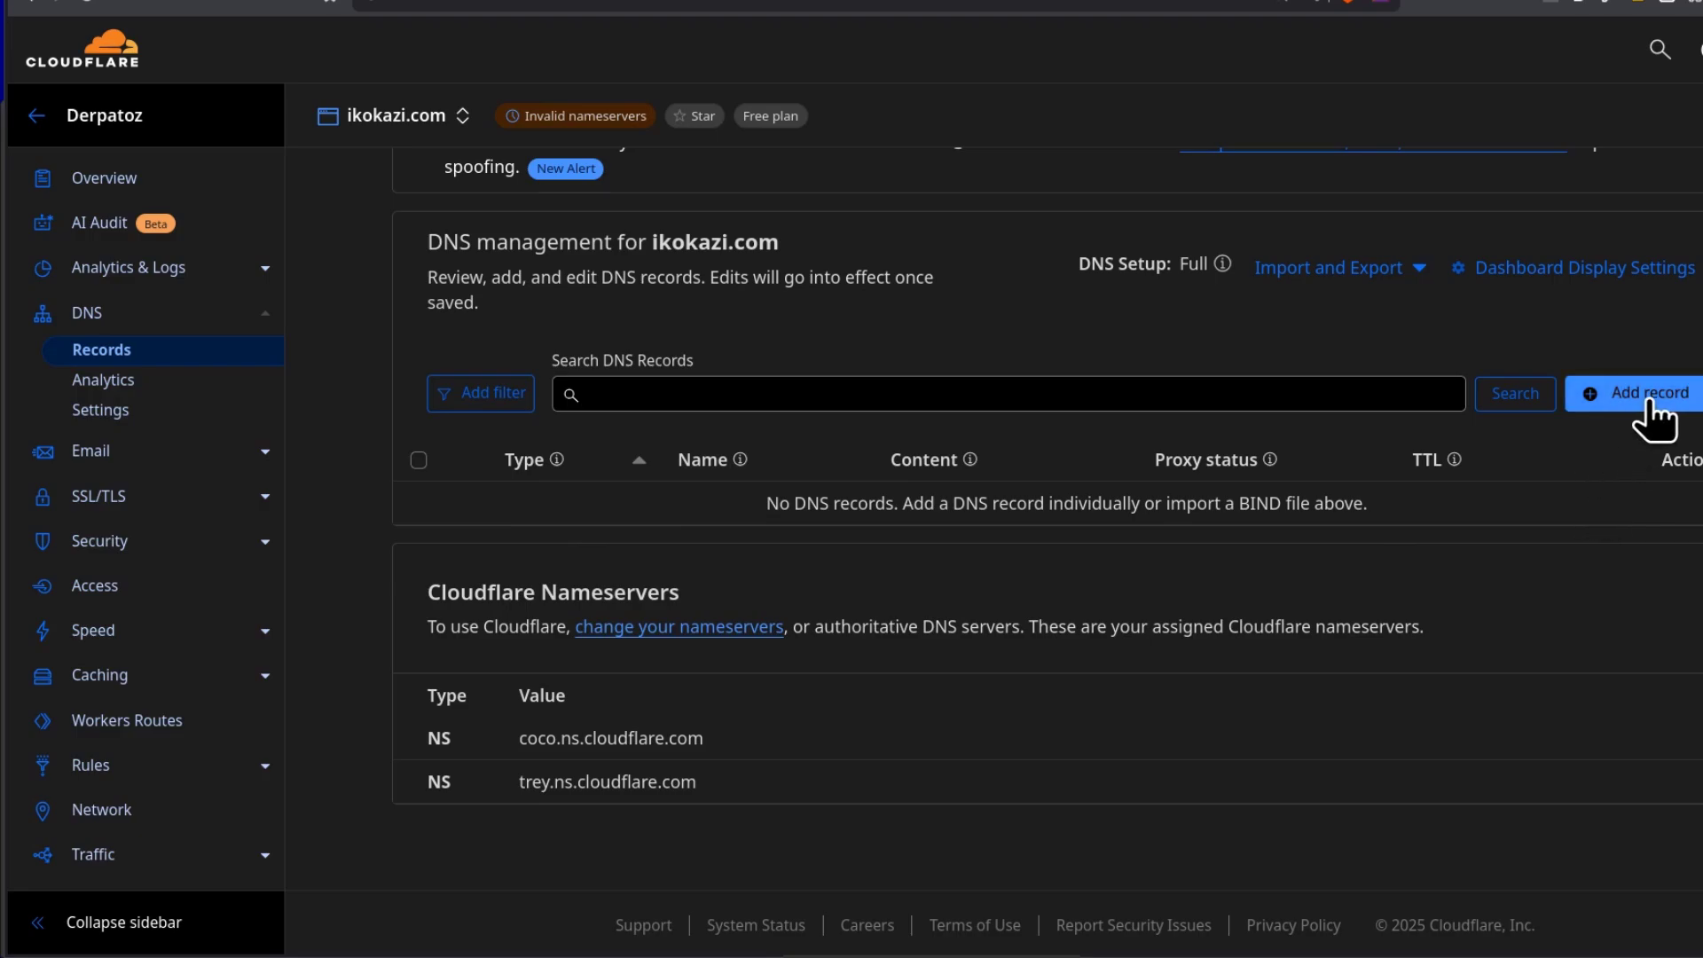
Step: Add a proxied root (@) A record for ikokazi.com pointing to 192.0.2.1 and save it
left_click(1639, 392)
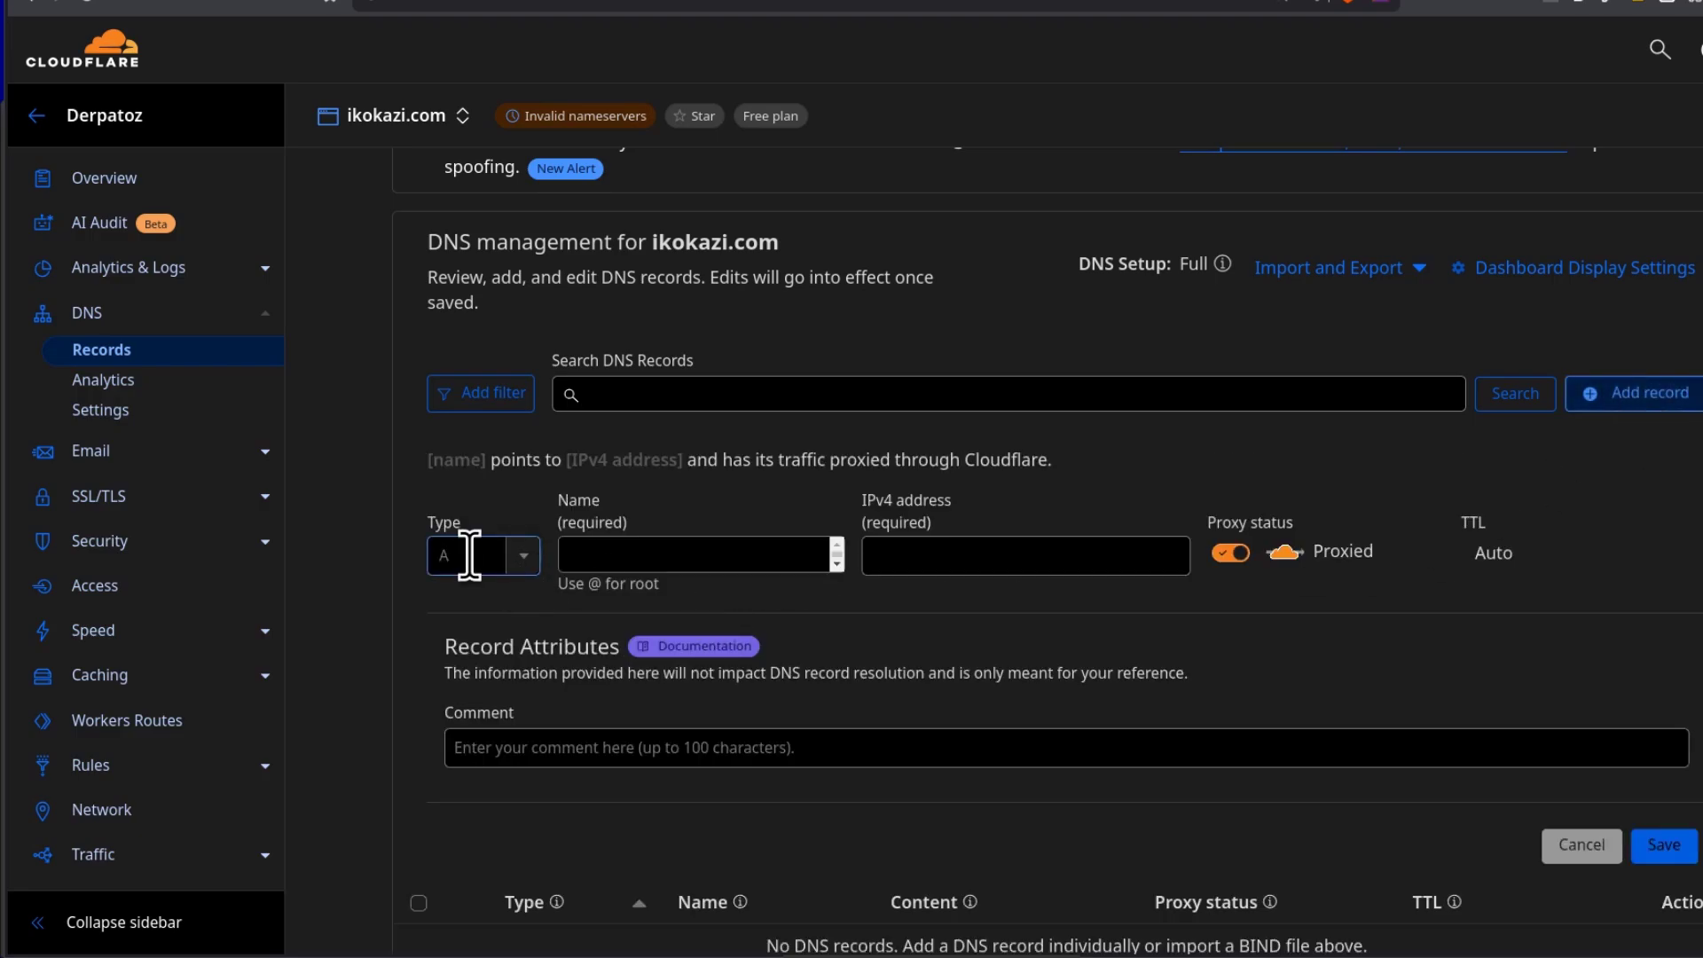
left_click(696, 553)
type("@")
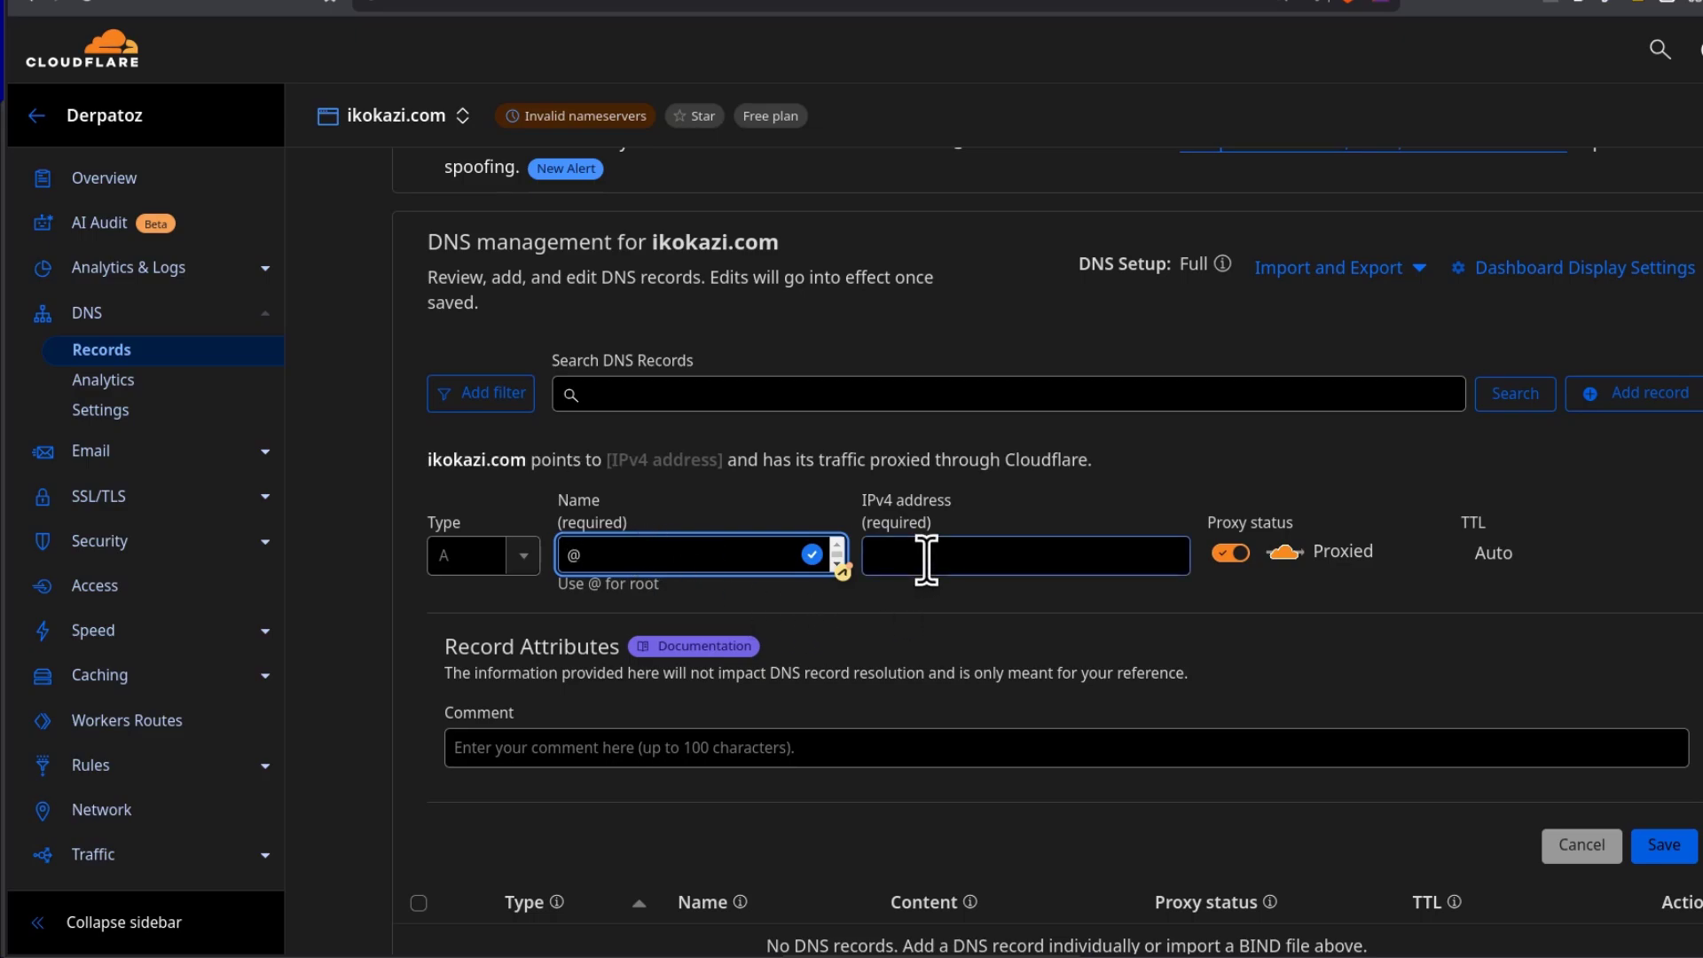
type("192.0.2.1")
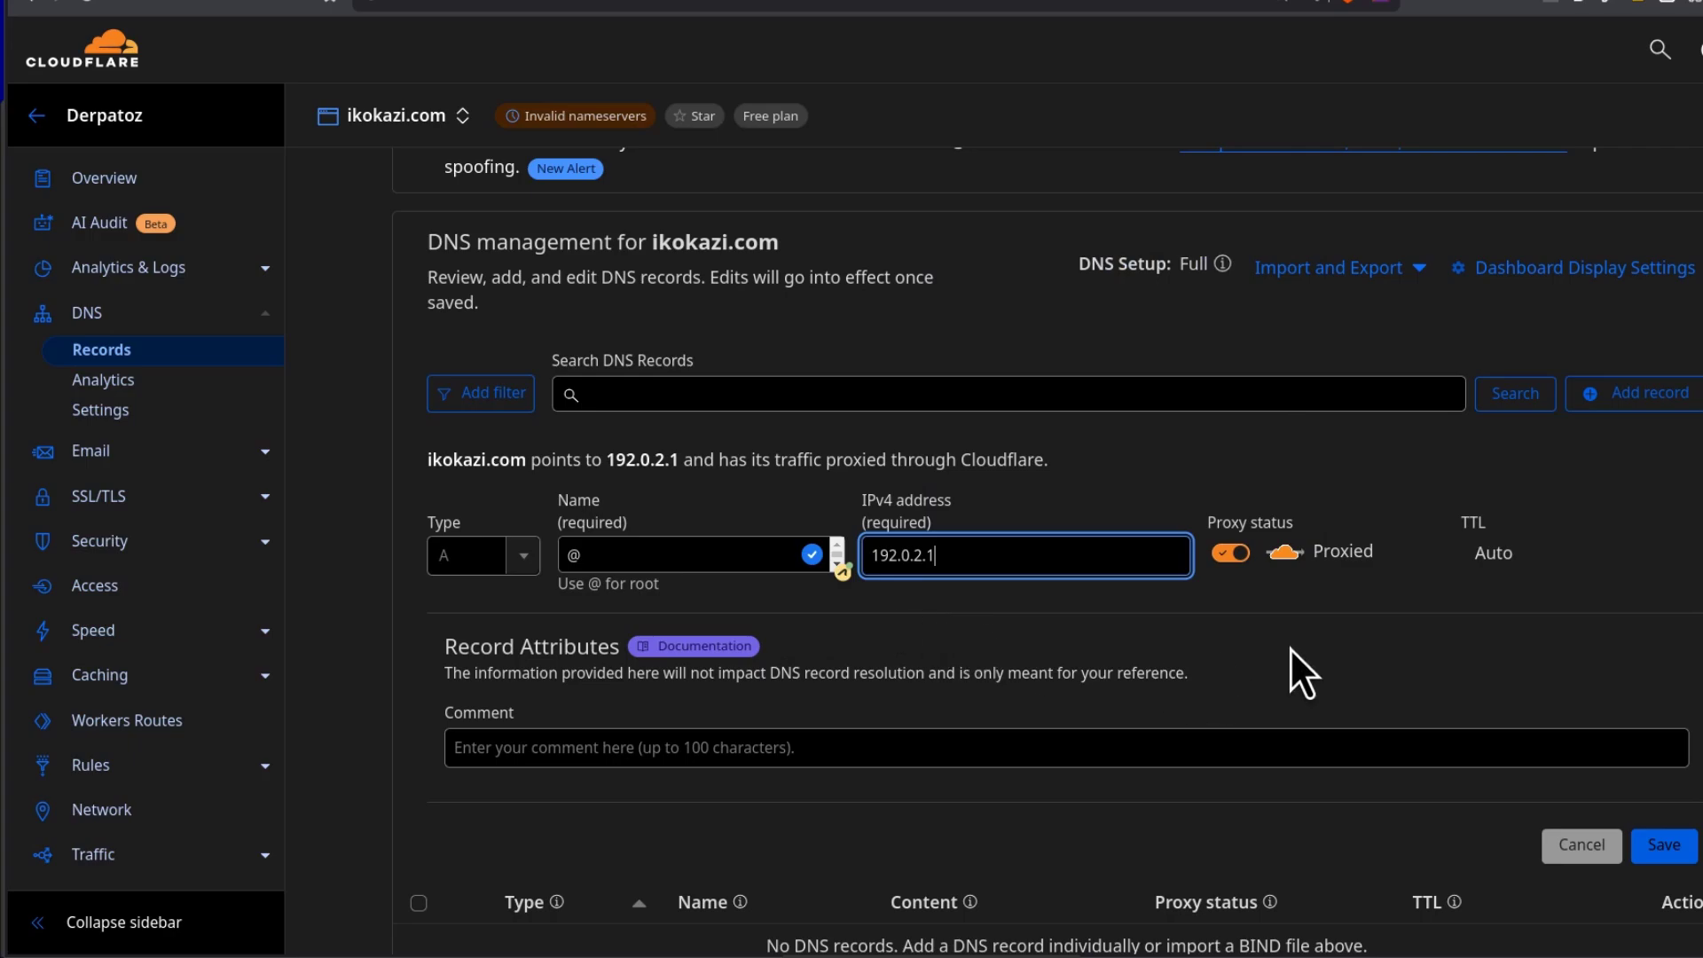
scroll("down", 3)
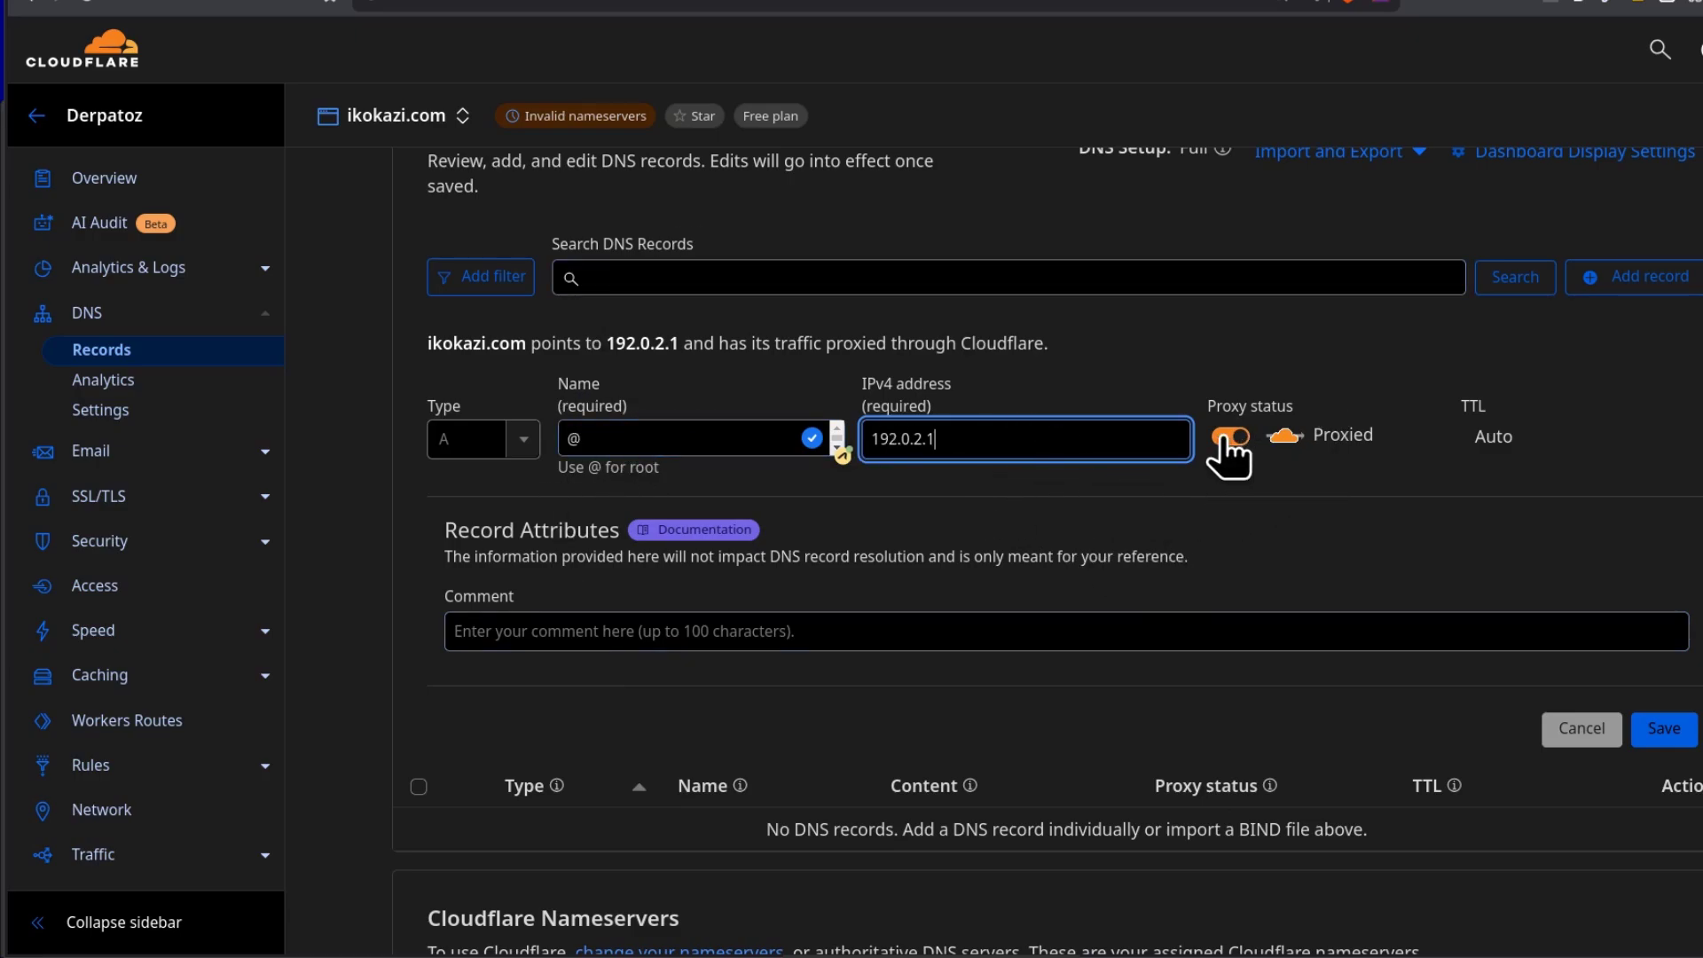
left_click(1227, 438)
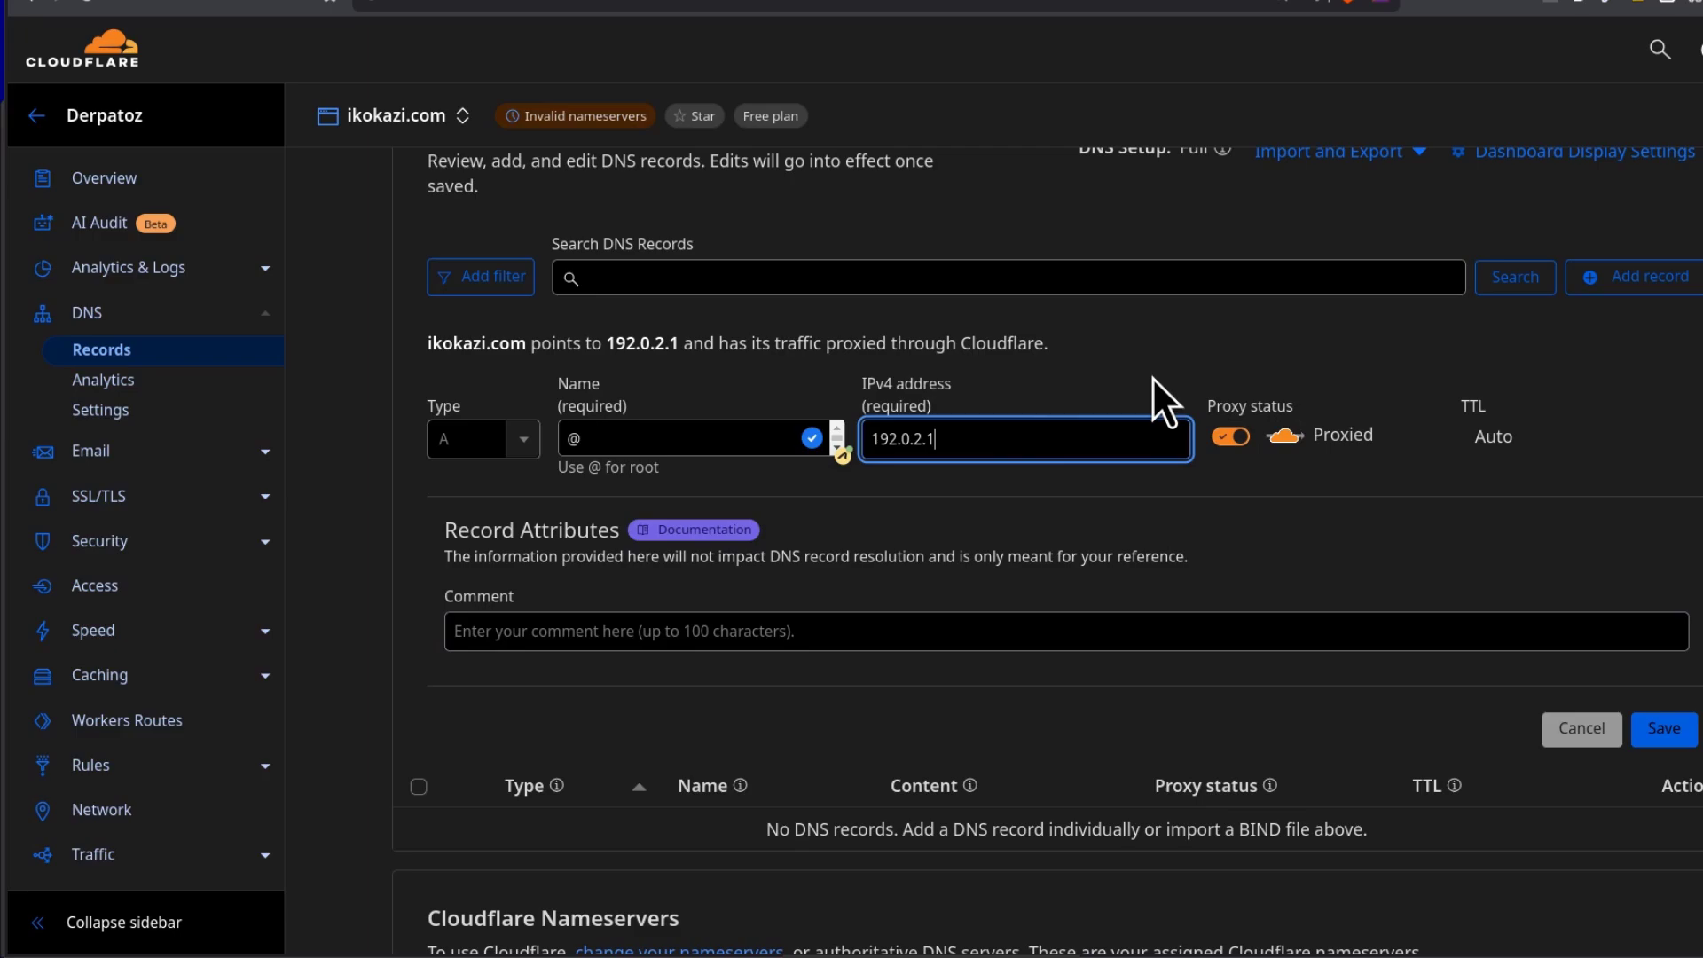
mouse_move(1668, 729)
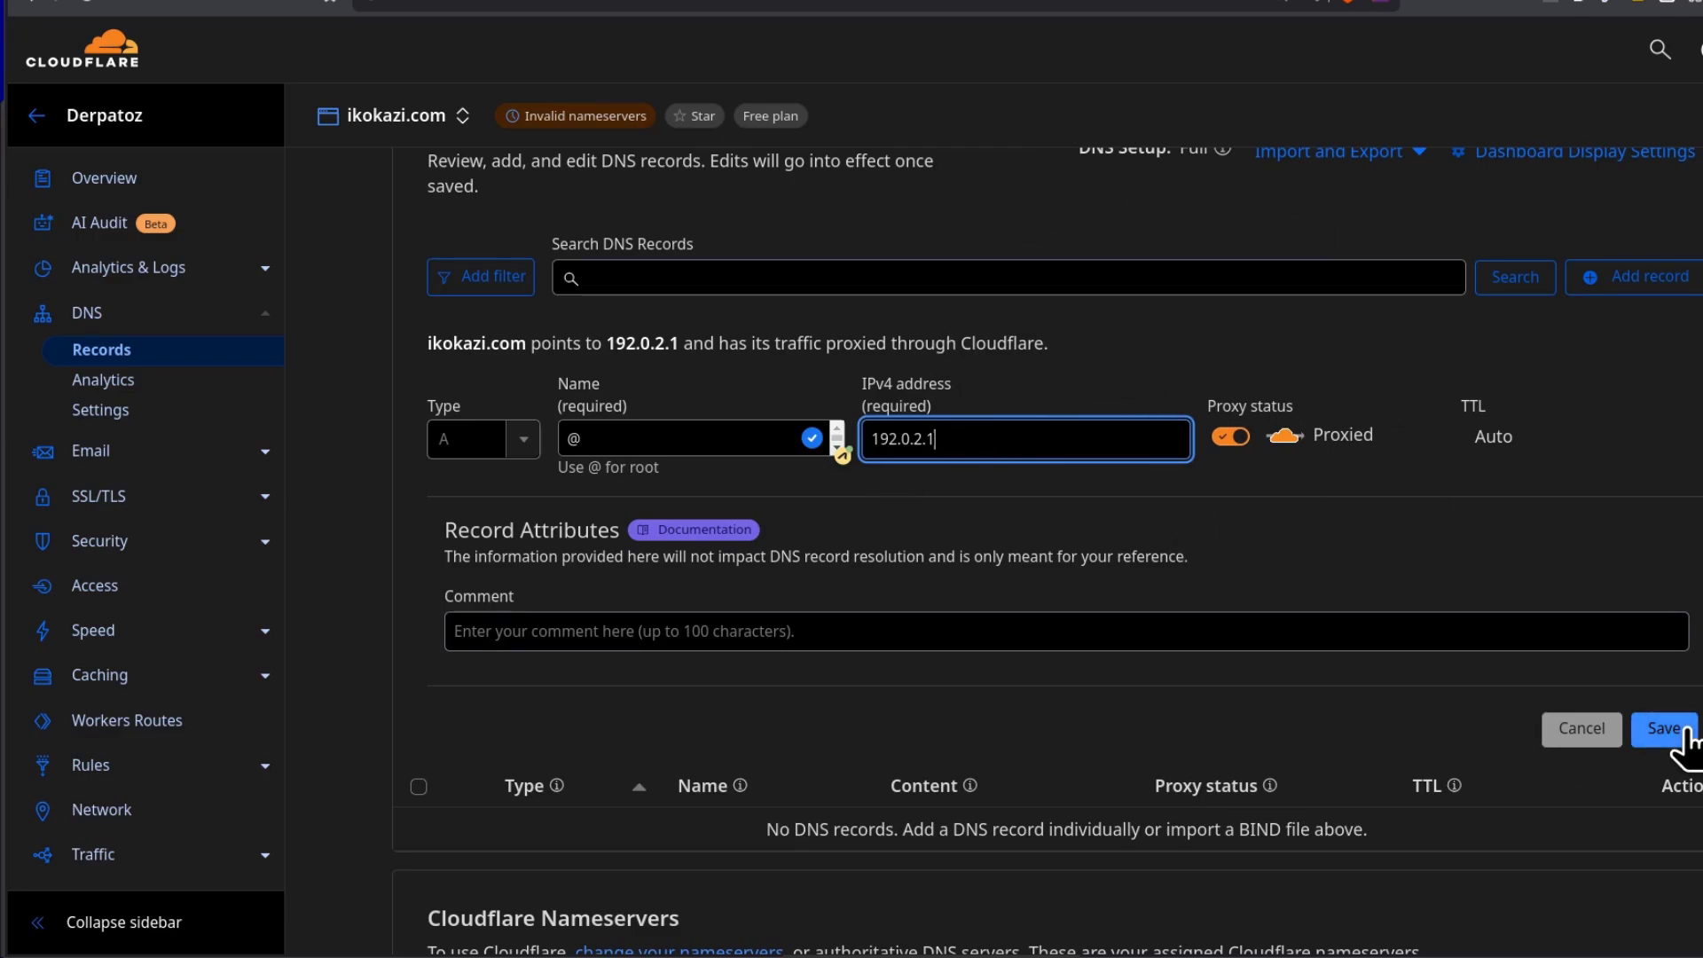
left_click(1664, 728)
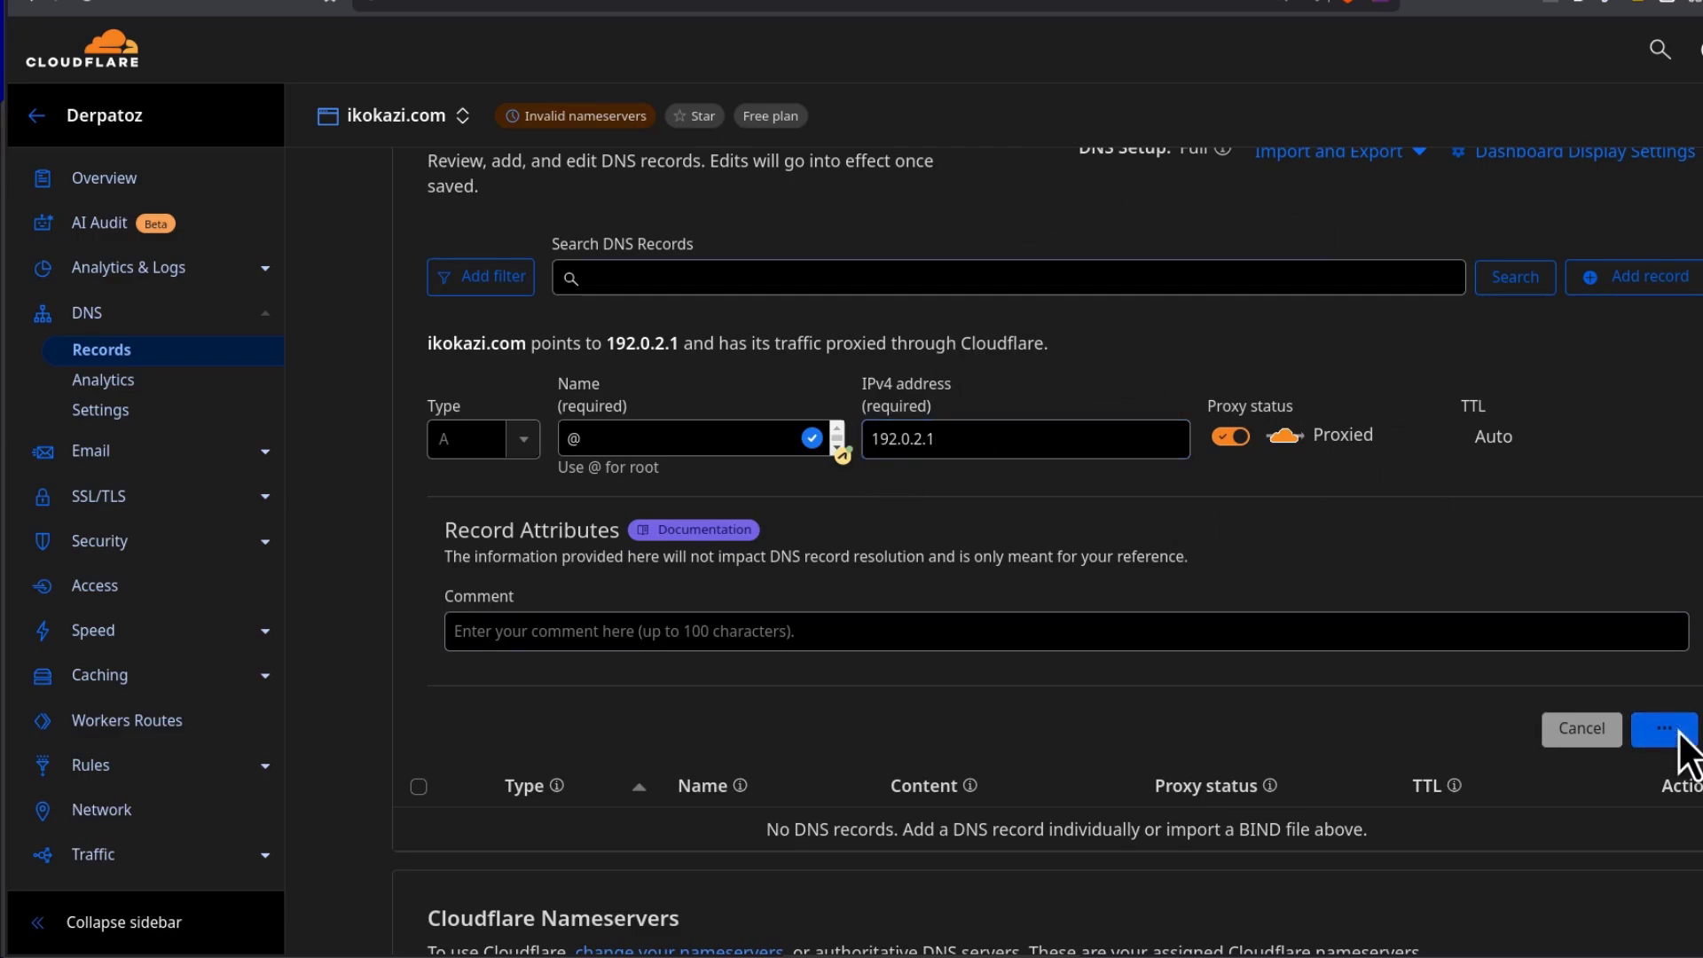
left_click(1673, 728)
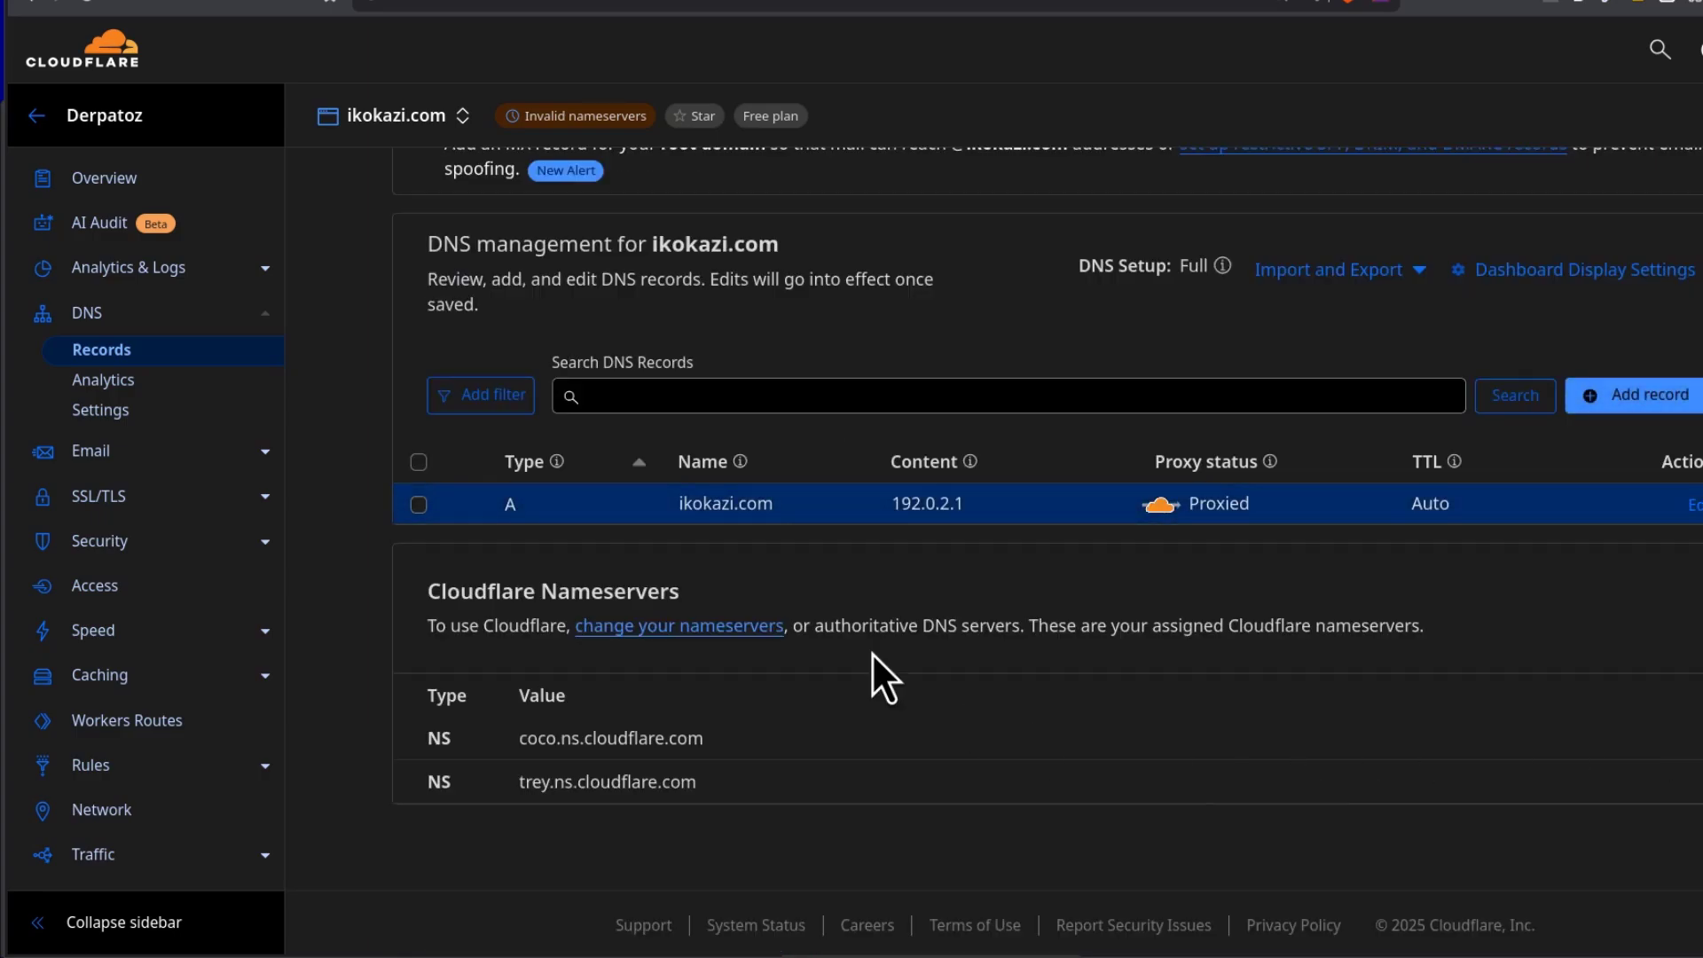
mouse_move(1566, 292)
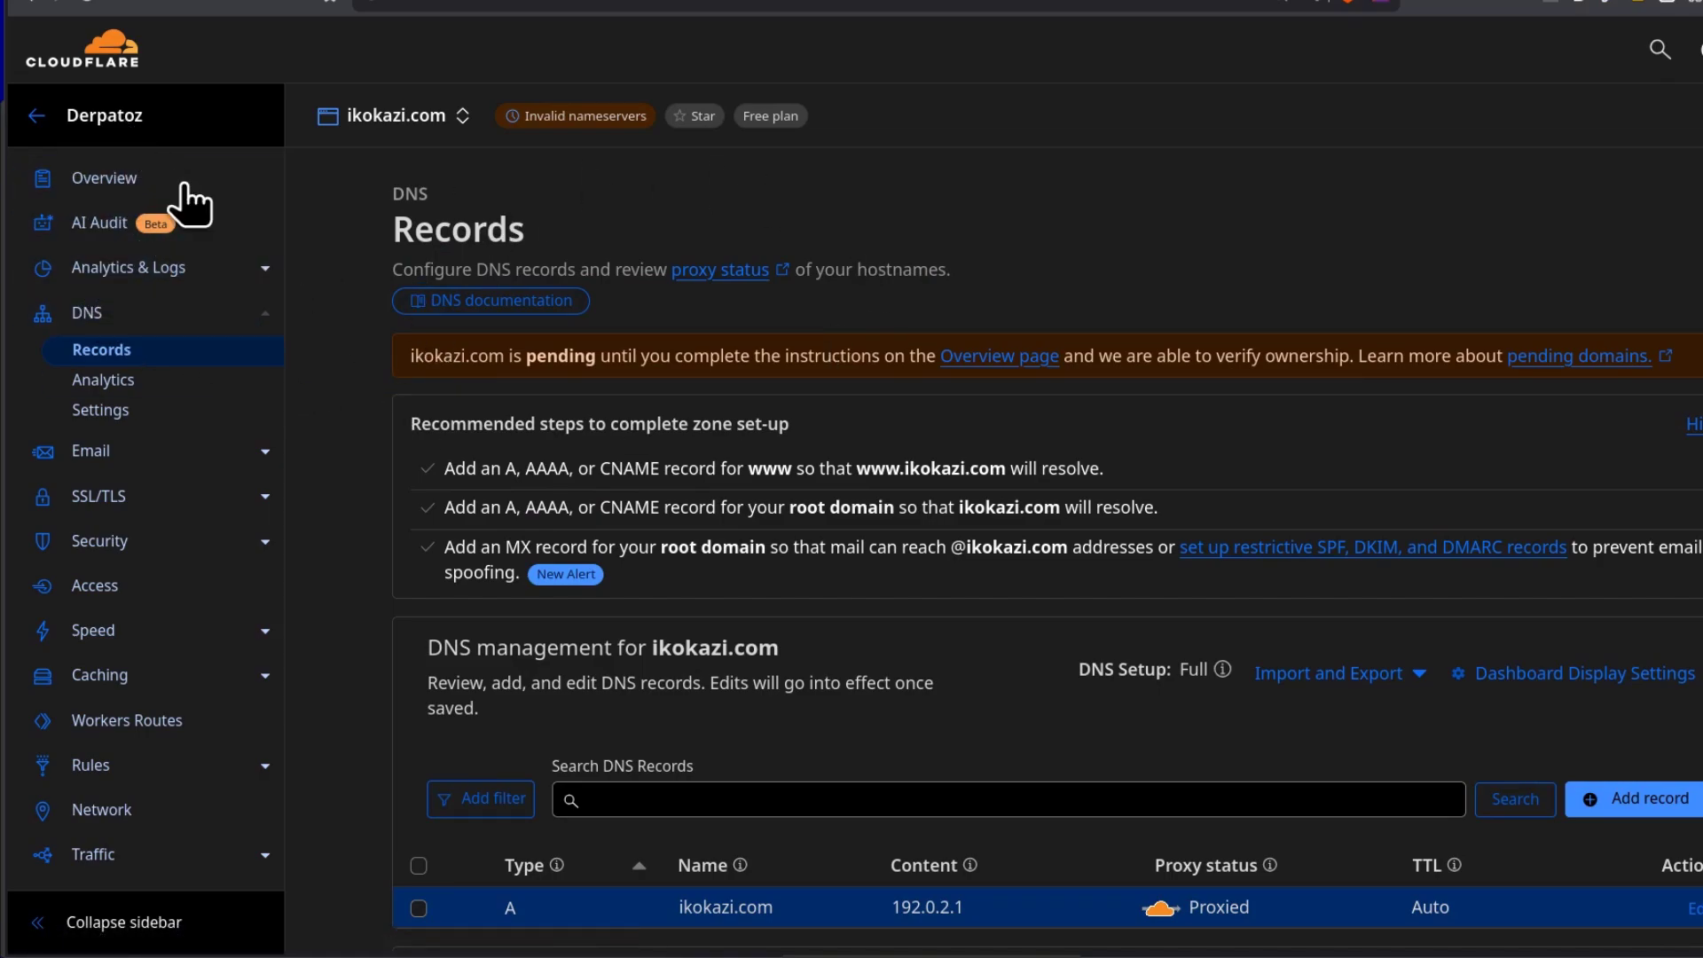
Step: View ikokazi.com's Active status on the Overview page, then show Spaceship's Hosting products menu
left_click(105, 178)
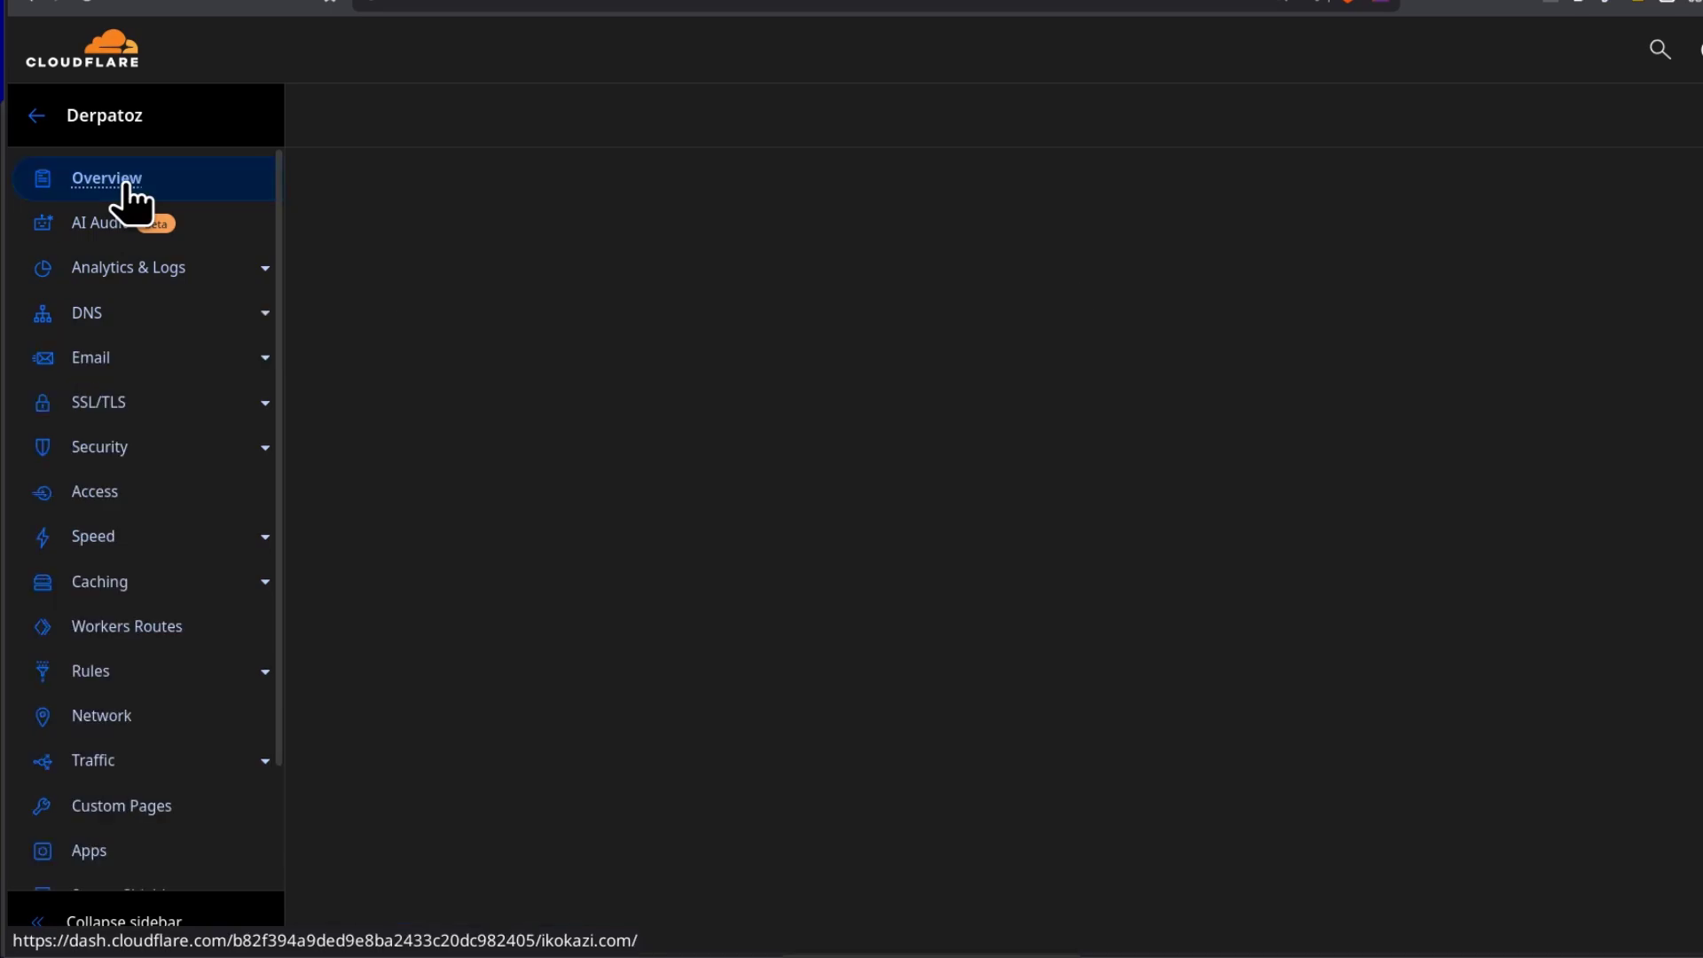
left_click(104, 177)
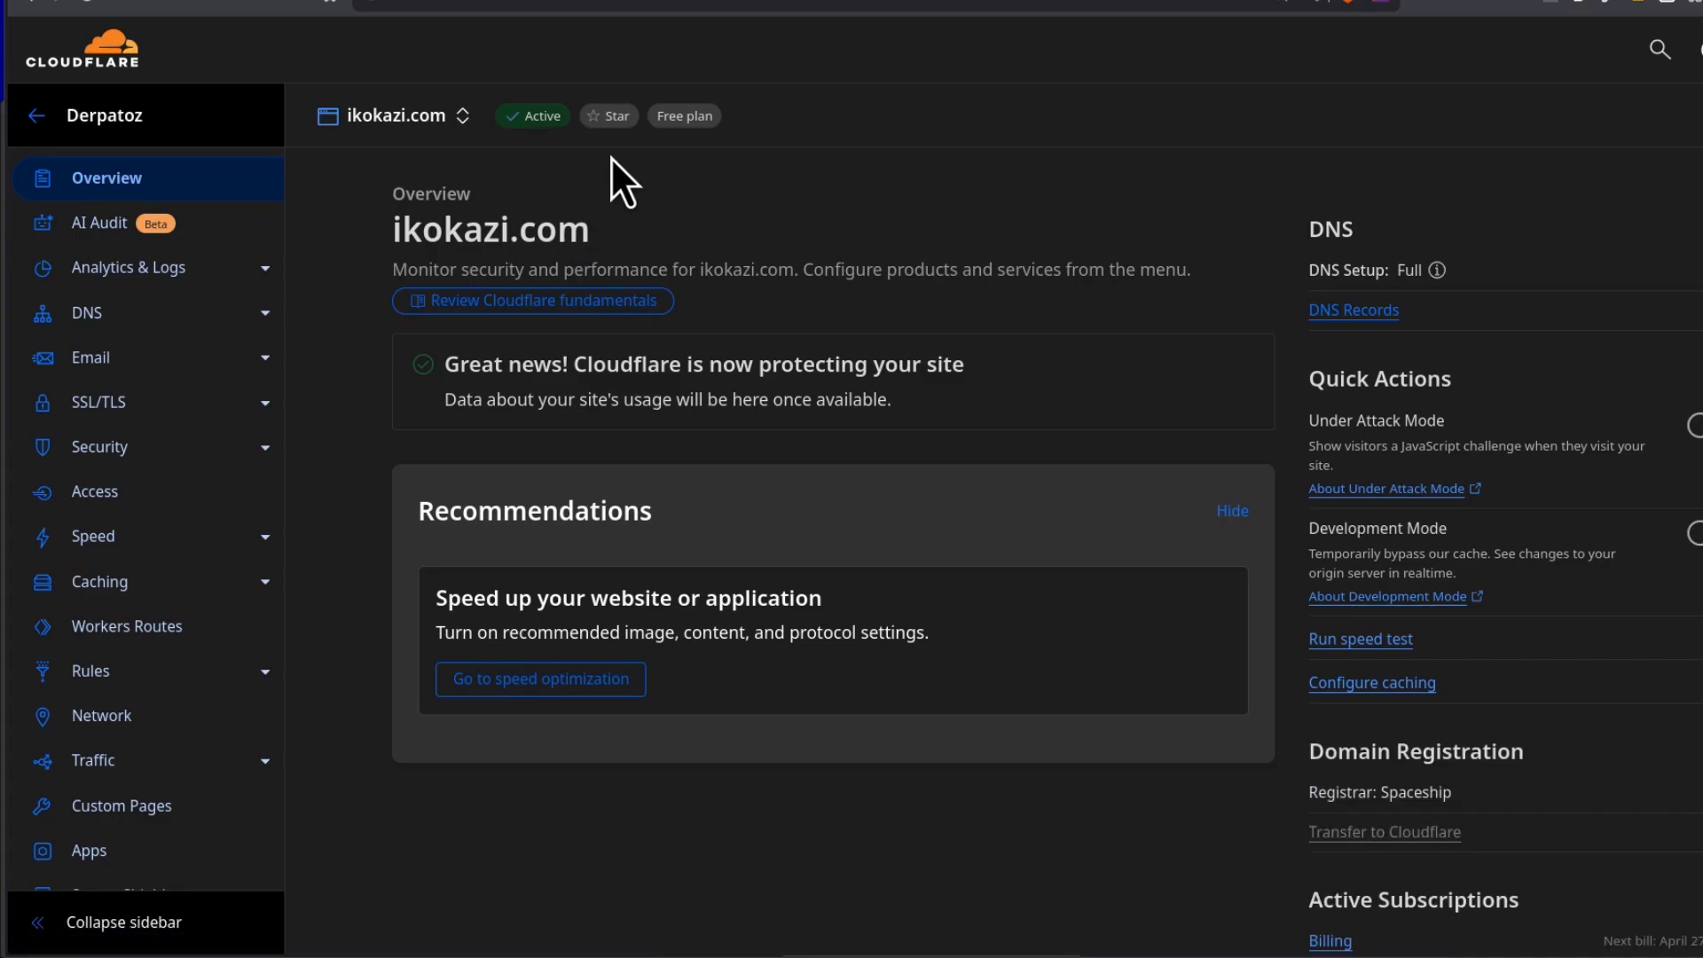
mouse_move(543, 200)
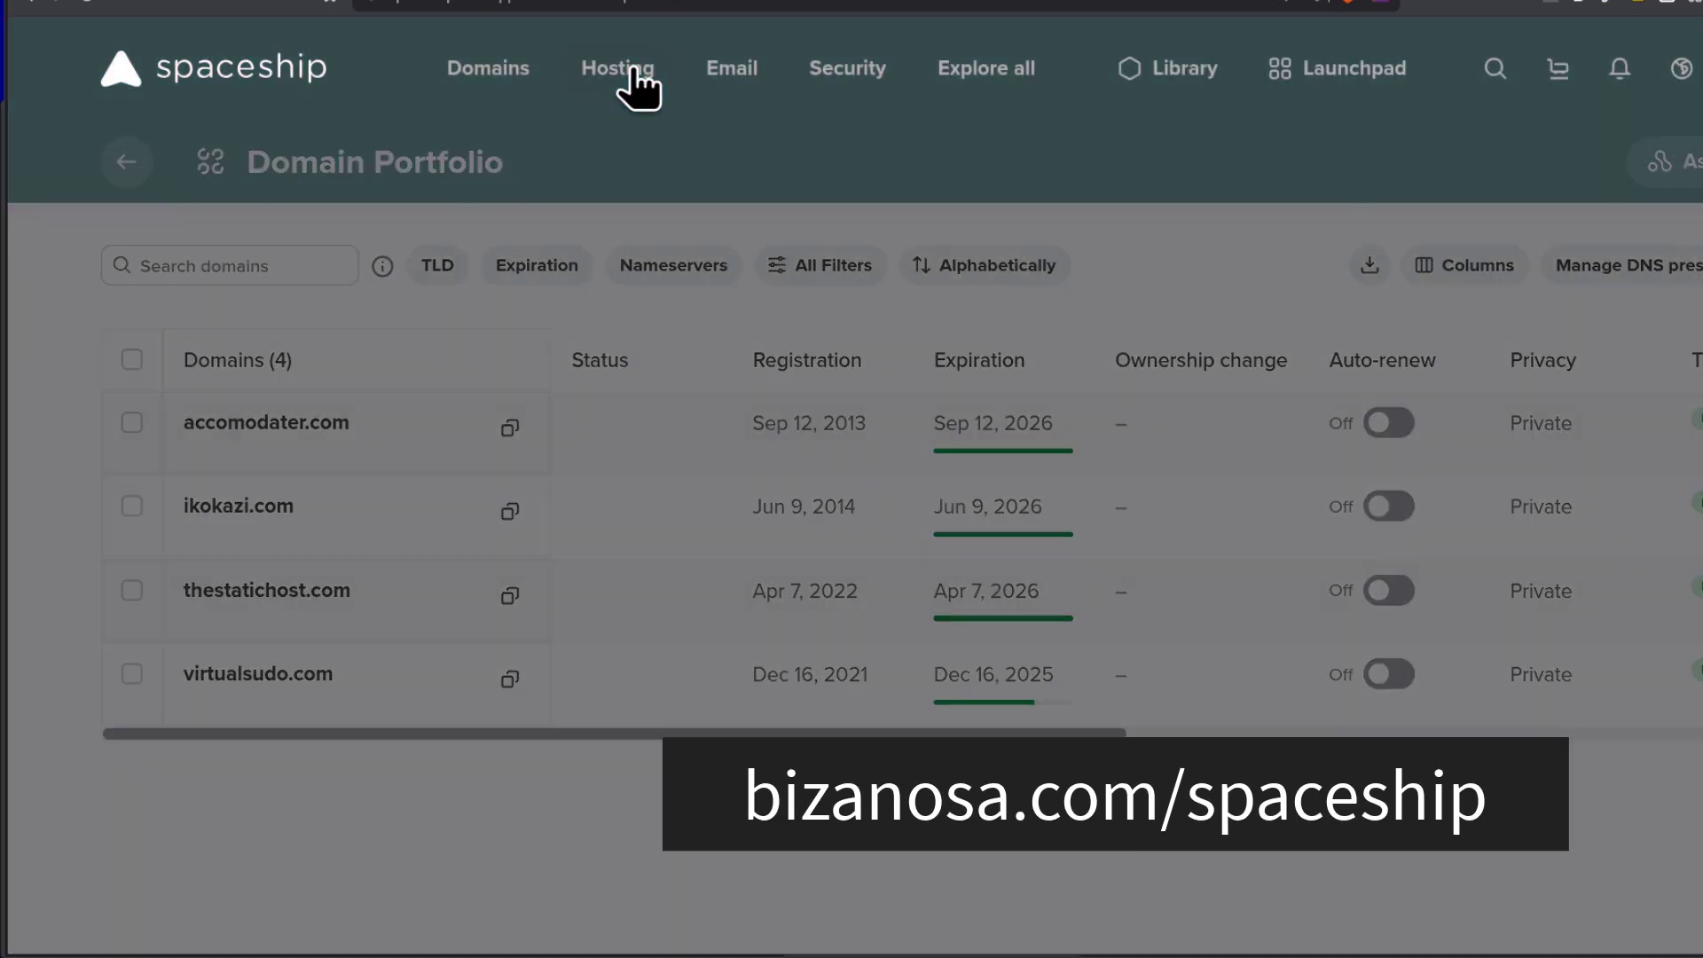
left_click(617, 67)
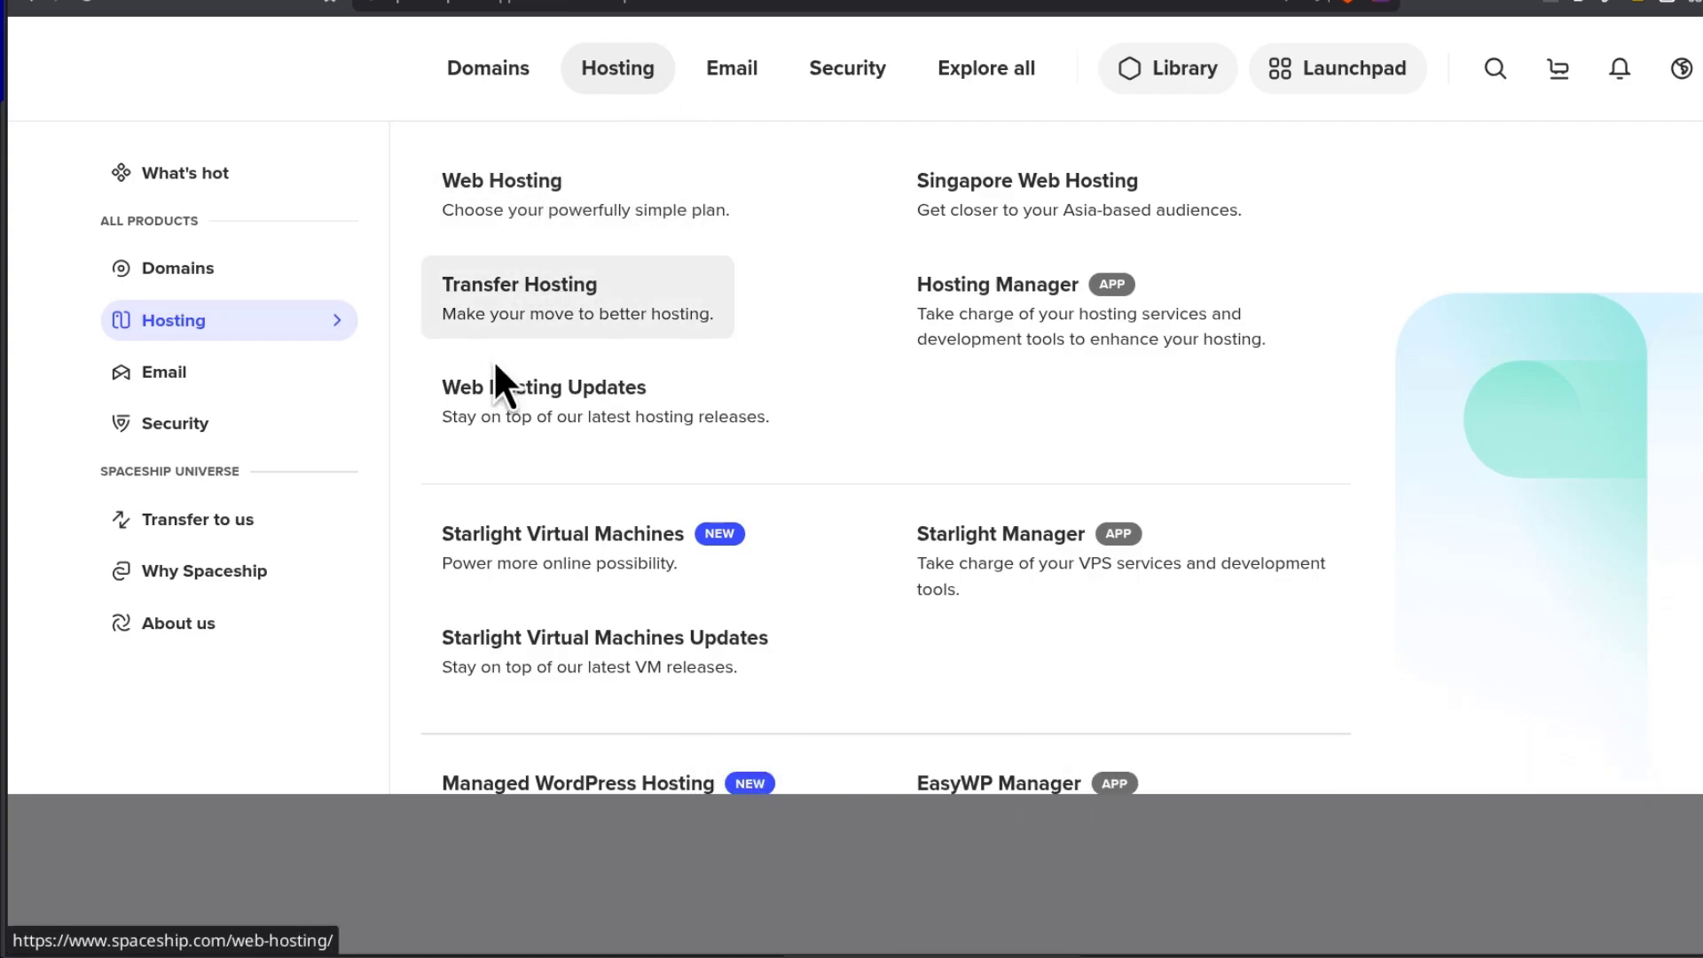